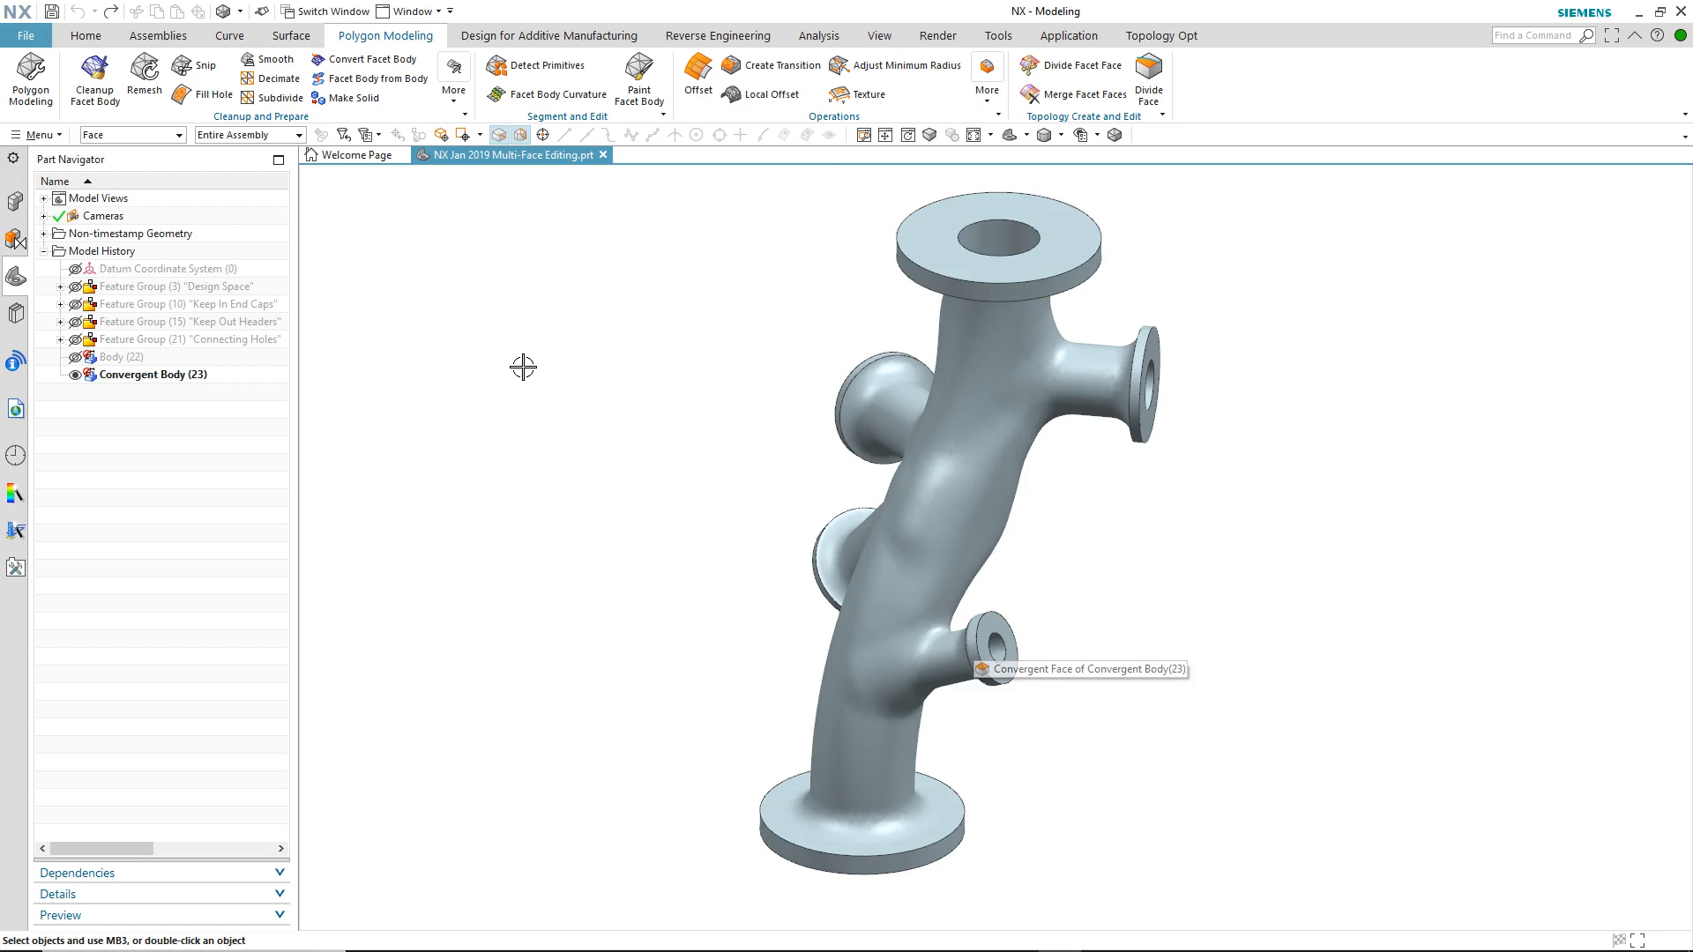
{"action": "mouse_move", "coordinate": [750, 138]}
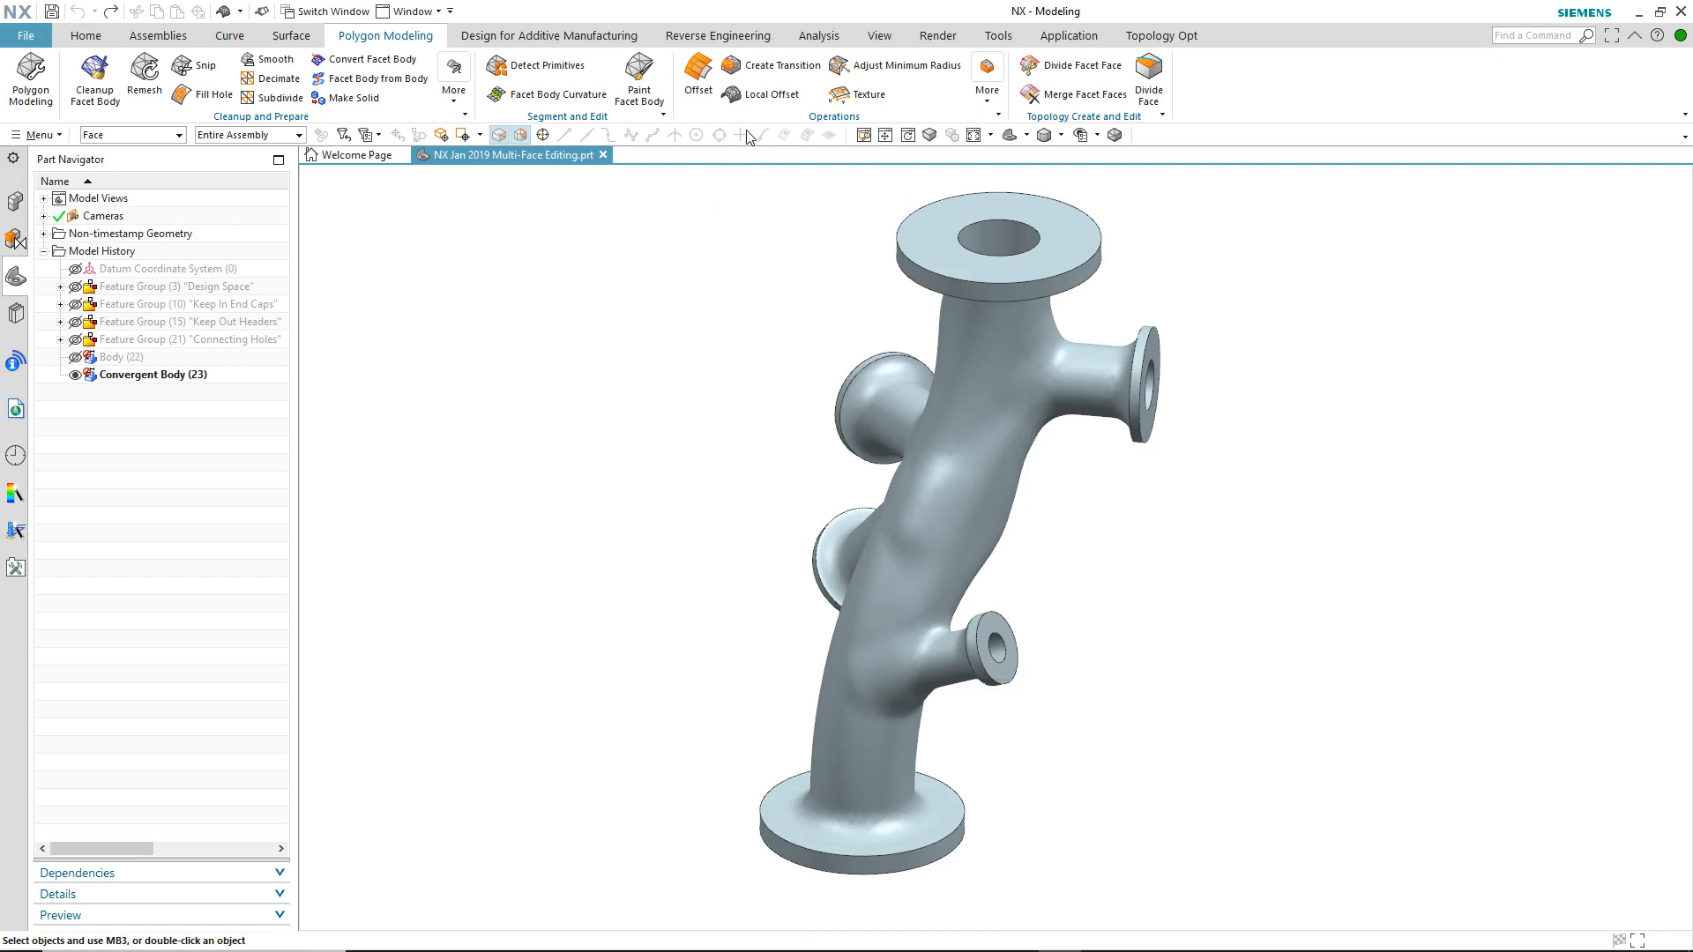
Step: Apply a Local Offset of 5 mm to the top flange face region of the manifold
{"action": "left_click", "coordinate": [732, 95]}
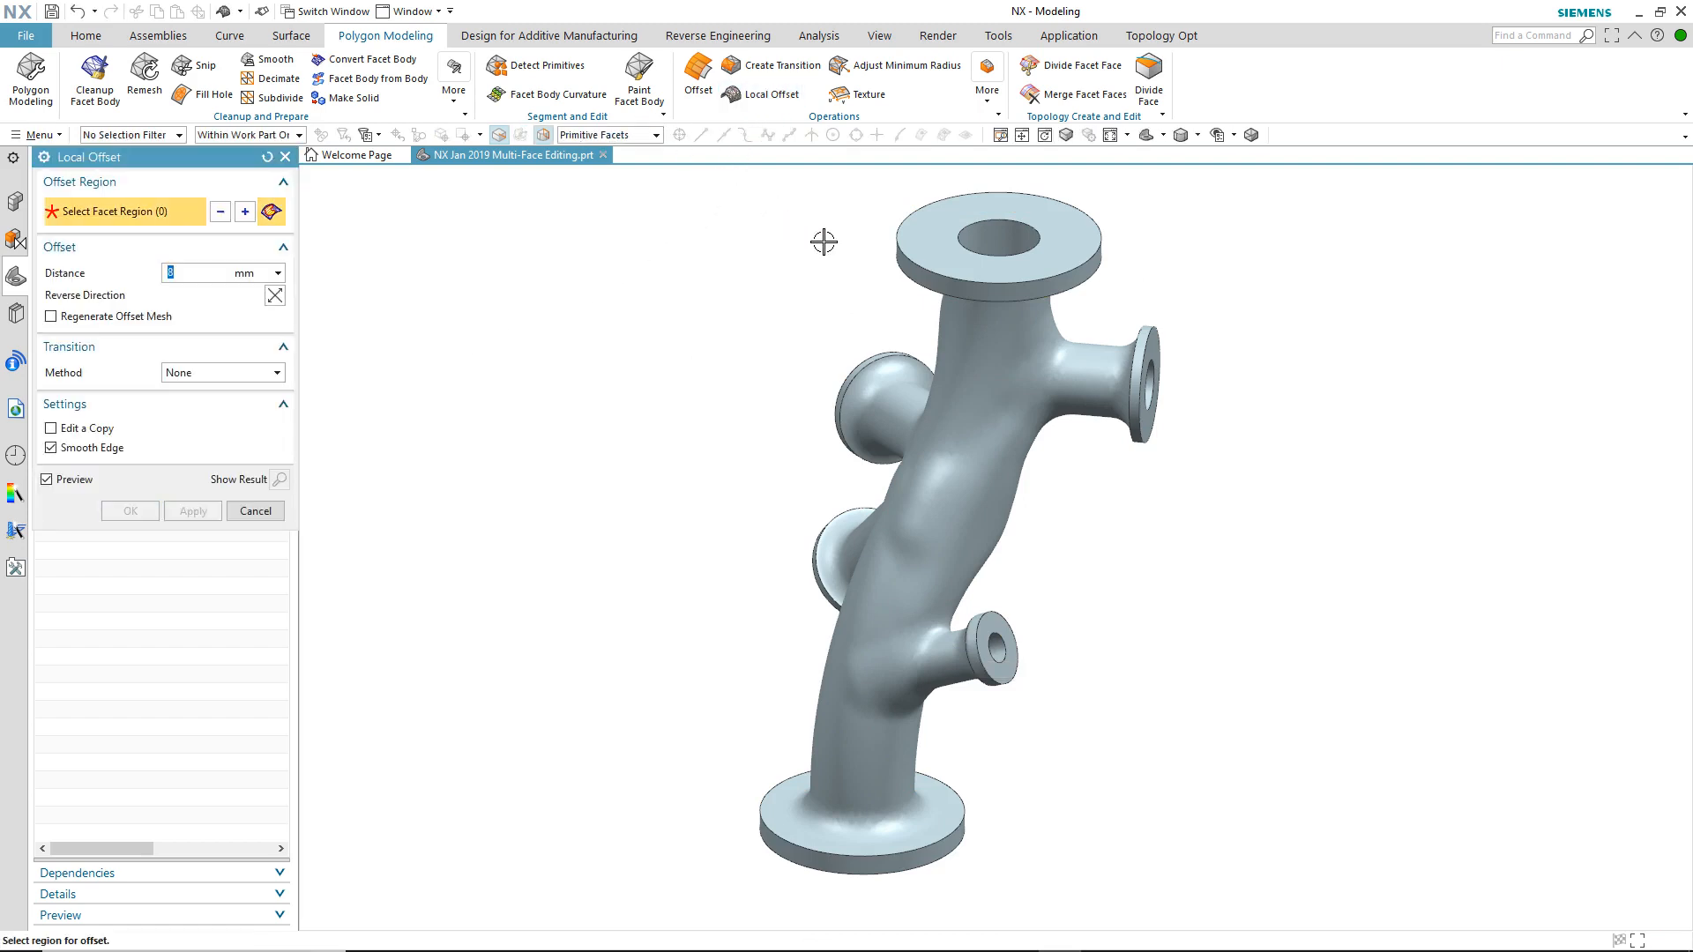
{"action": "left_click", "coordinate": [998, 243]}
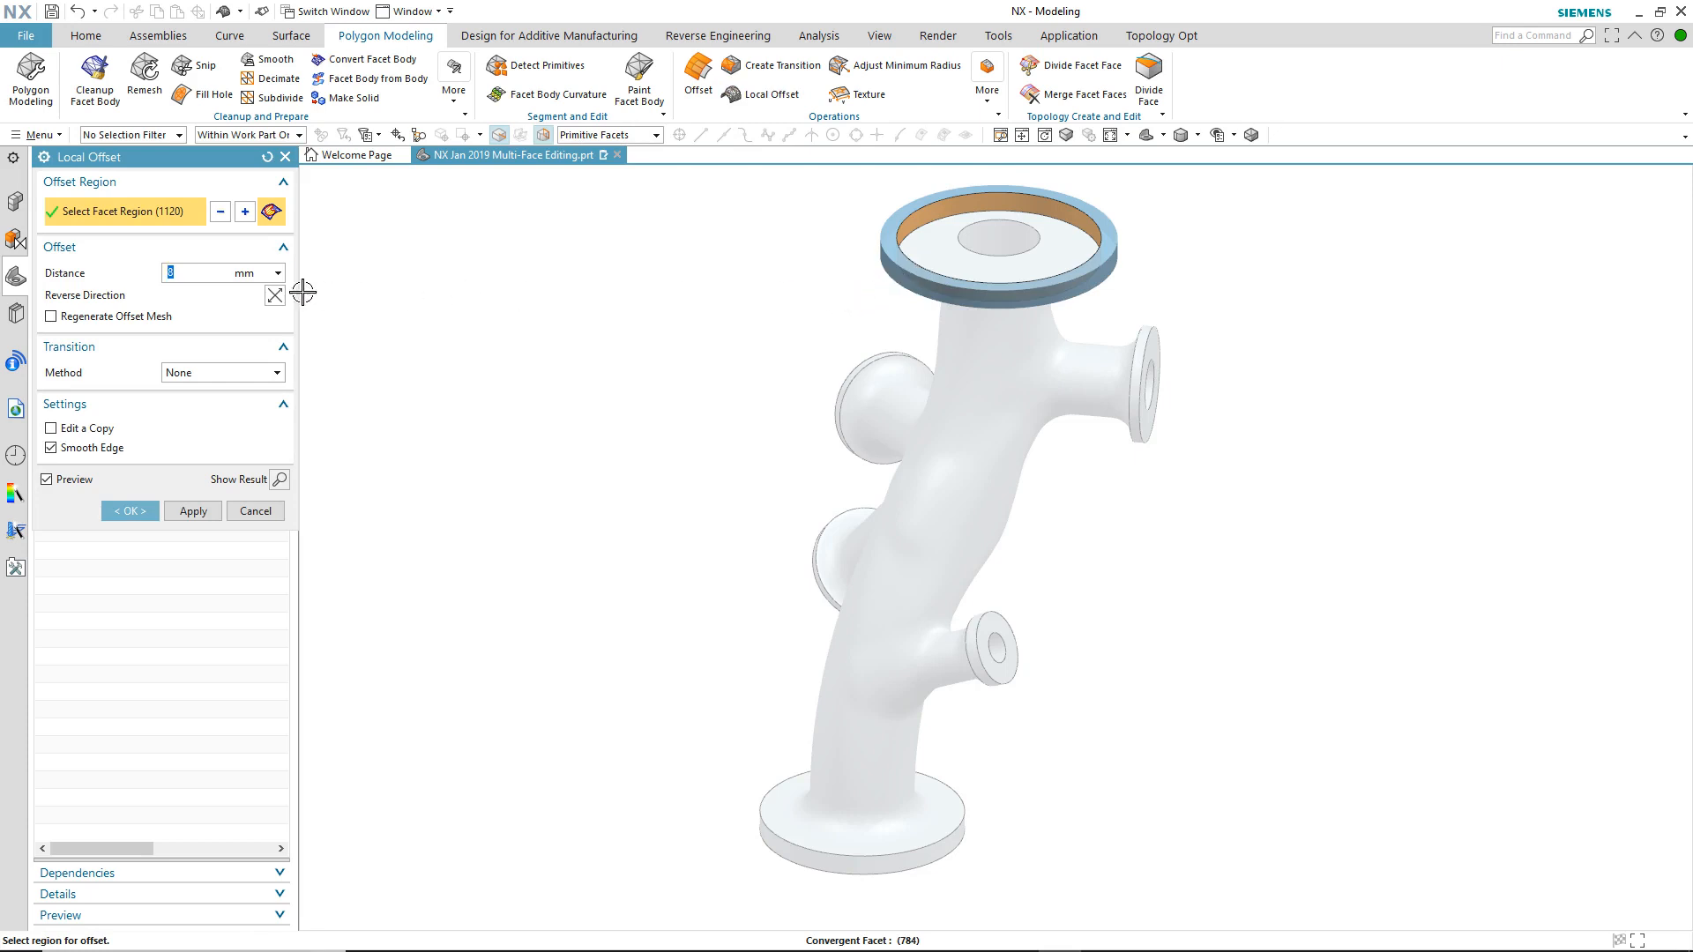
{"action": "type", "text": "5"}
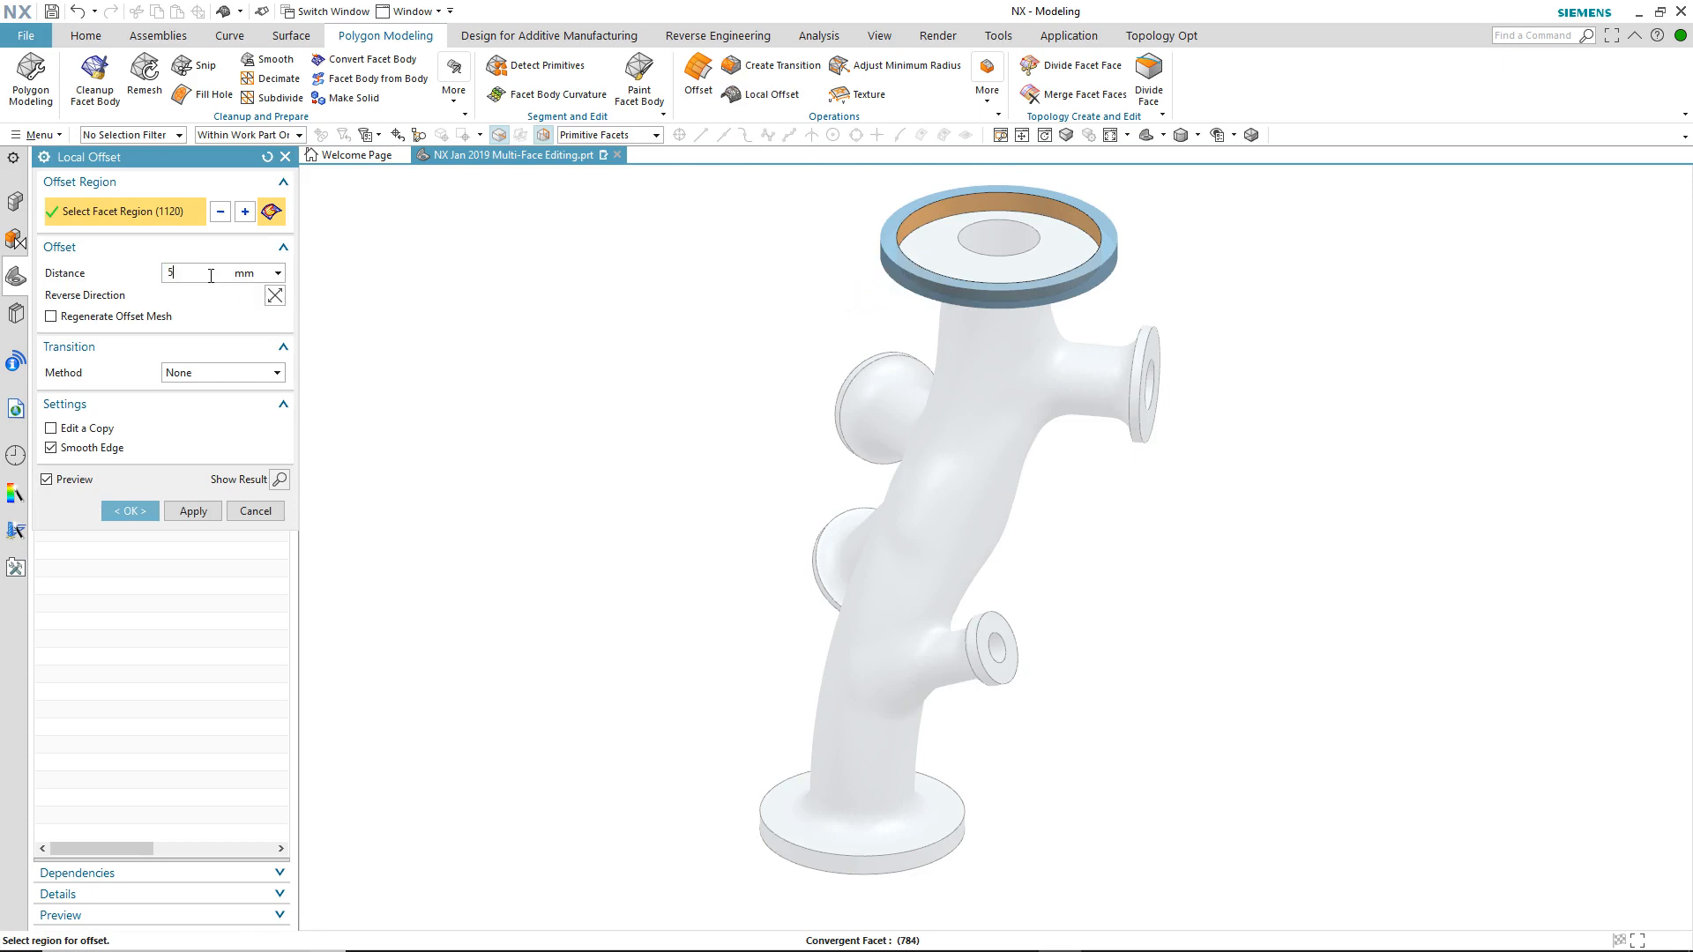
{"action": "left_click", "coordinate": [129, 511]}
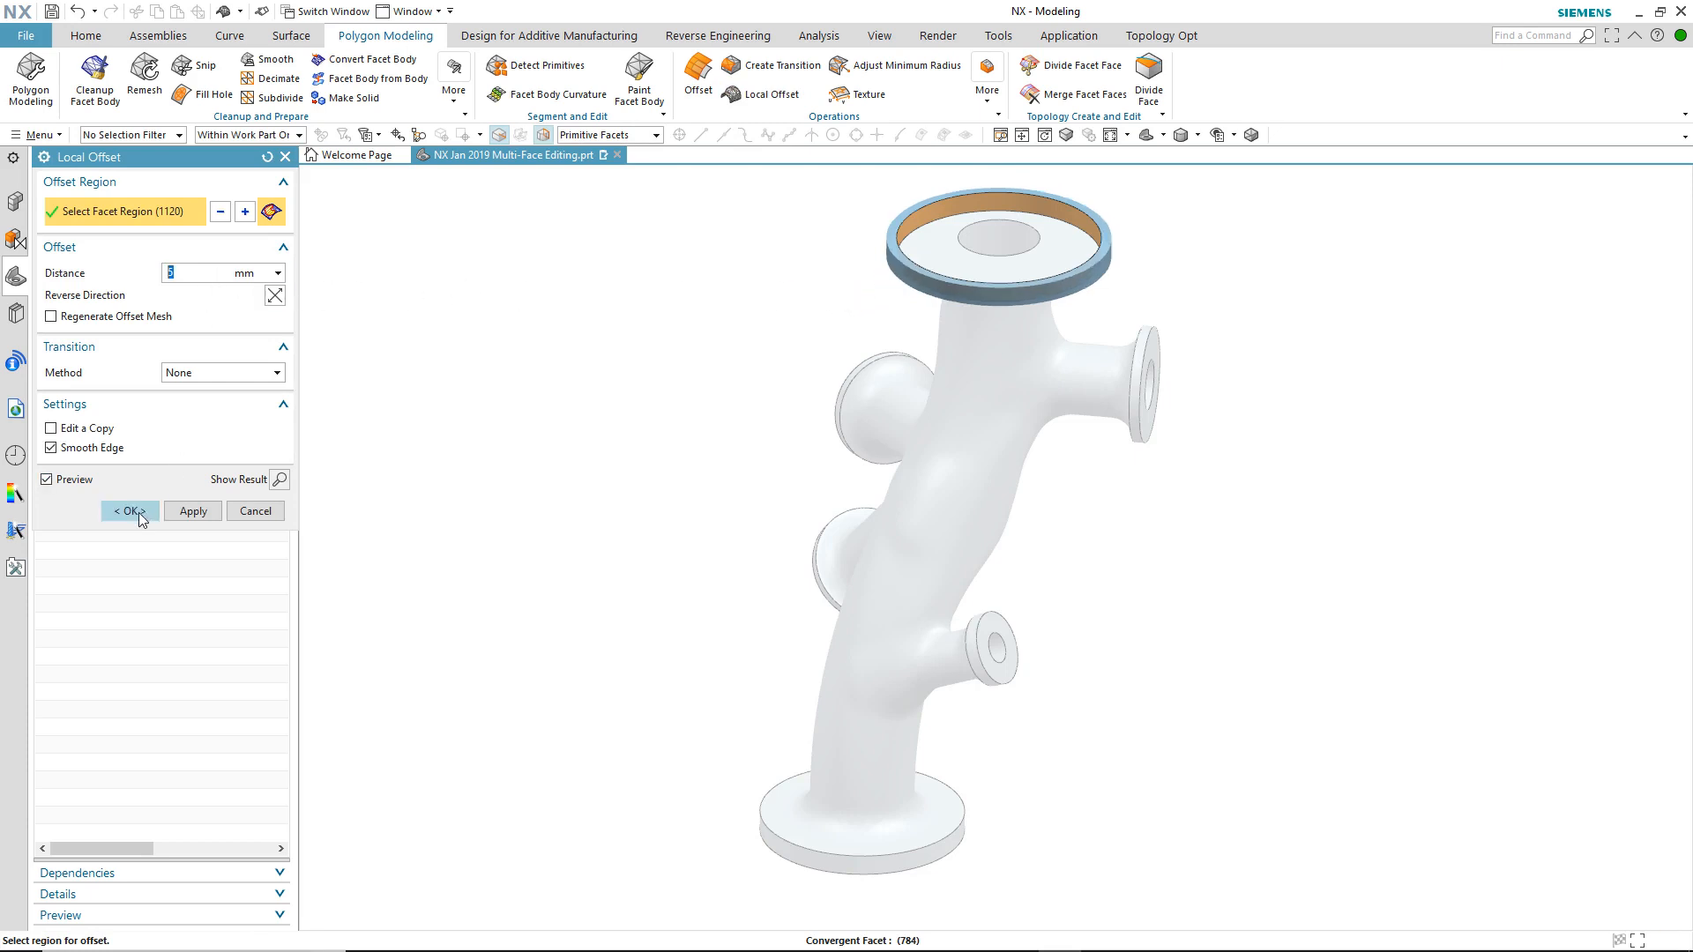
{"action": "left_click", "coordinate": [129, 511]}
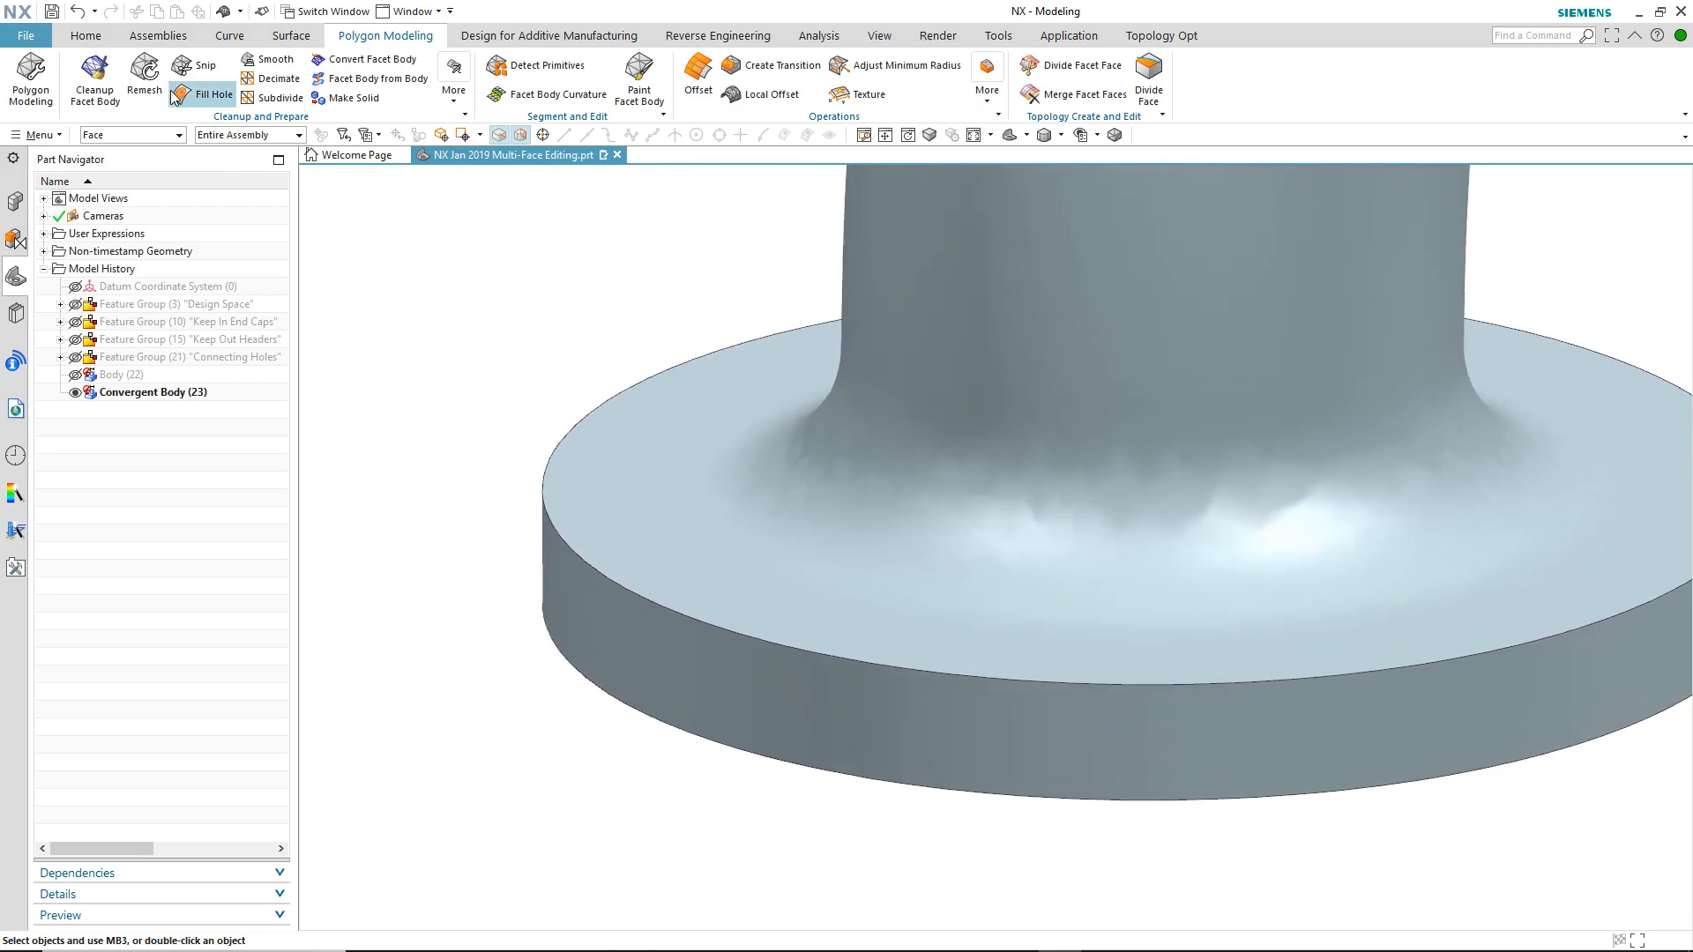
Step: Remesh the brushed patch of the bottom flange rim and top to 0.5 mm average facet size
{"action": "left_click", "coordinate": [143, 74]}
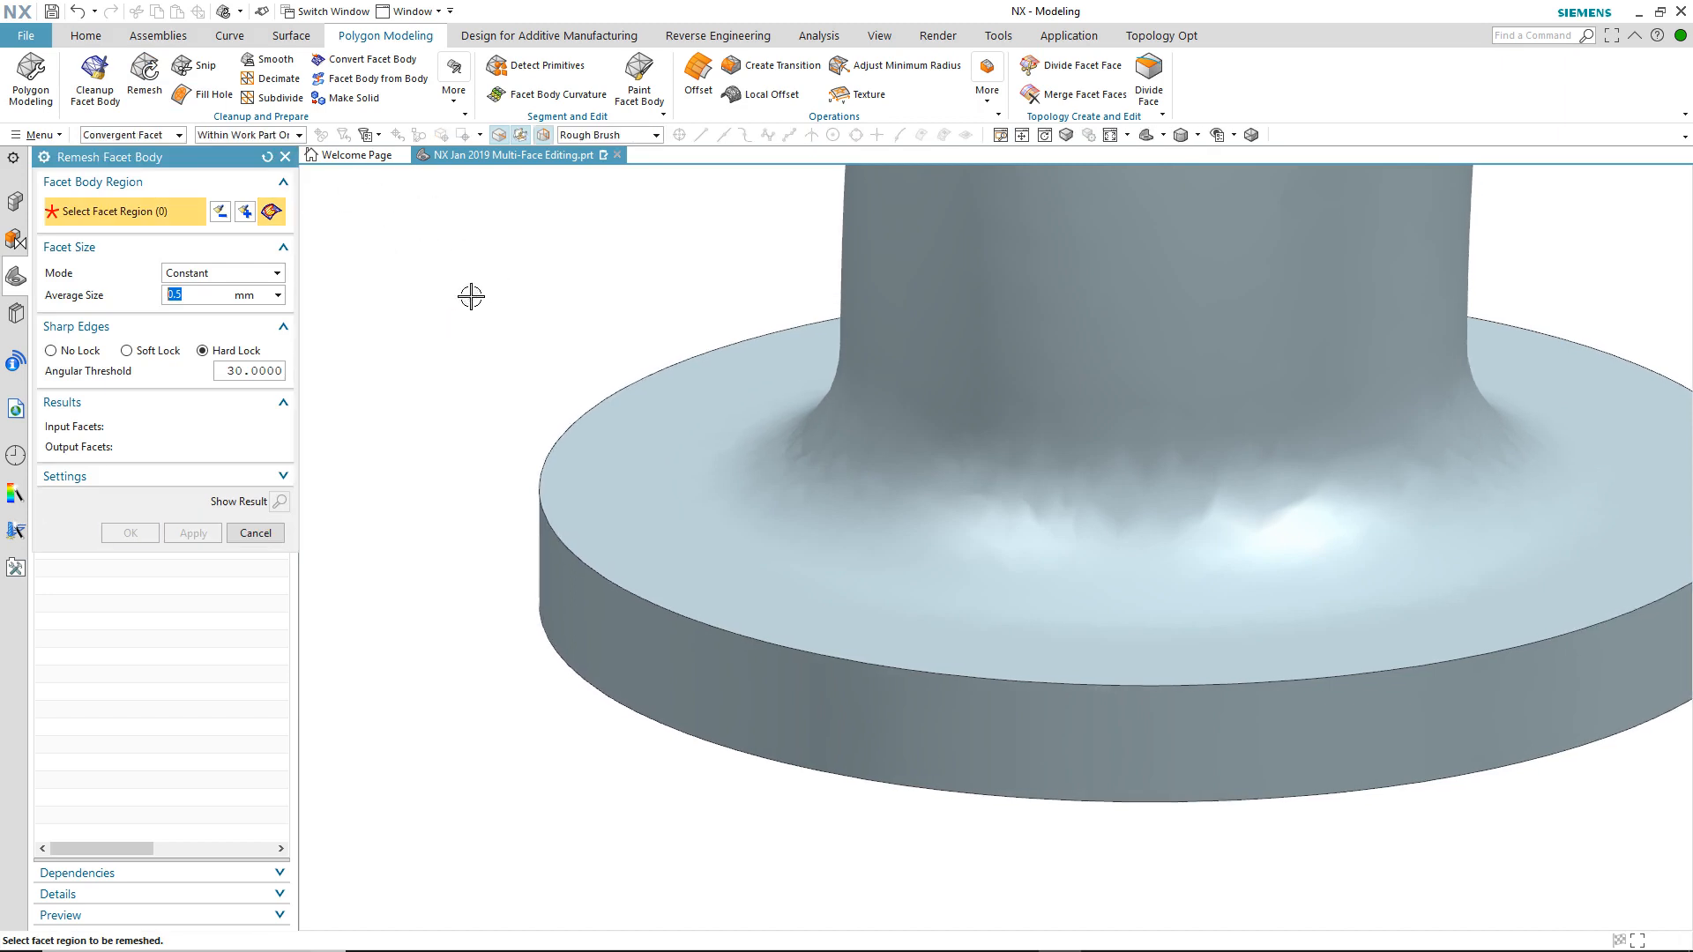
{"action": "left_click", "coordinate": [722, 686]}
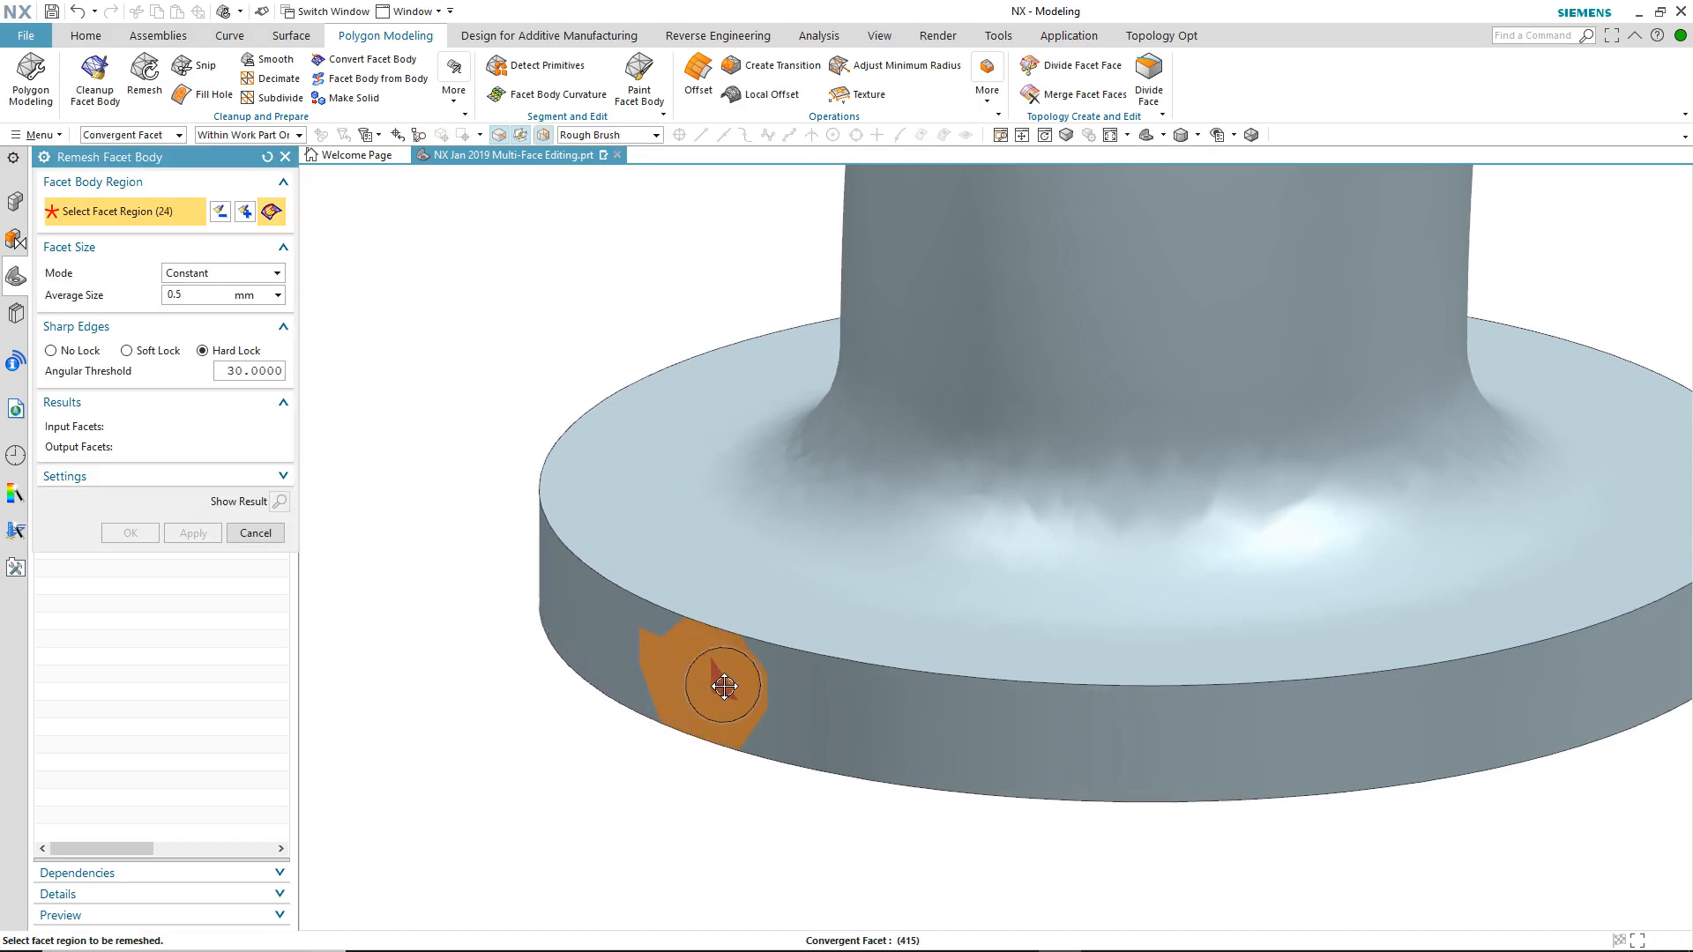
{"action": "left_click", "coordinate": [794, 693]}
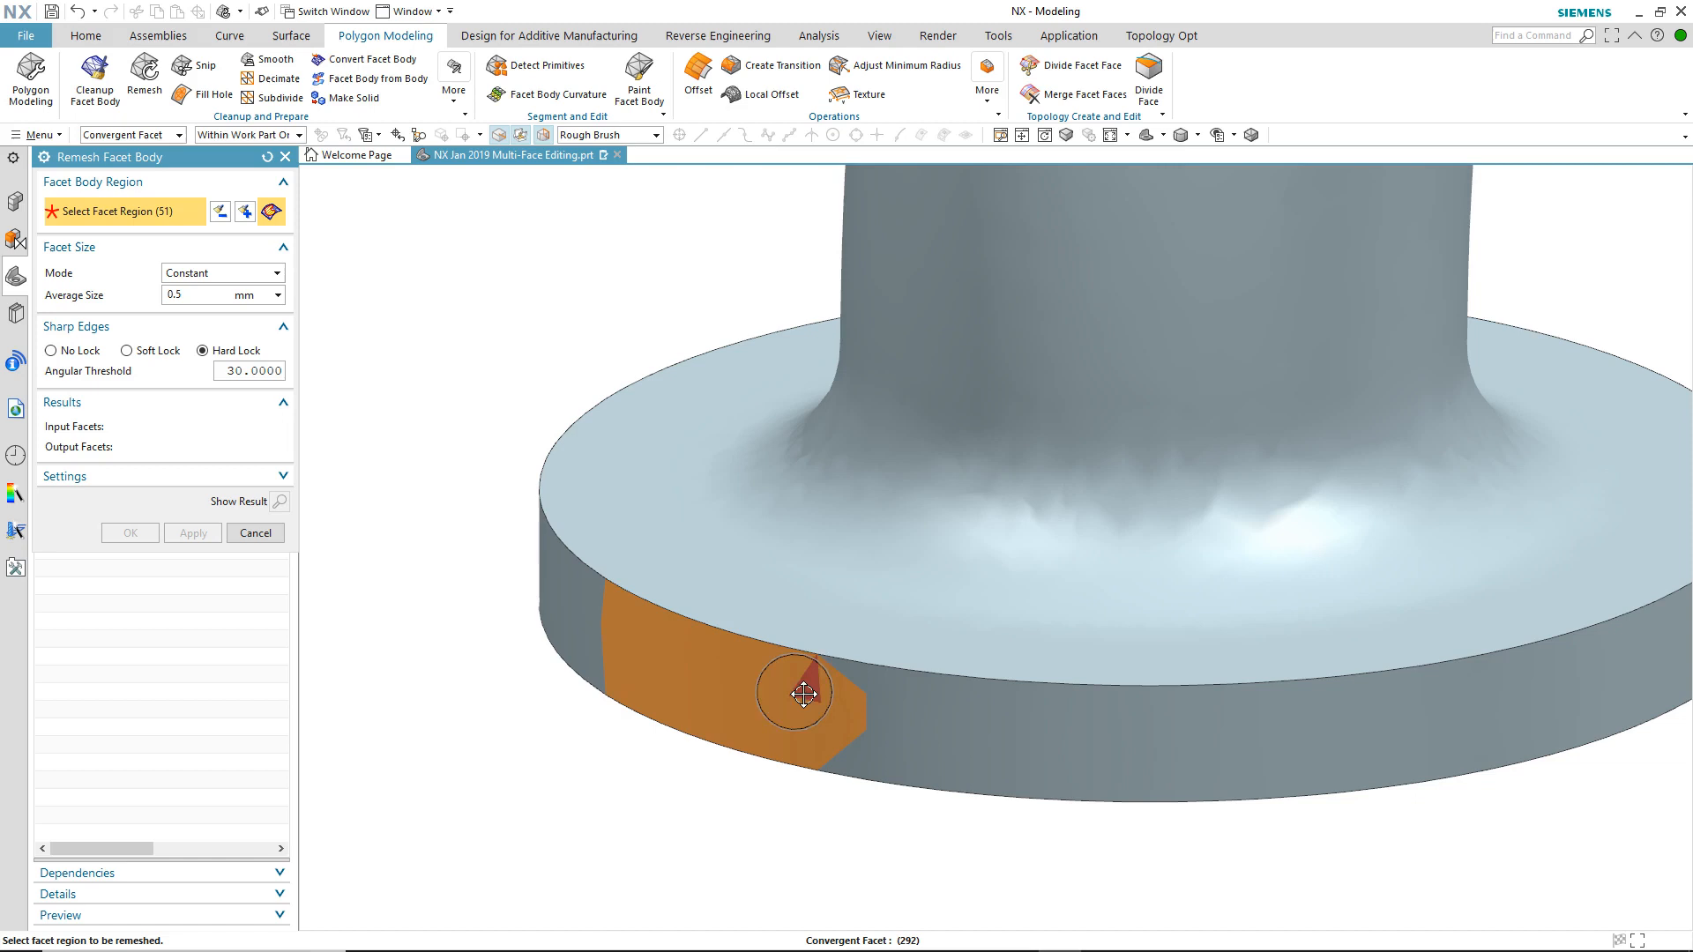
{"action": "left_click", "coordinate": [904, 720]}
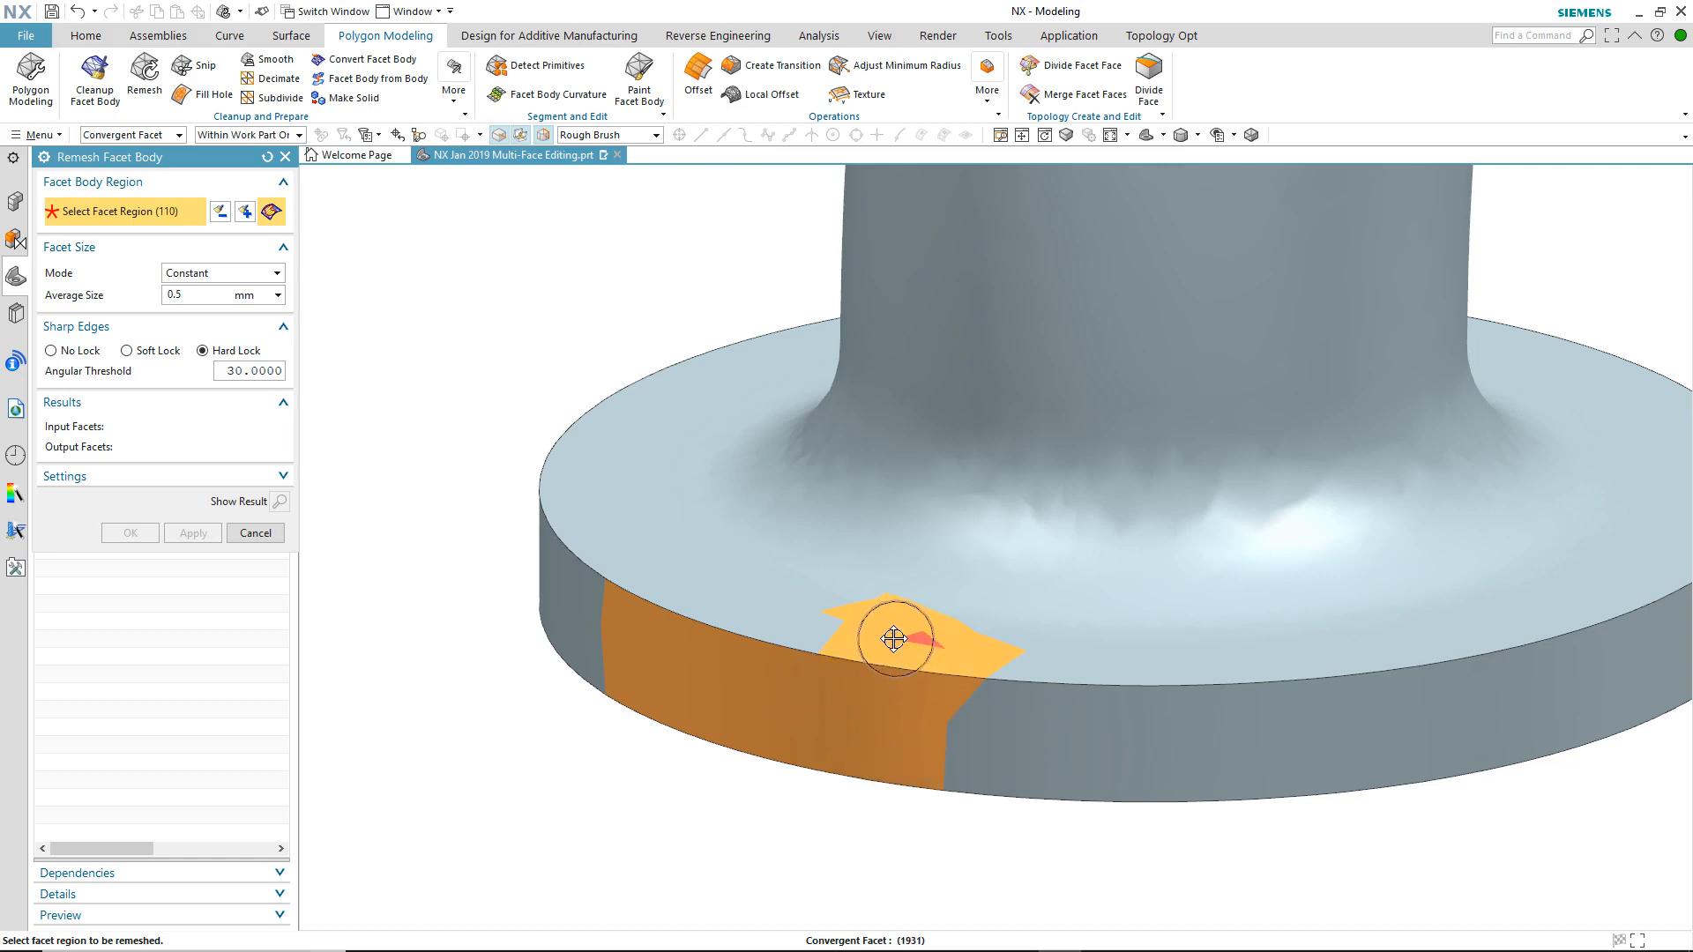
{"action": "left_click_drag", "start_coordinate": [896, 637], "coordinate": [702, 589]}
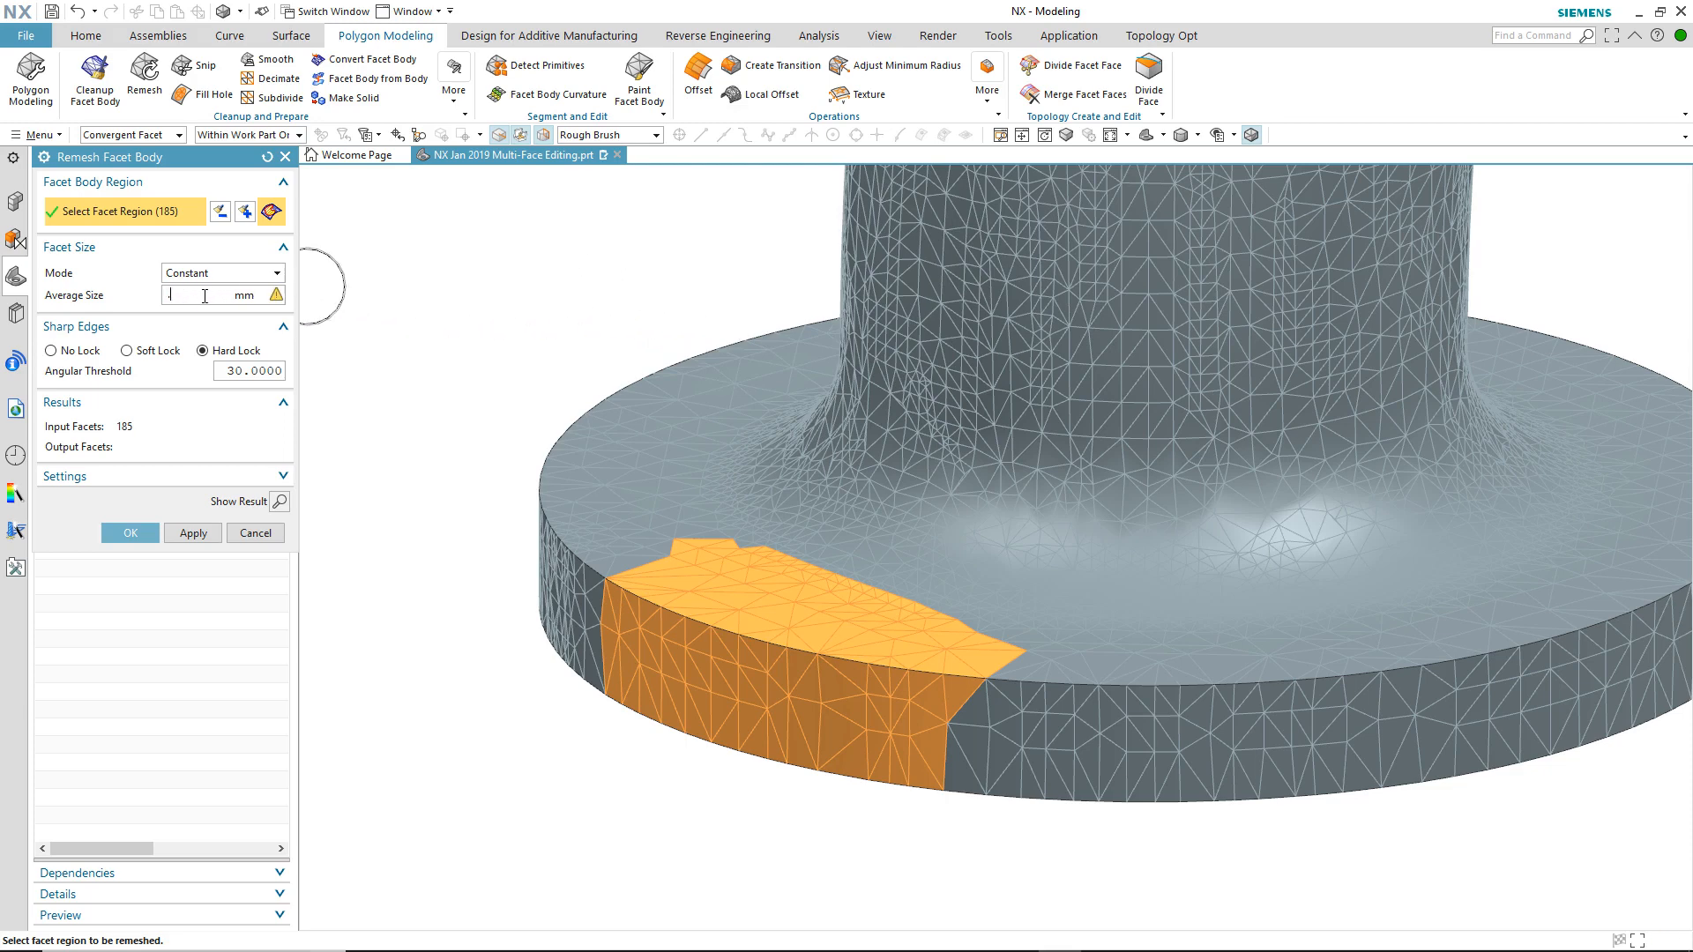
{"action": "type", "text": ".5"}
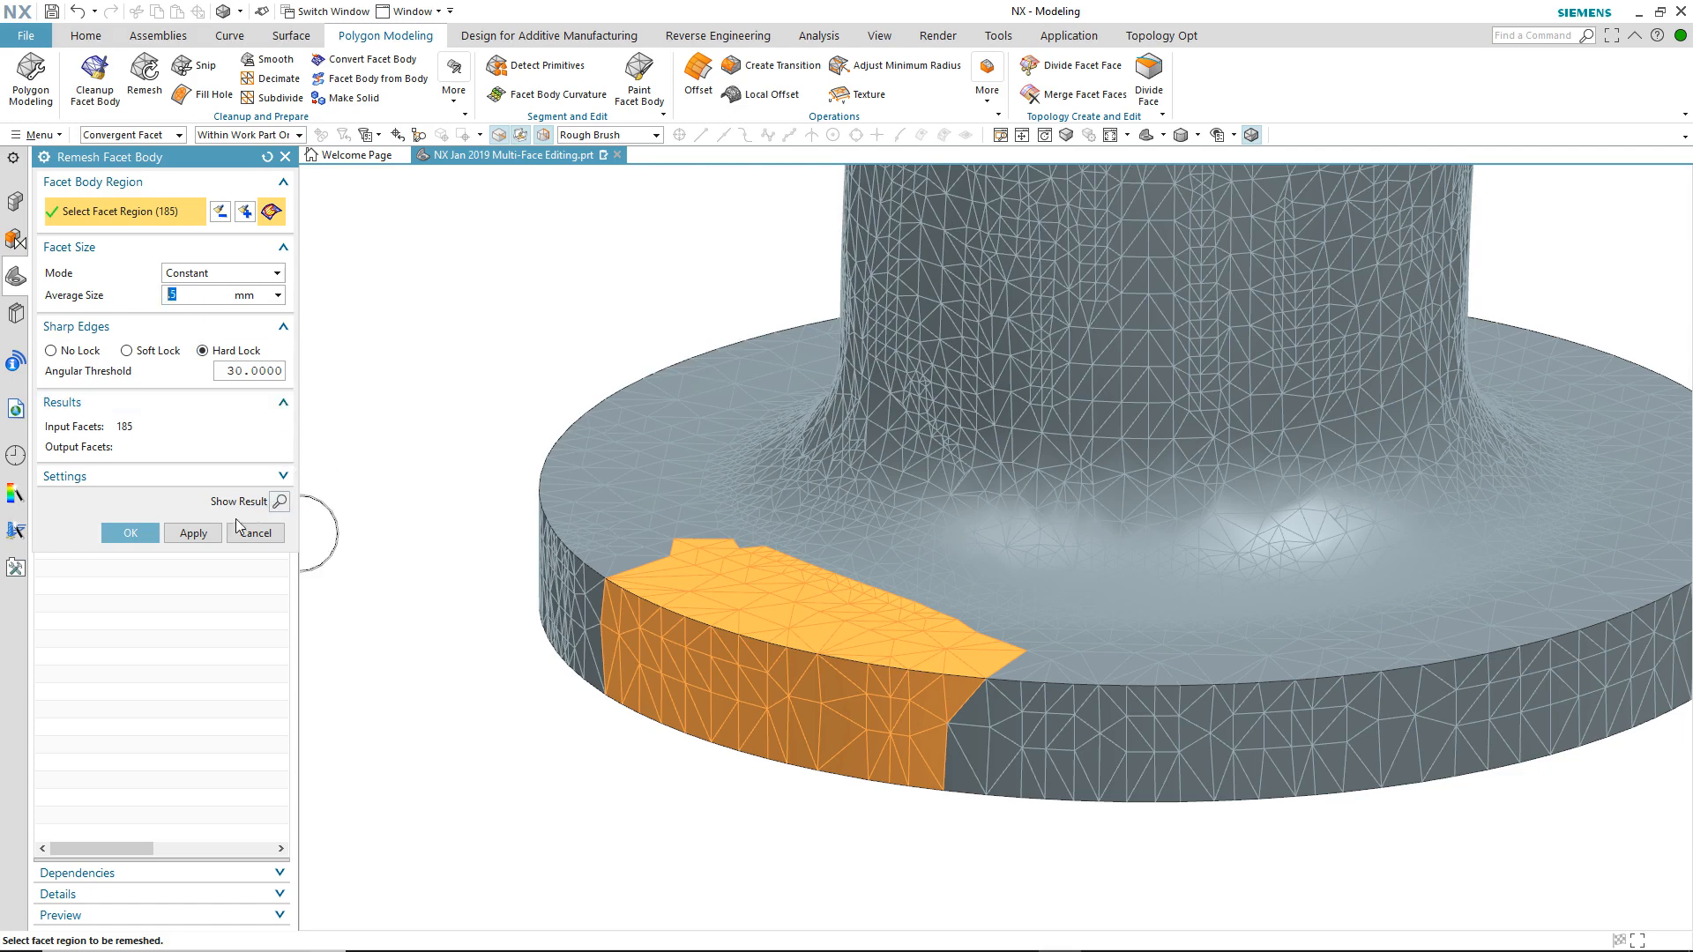
{"action": "left_click", "coordinate": [194, 533]}
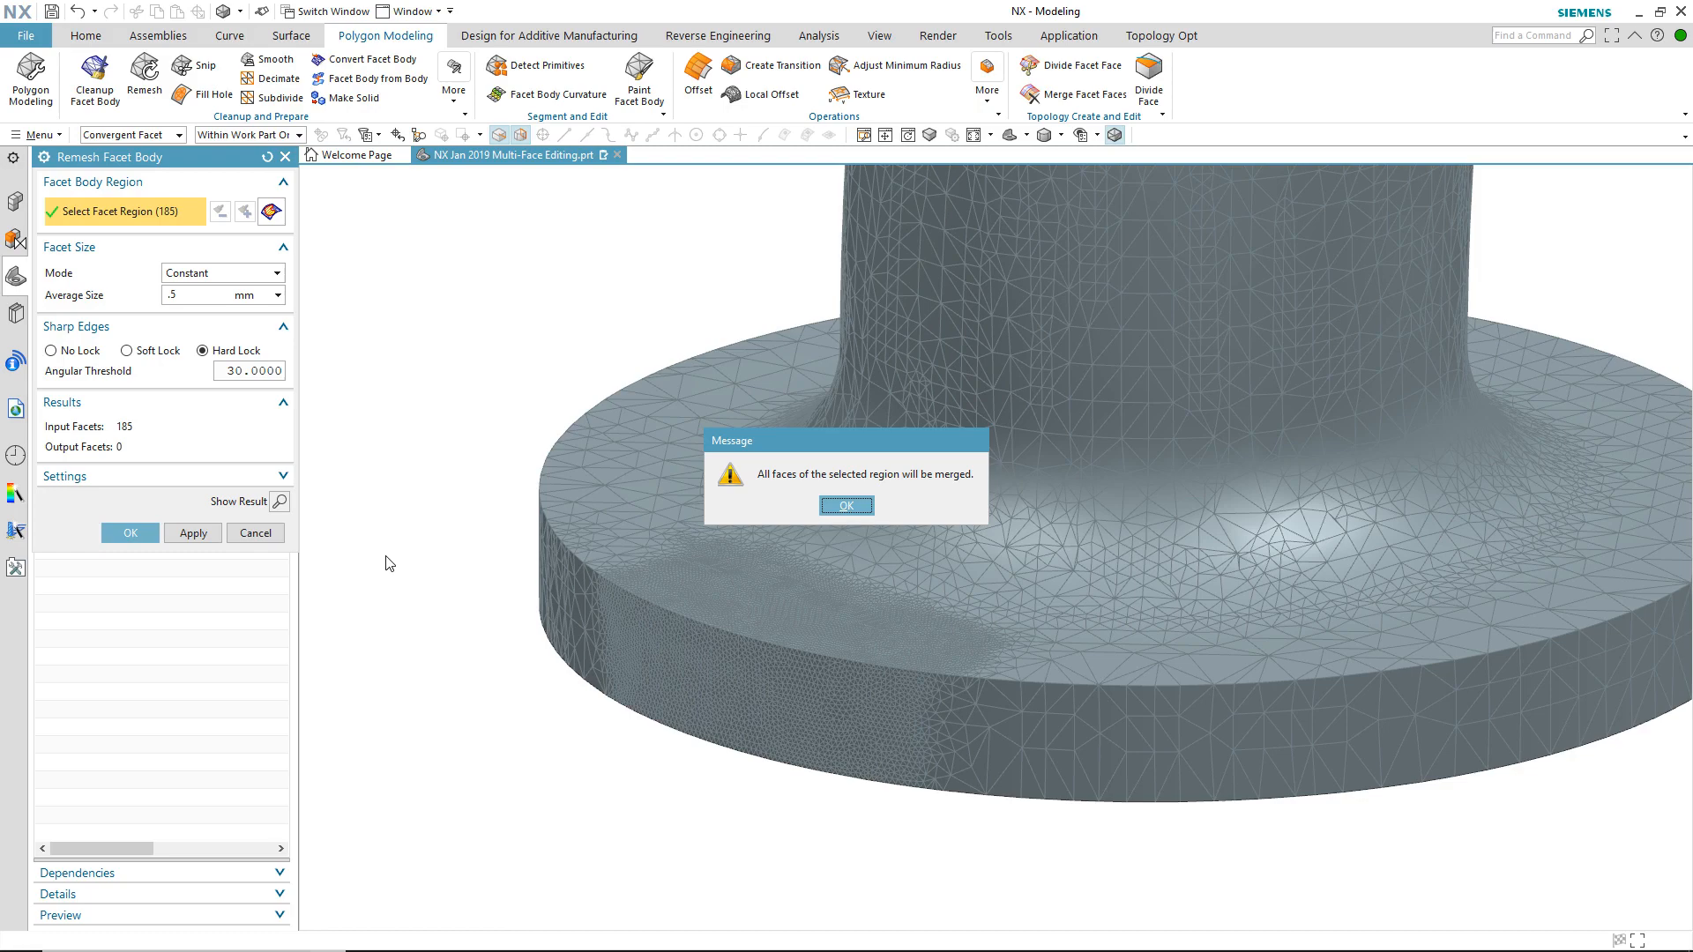
{"action": "left_click", "coordinate": [847, 507]}
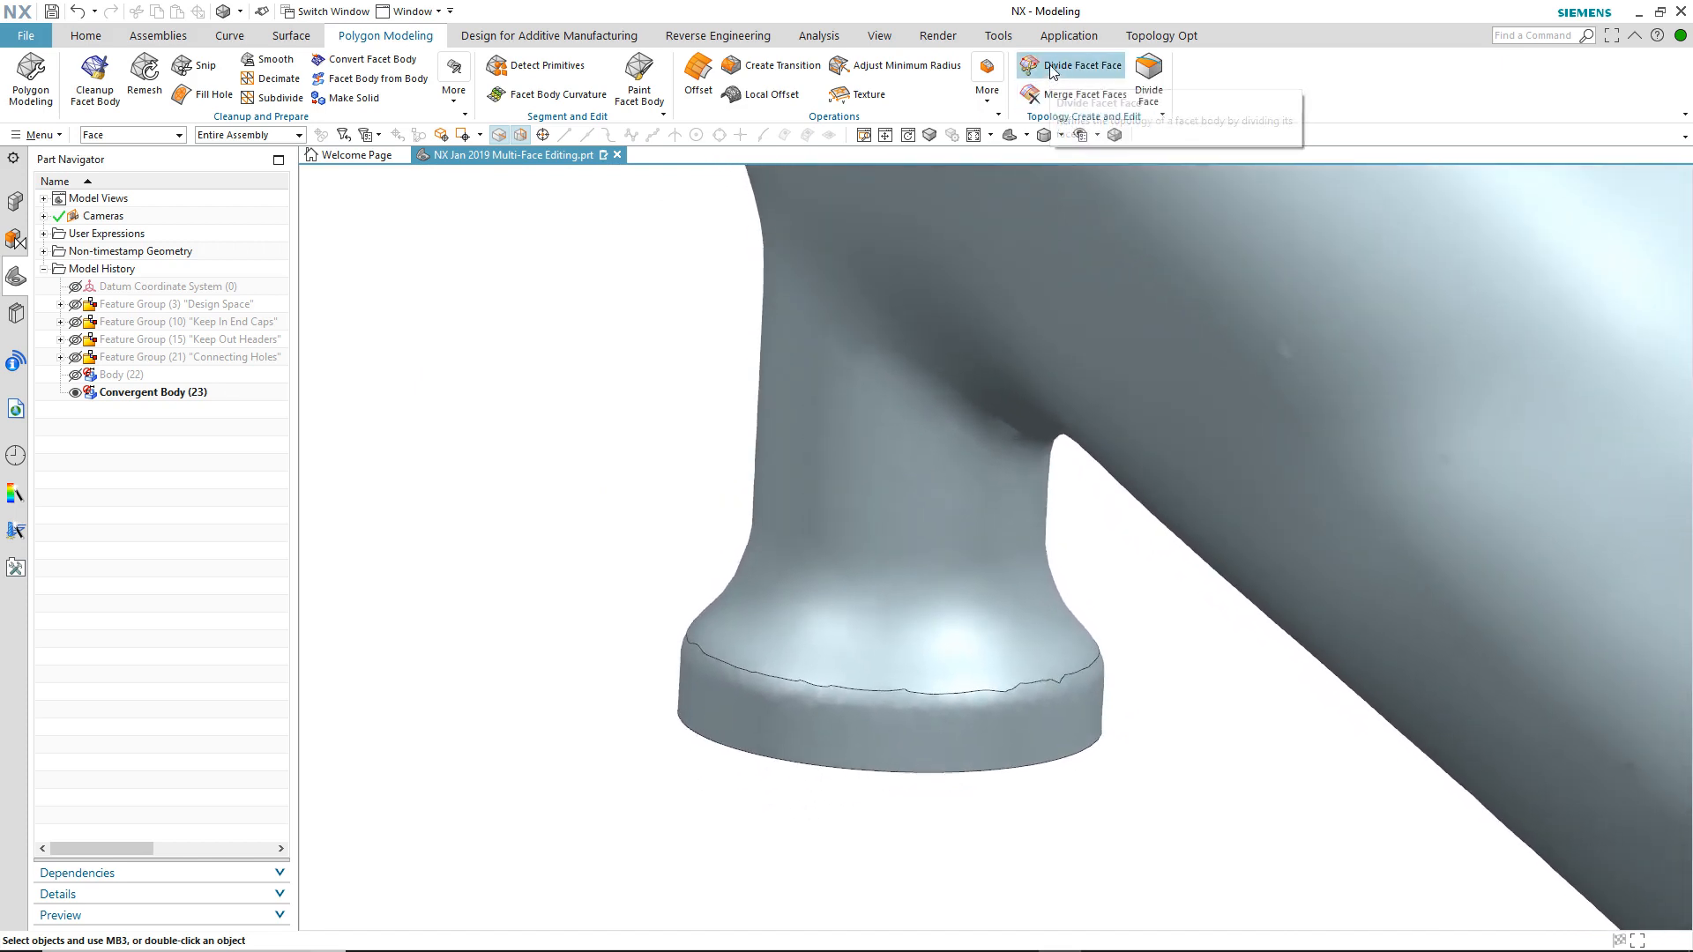
Step: Divide the brushed branch-flange and neck region off as its own facet face
{"action": "left_click", "coordinate": [1071, 65]}
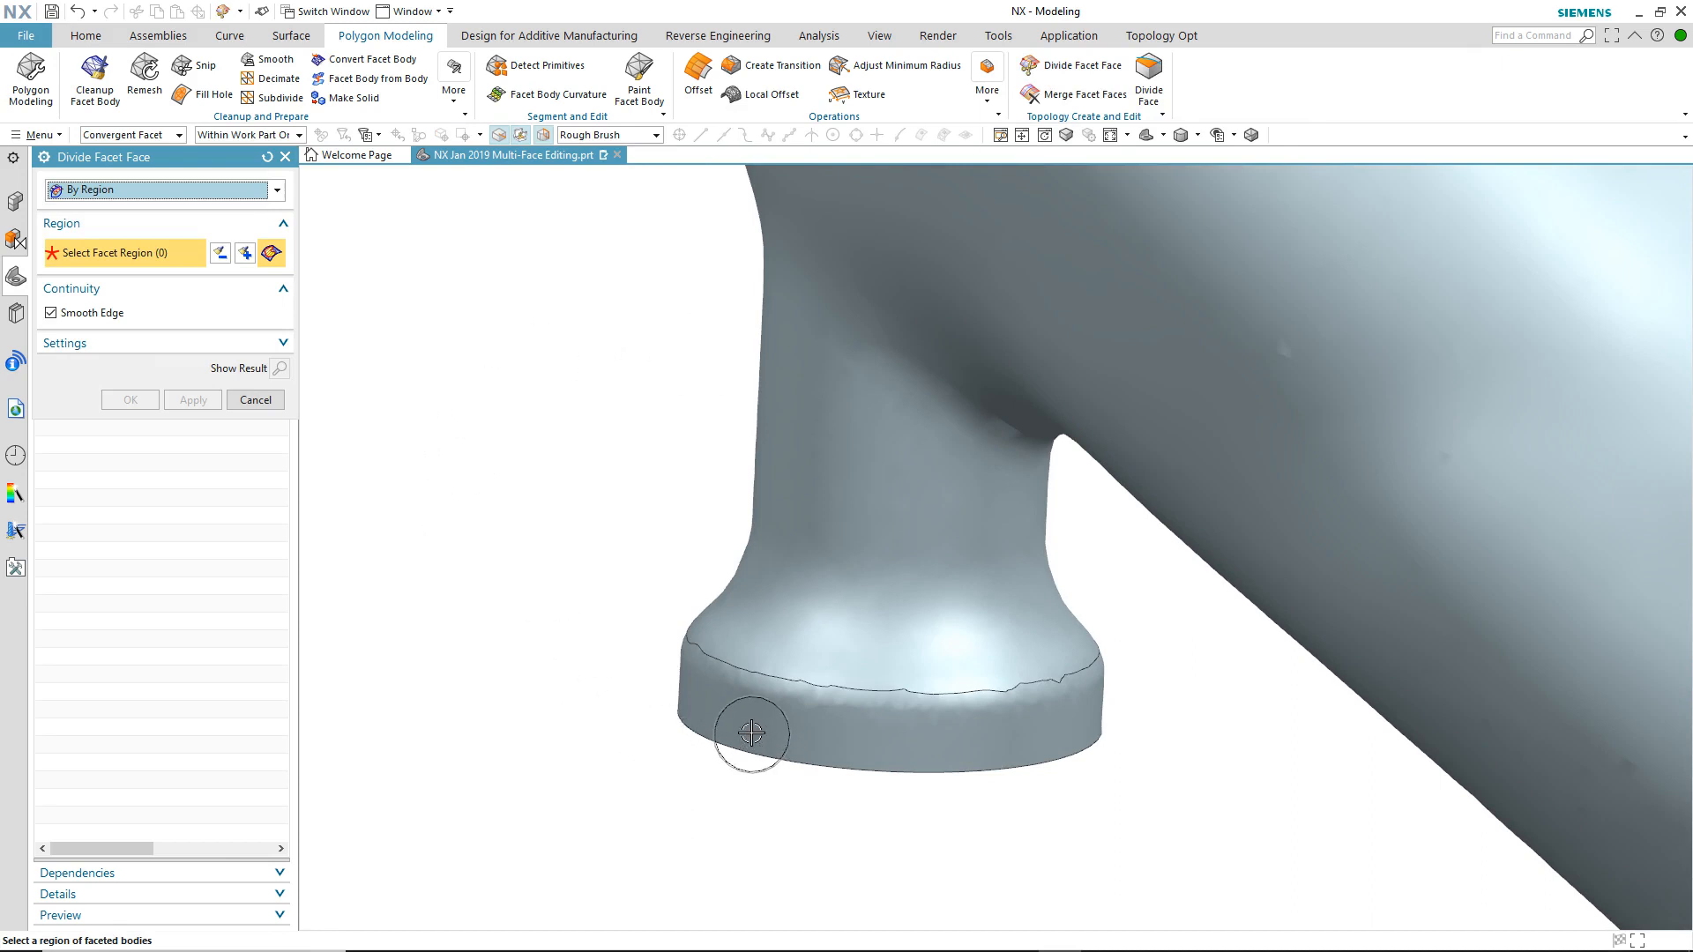
{"action": "left_click", "coordinate": [739, 713]}
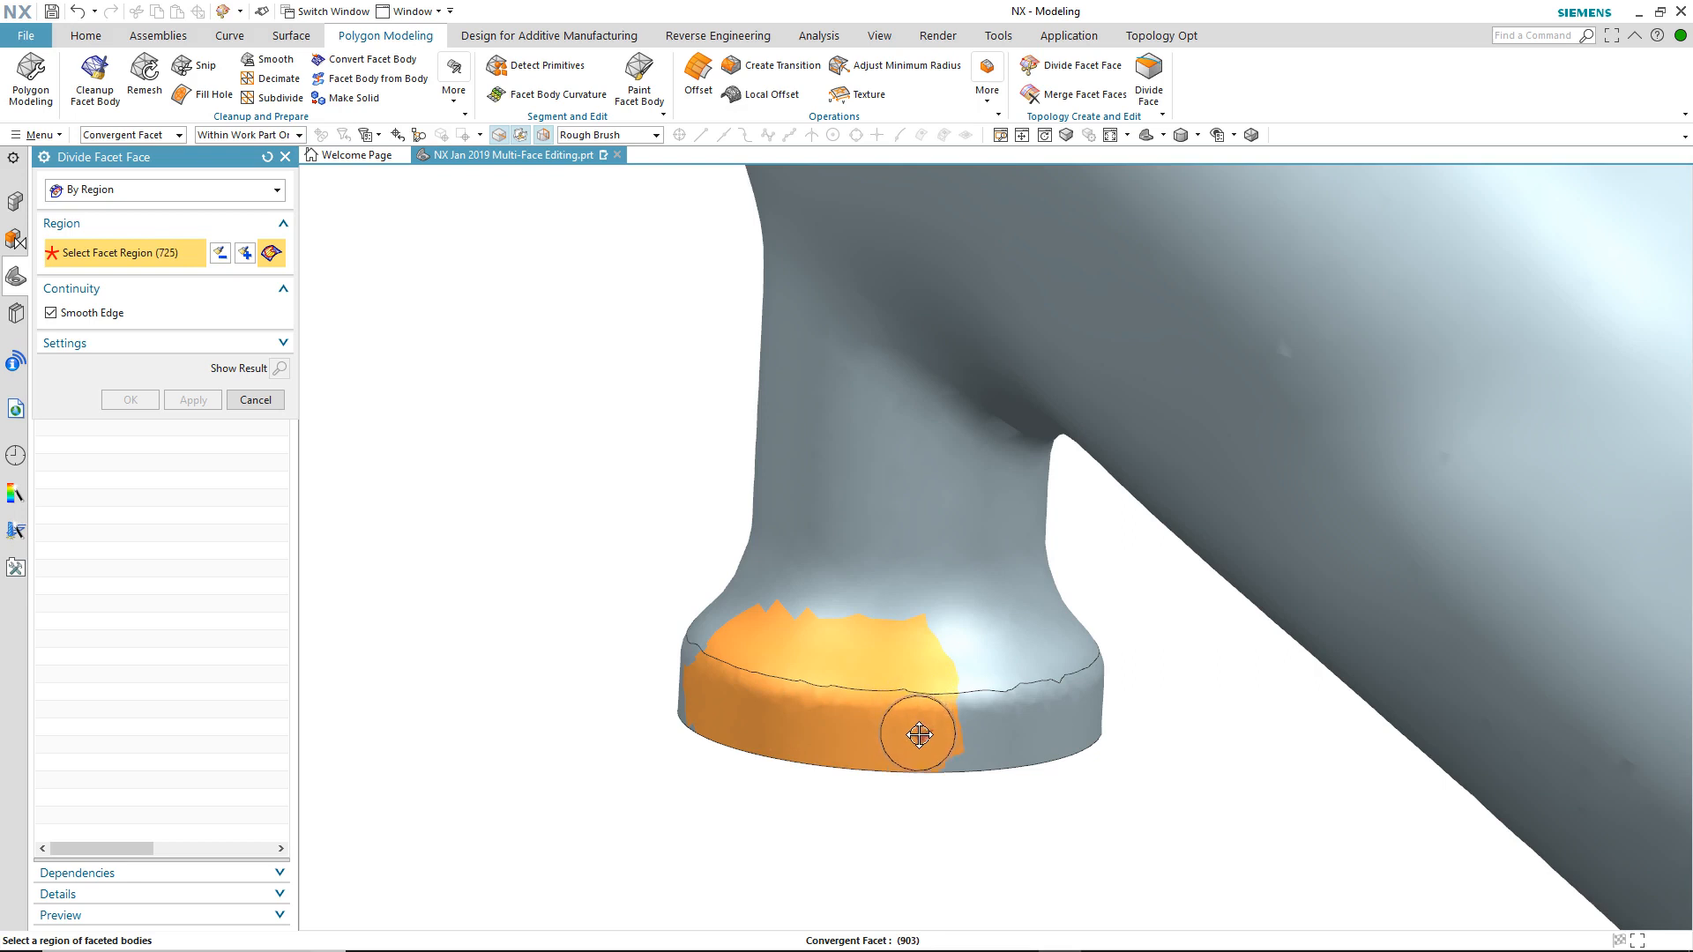
{"action": "left_click", "coordinate": [918, 737]}
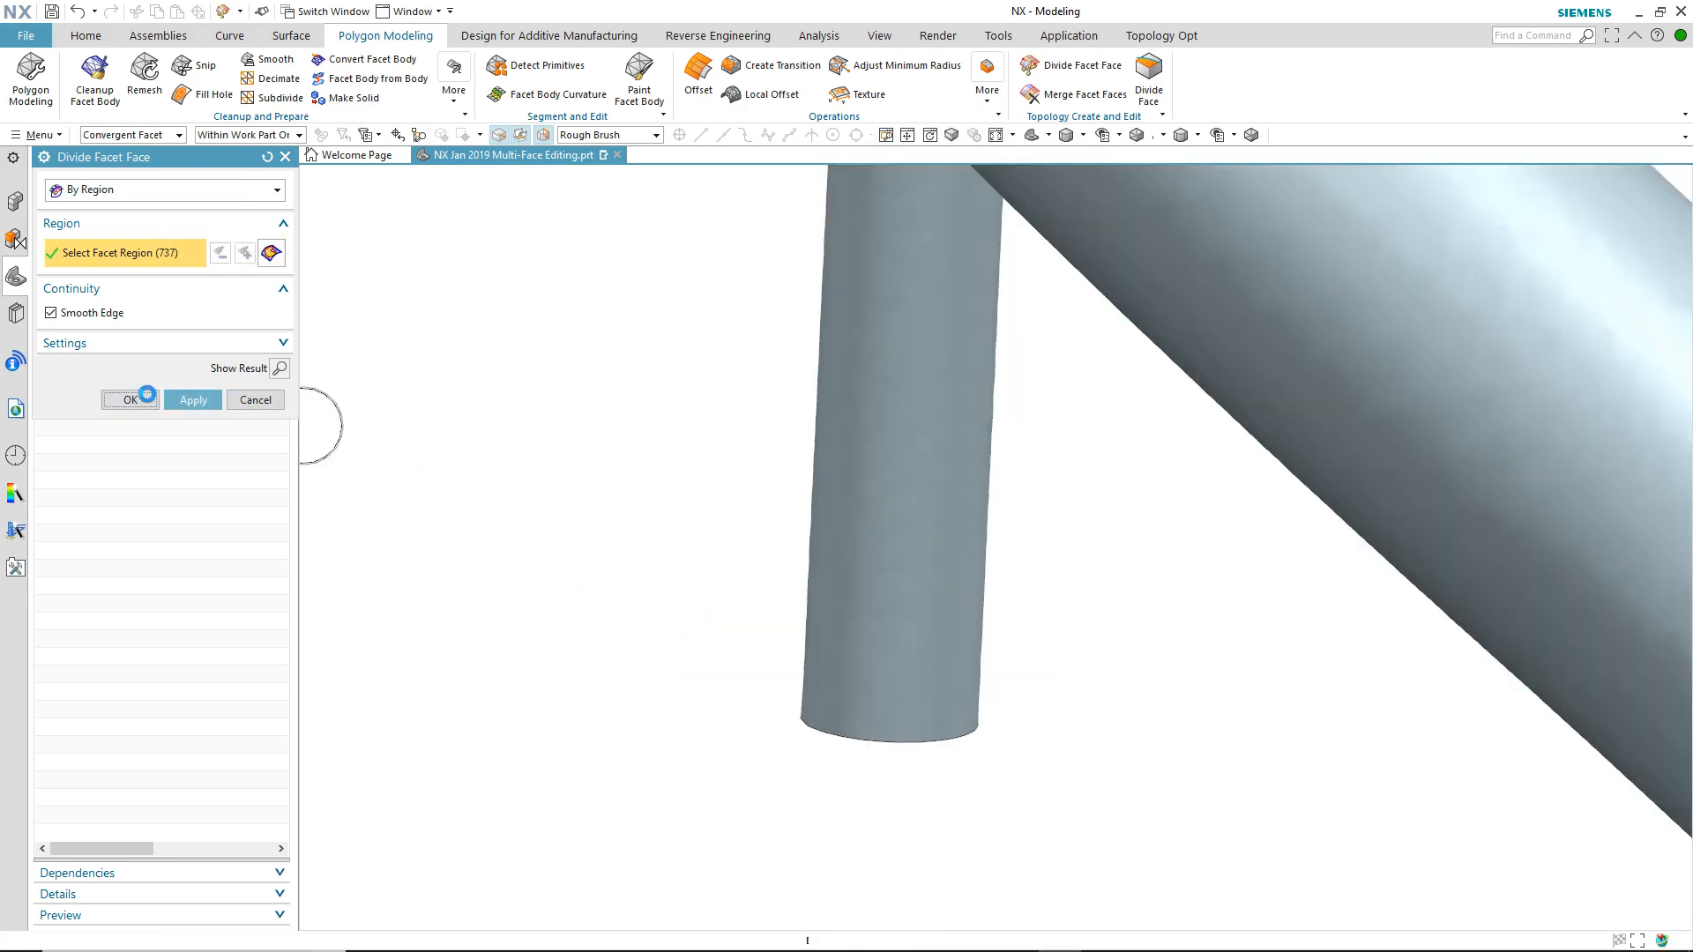
{"action": "left_click", "coordinate": [129, 399]}
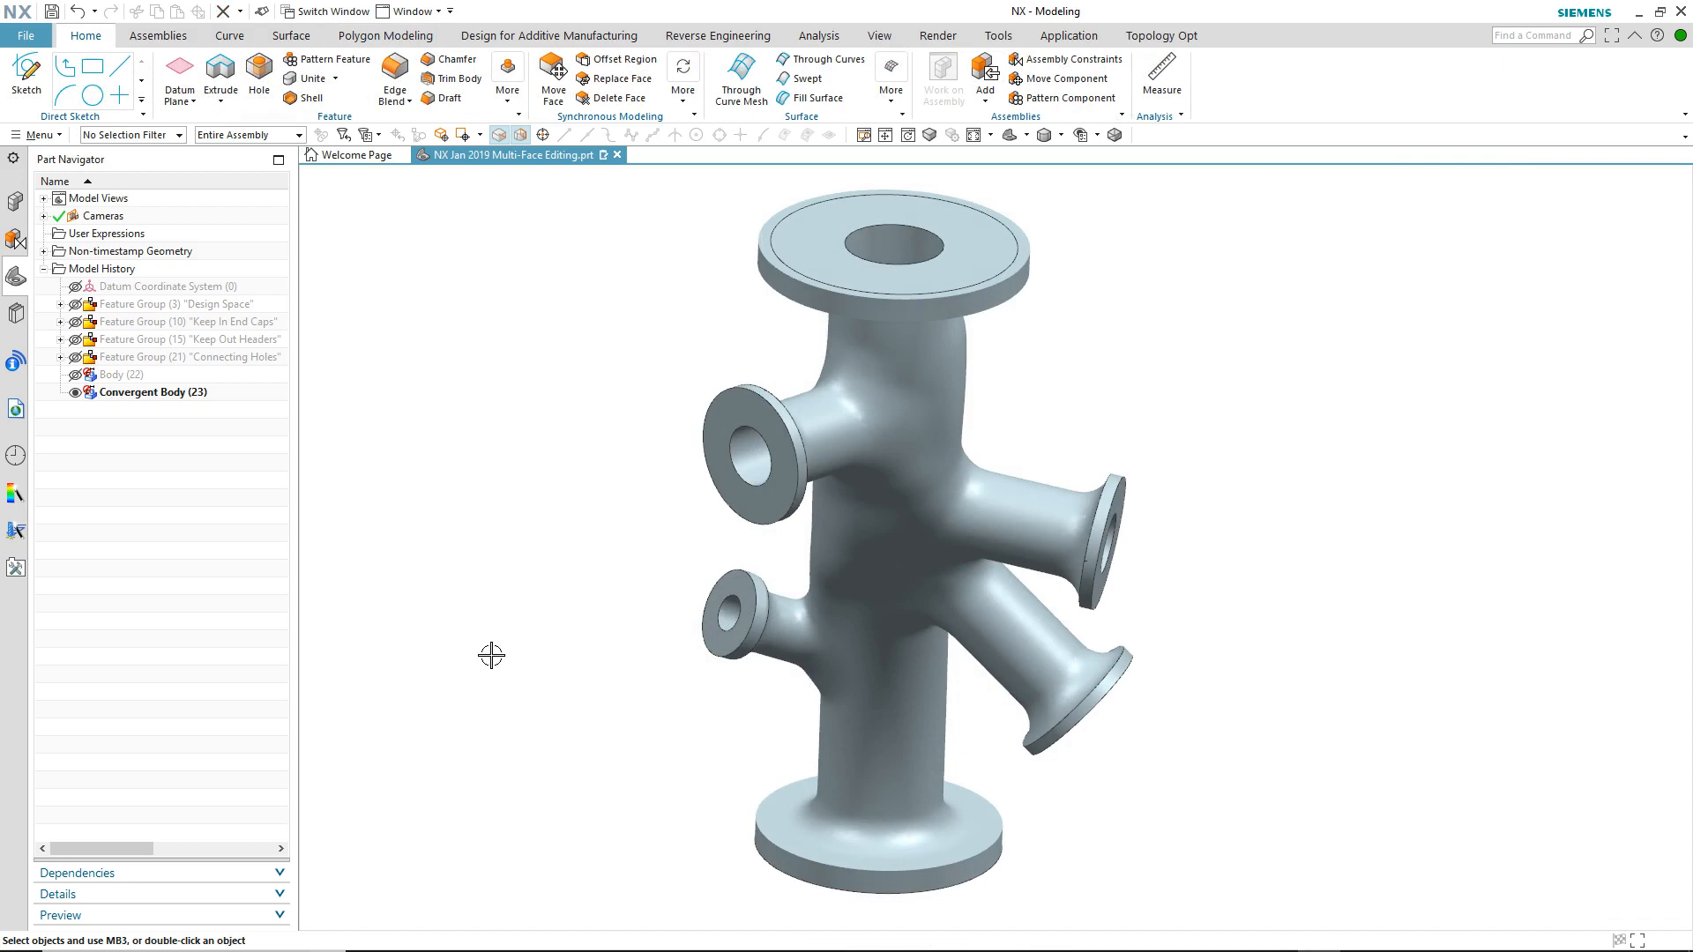
{"action": "mouse_move", "coordinate": [464, 600]}
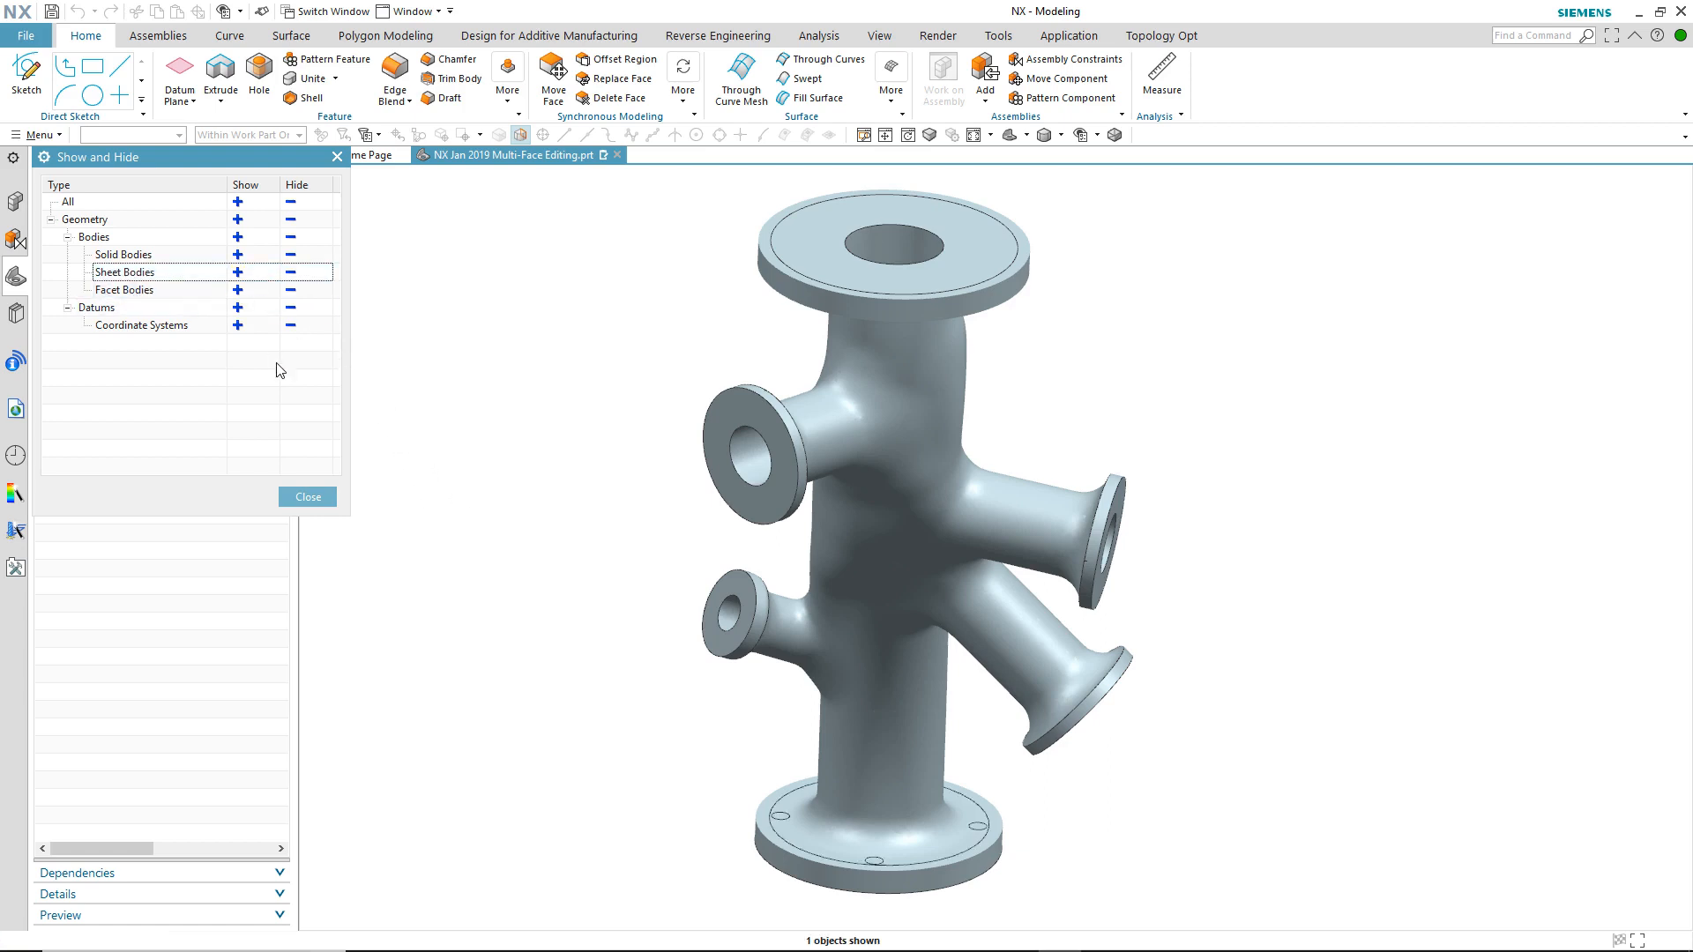
Step: Show the hidden bodies and cut simple bolt holes on the base flange's bolt circle
{"action": "left_click", "coordinate": [307, 497]}
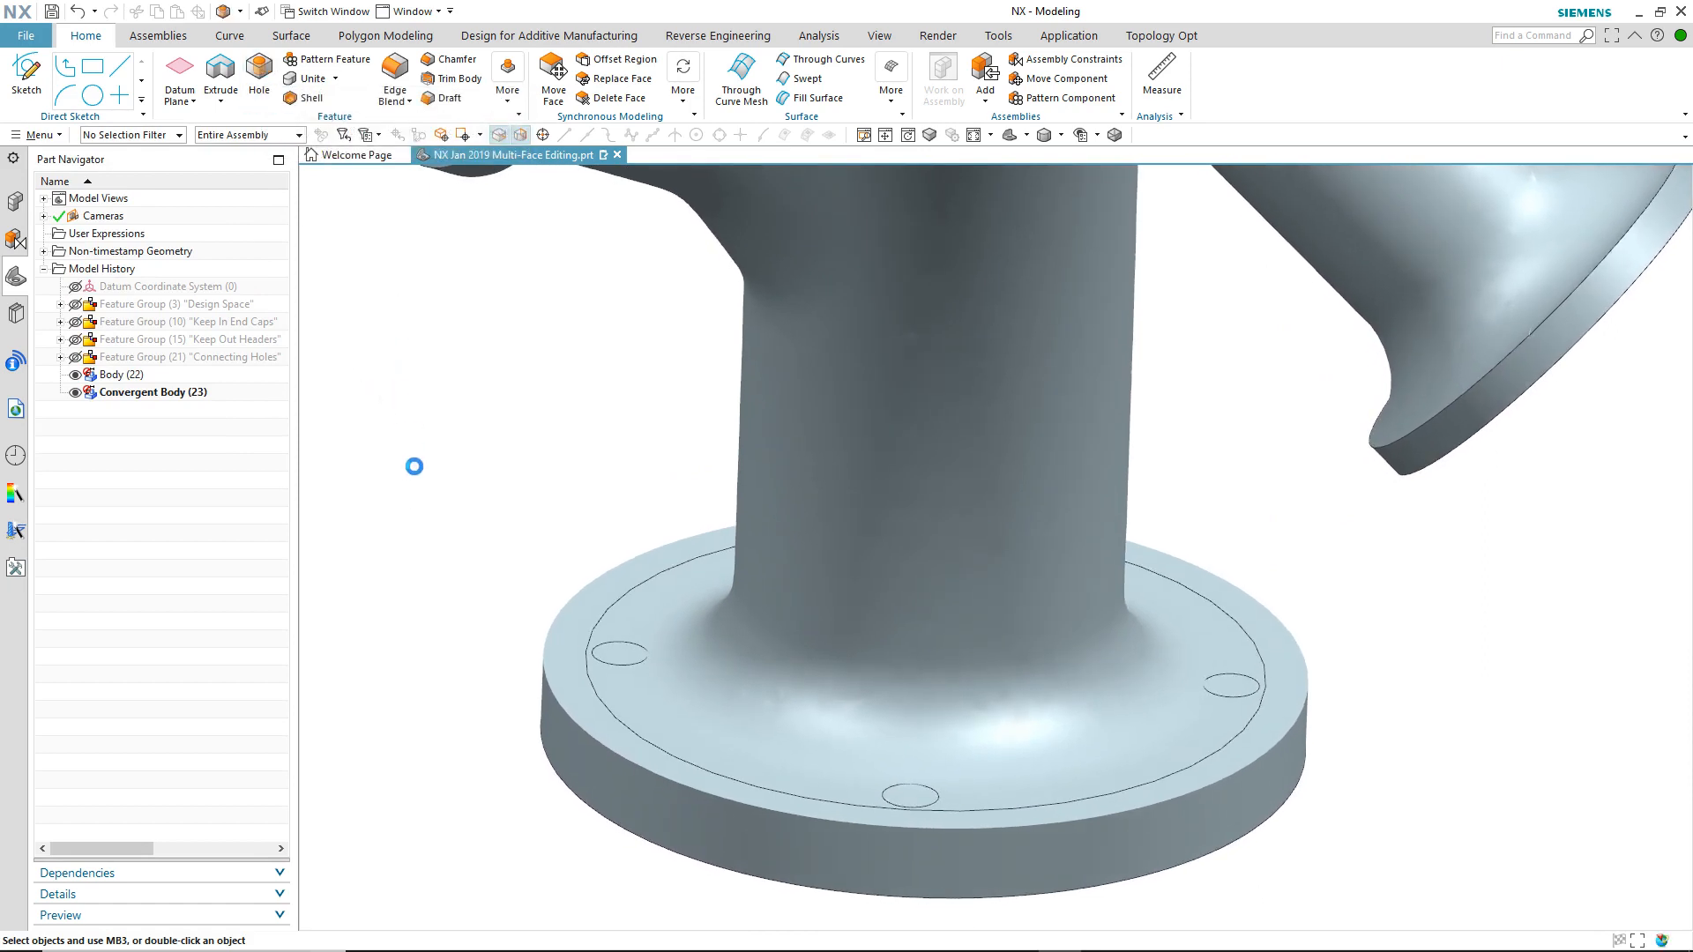
{"action": "left_click", "coordinate": [258, 75]}
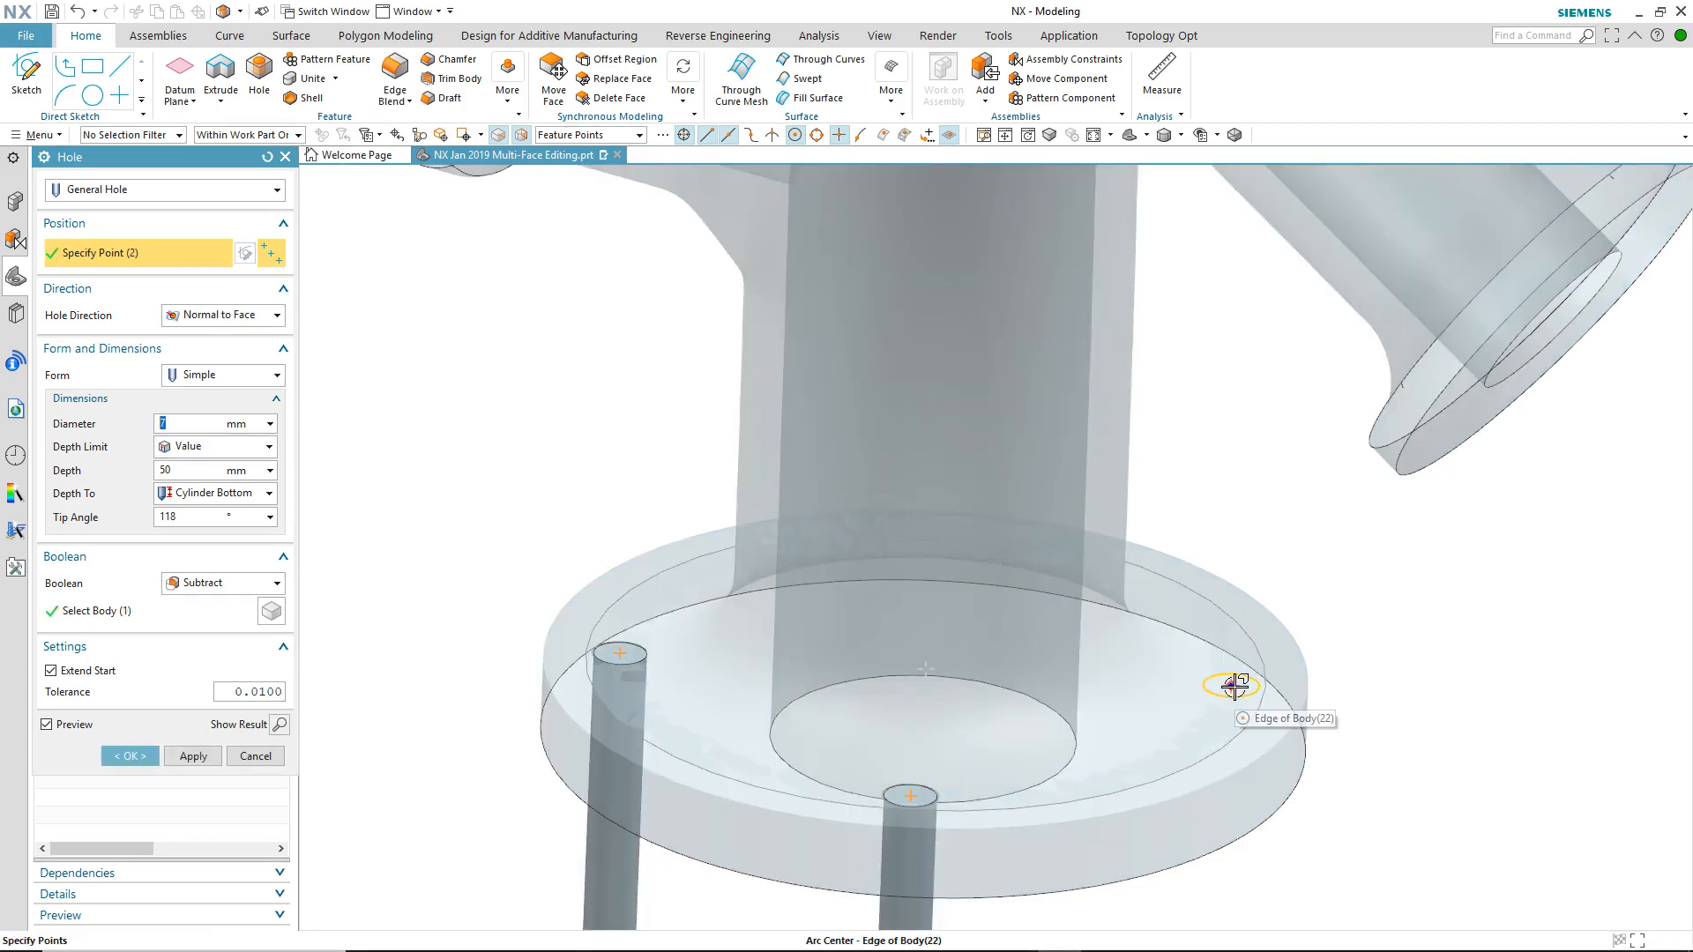
{"action": "left_click", "coordinate": [1231, 684]}
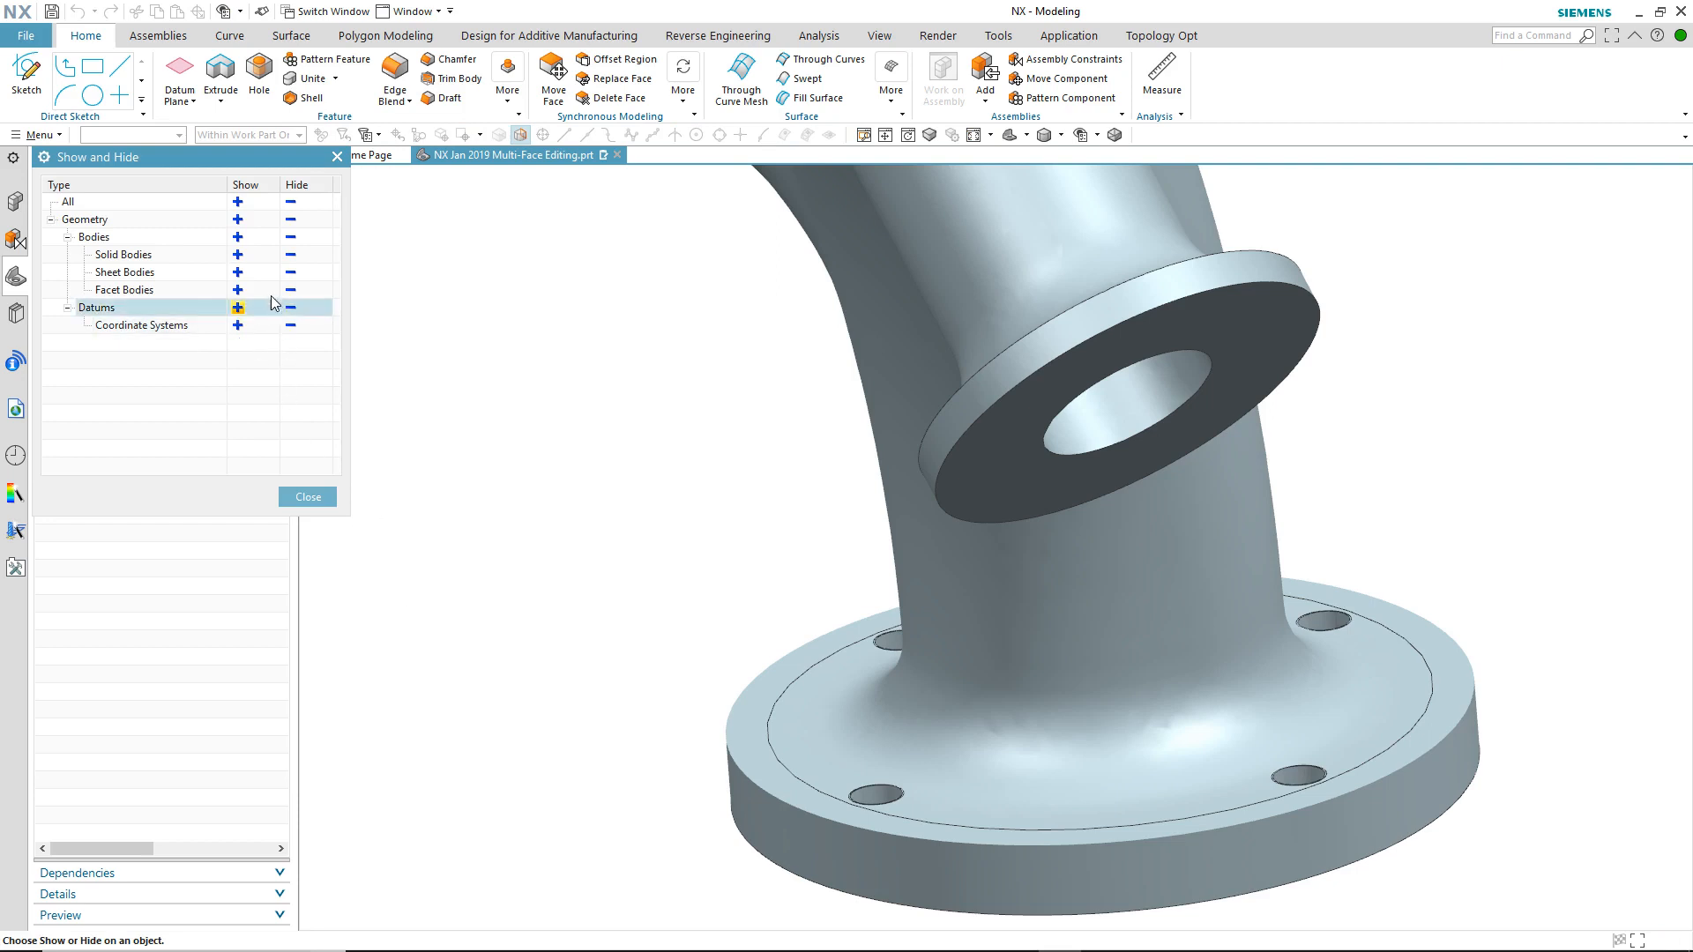
{"action": "left_click", "coordinate": [287, 307]}
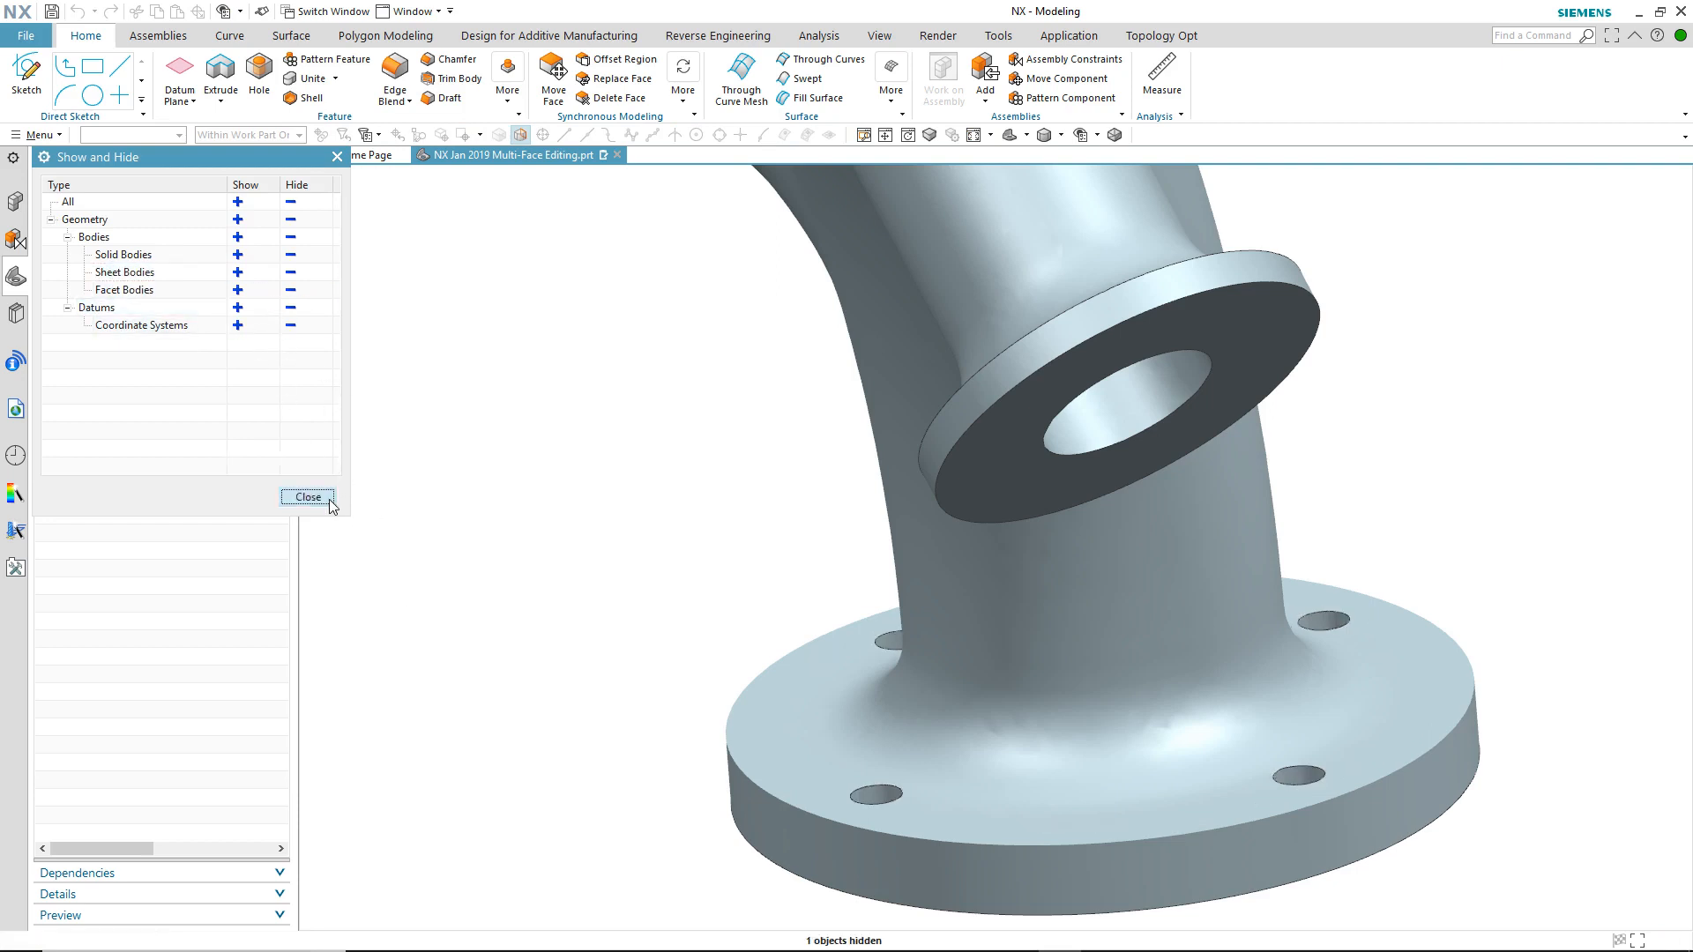
{"action": "left_click", "coordinate": [307, 498]}
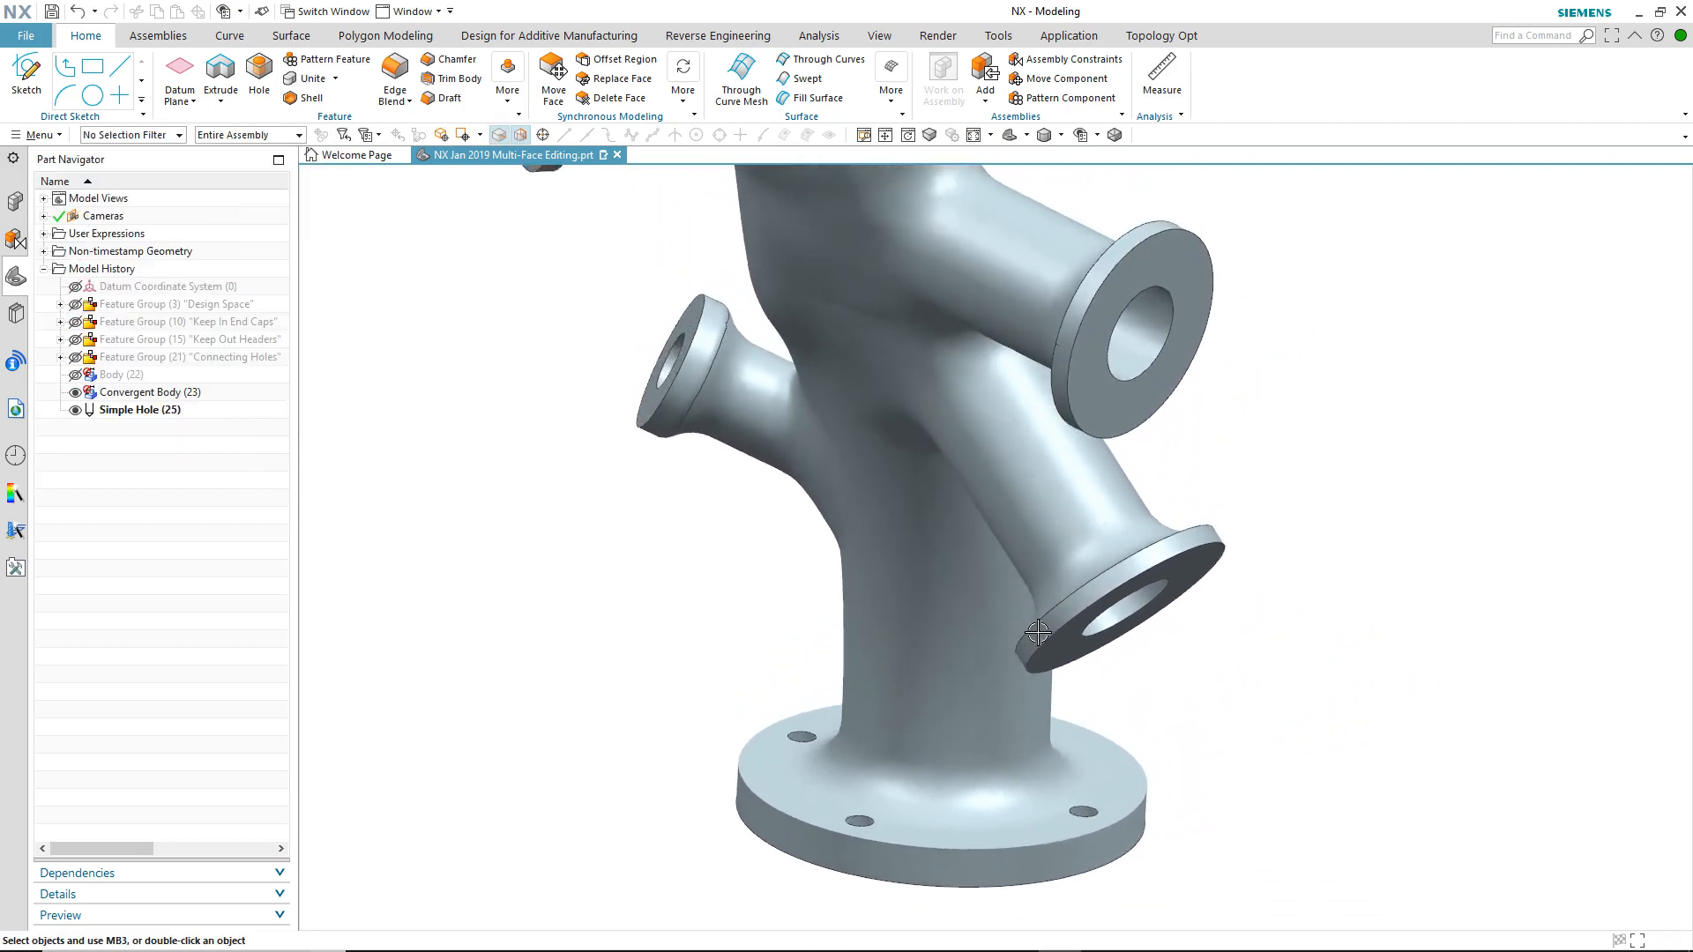
{"action": "left_click_drag", "start_coordinate": [1037, 631], "coordinate": [1425, 600]}
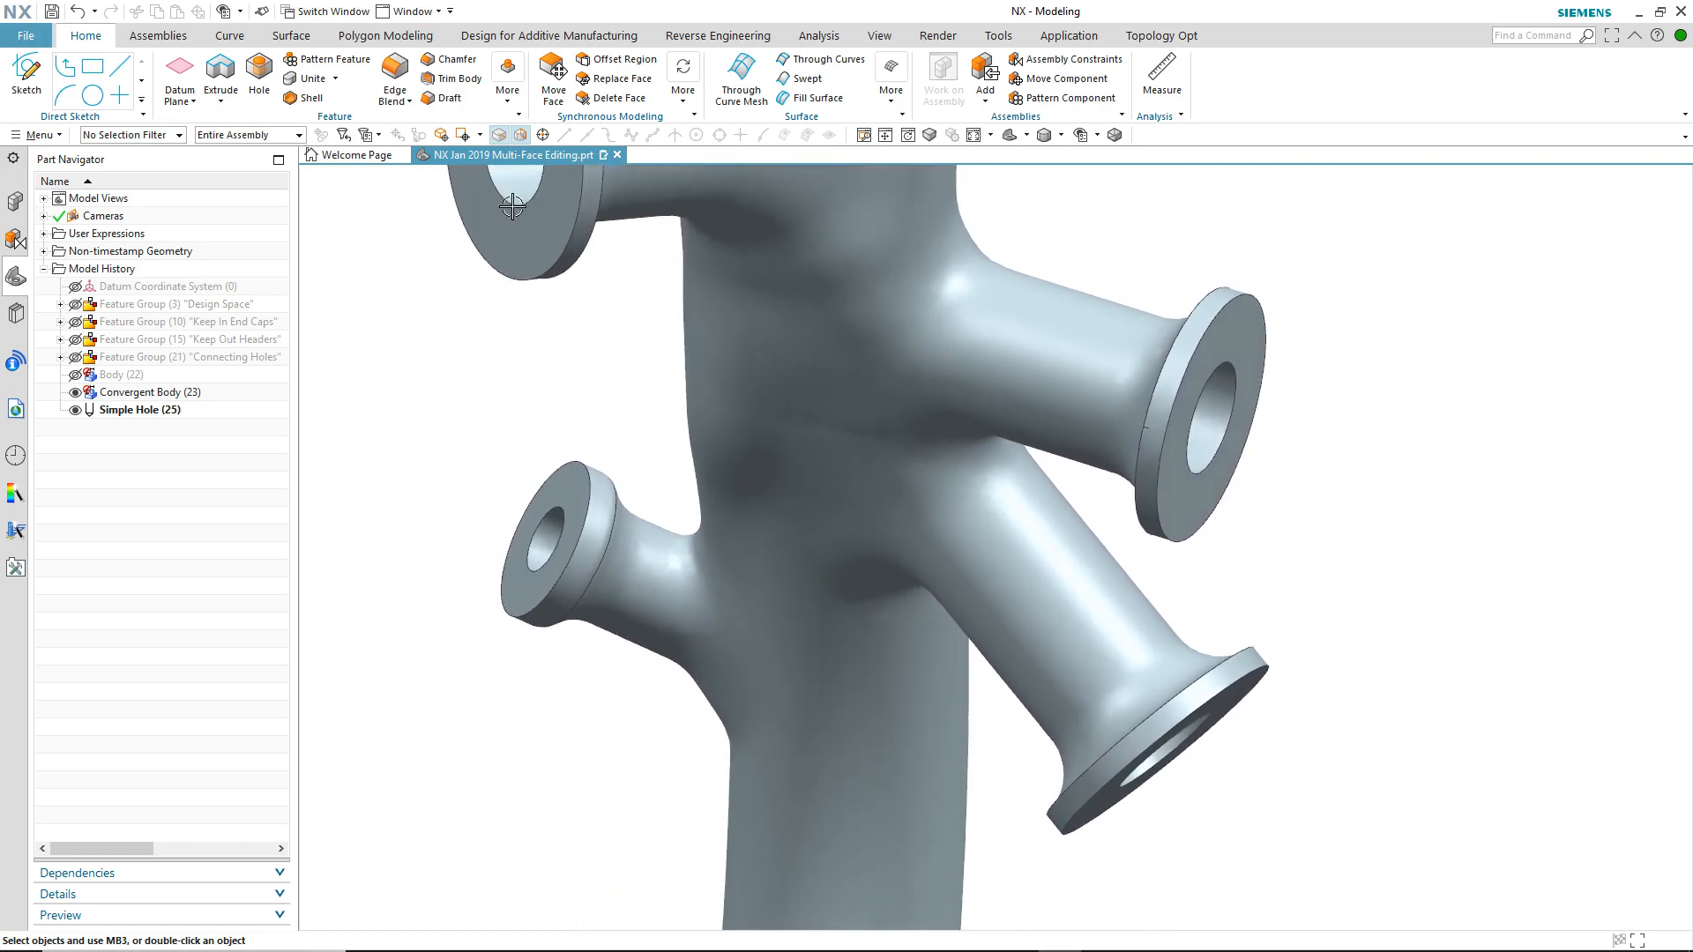
Step: Offset the right side flange face by 3 mm with Offset Face
{"action": "left_click", "coordinate": [506, 70]}
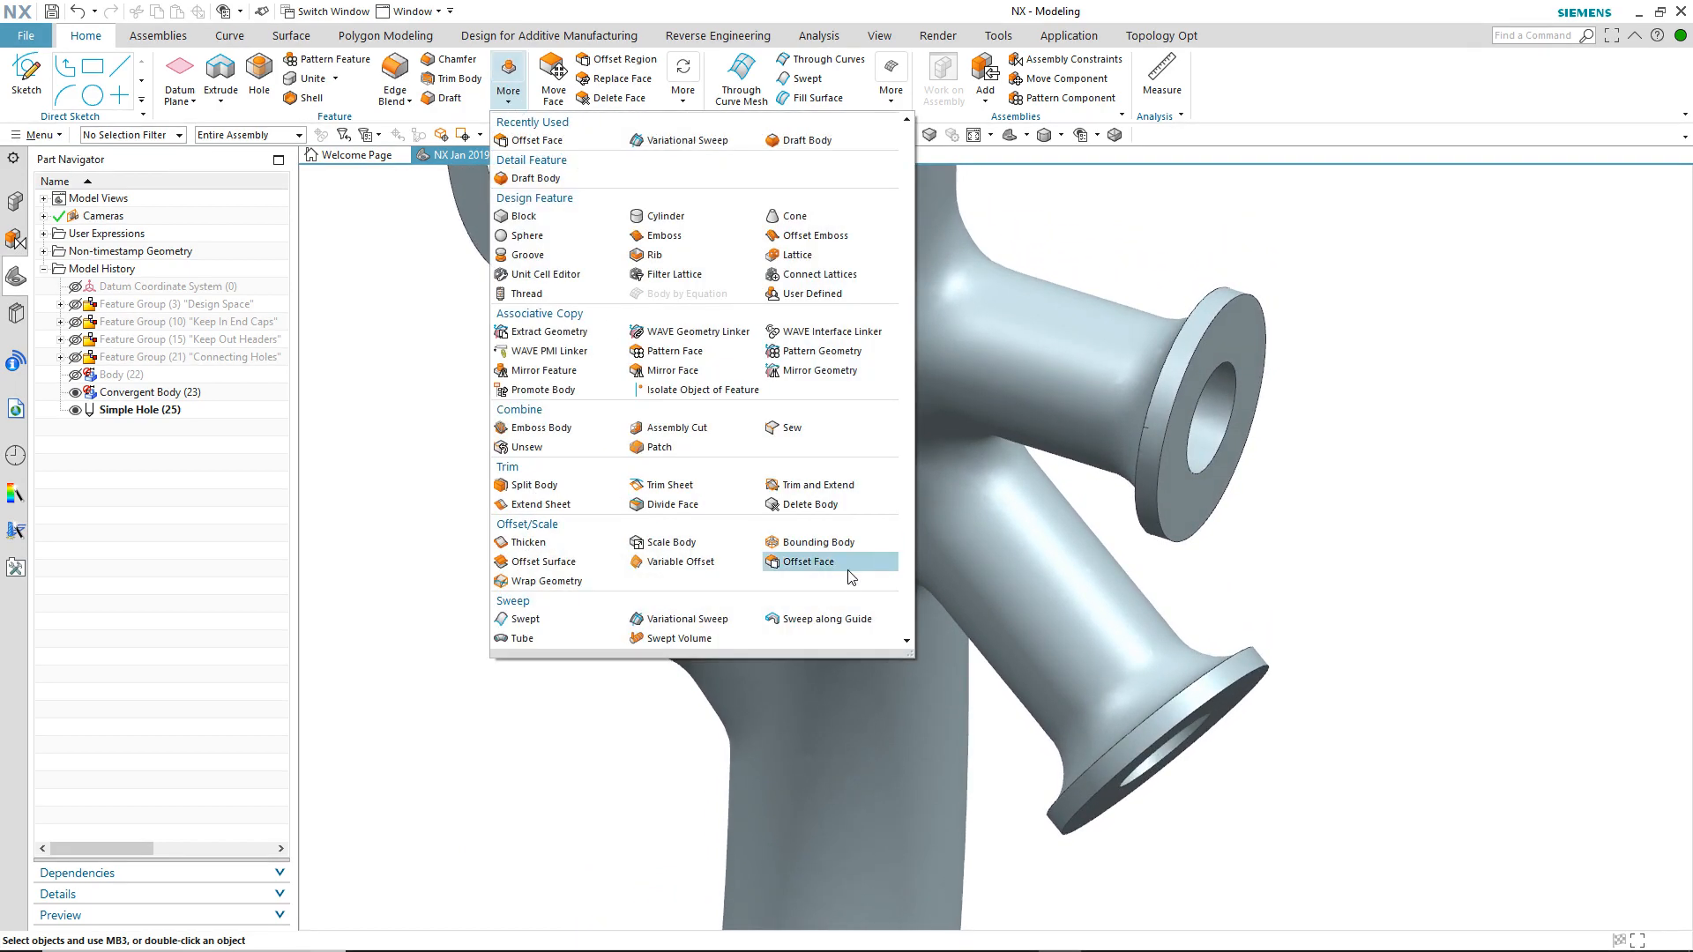
{"action": "left_click", "coordinate": [804, 561]}
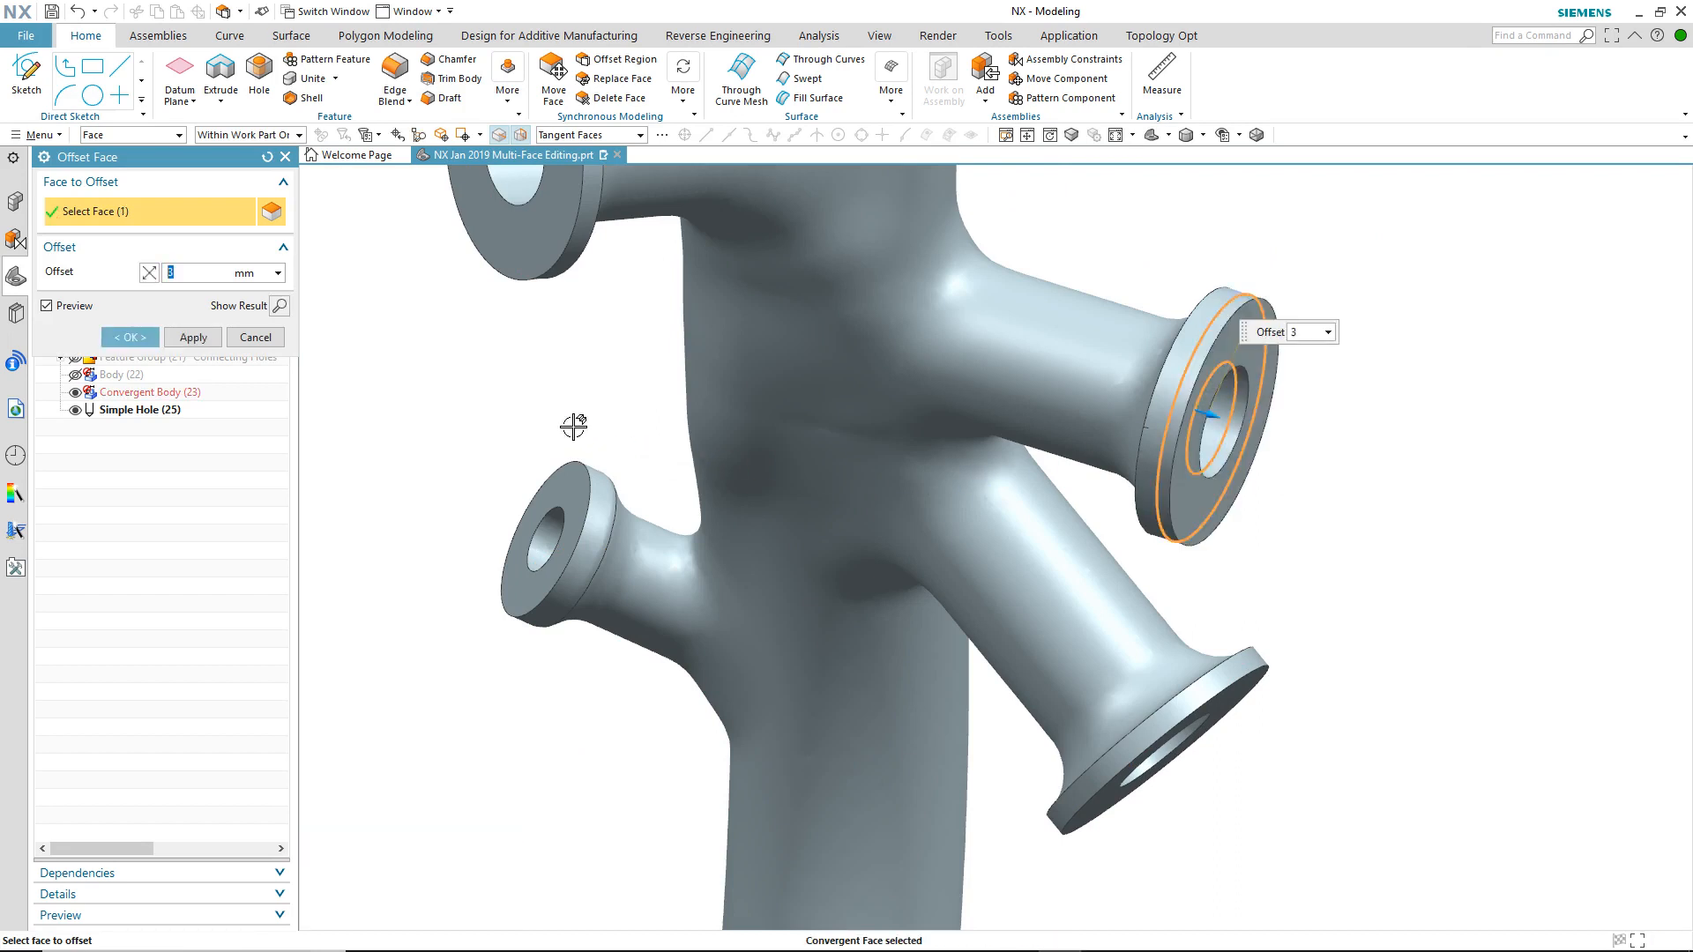
{"action": "left_click", "coordinate": [129, 337]}
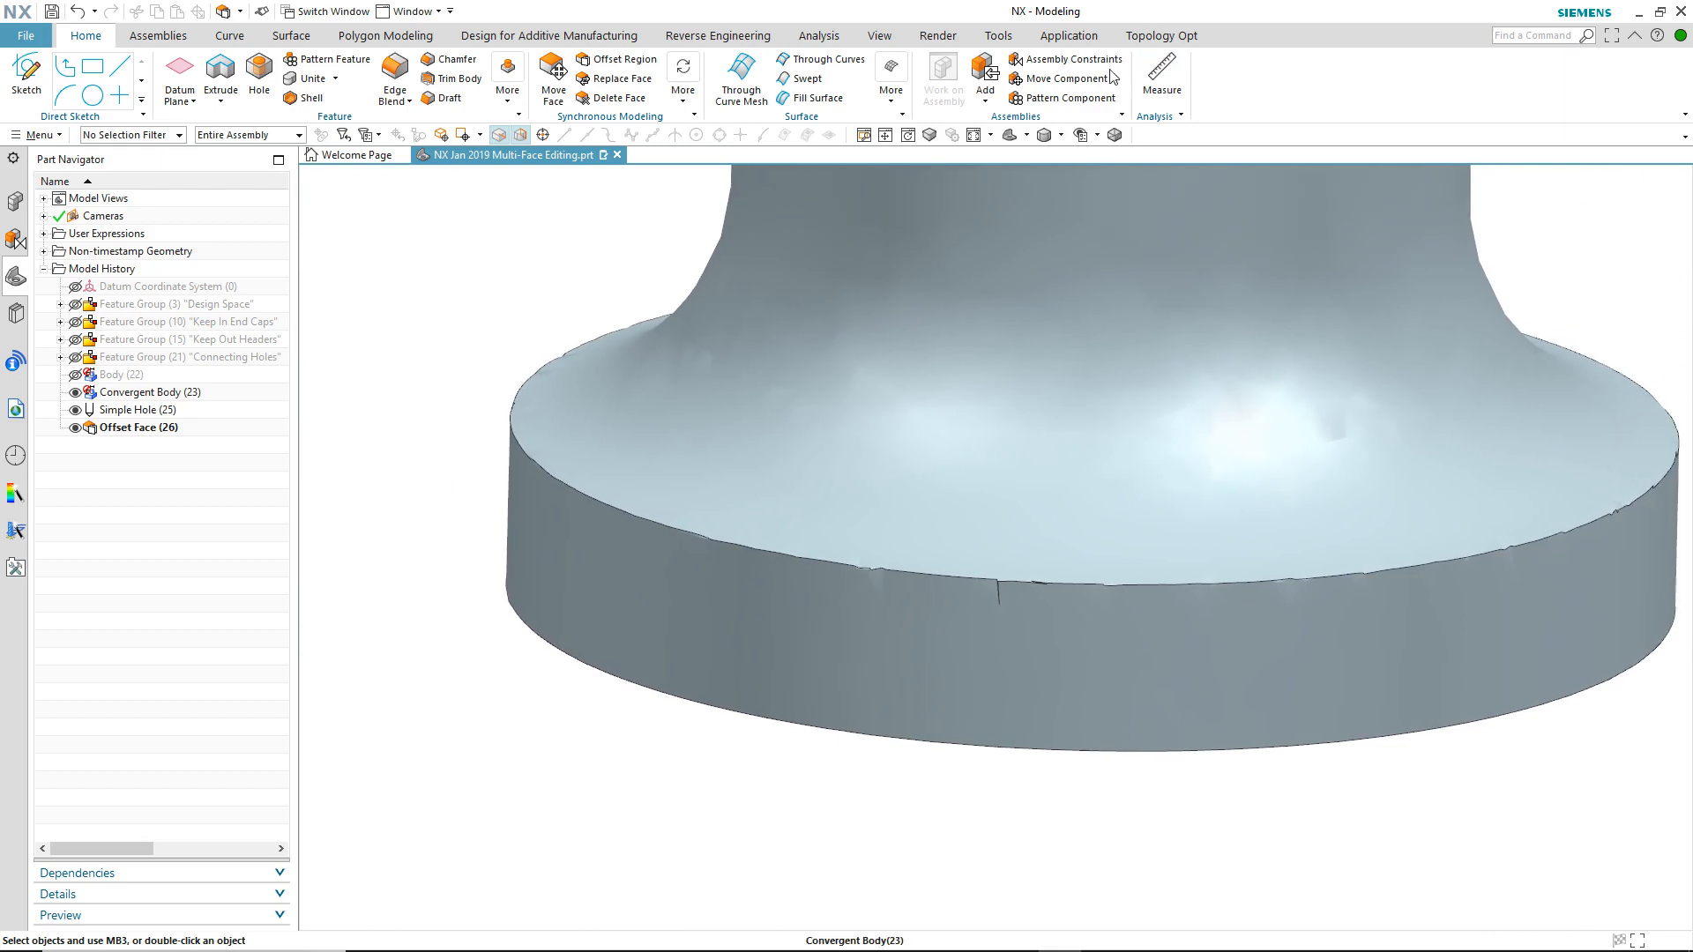
Step: Attempt Smooth Facet Body on the flange edge and cancel after the associative-children alert
{"action": "left_click", "coordinate": [384, 36]}
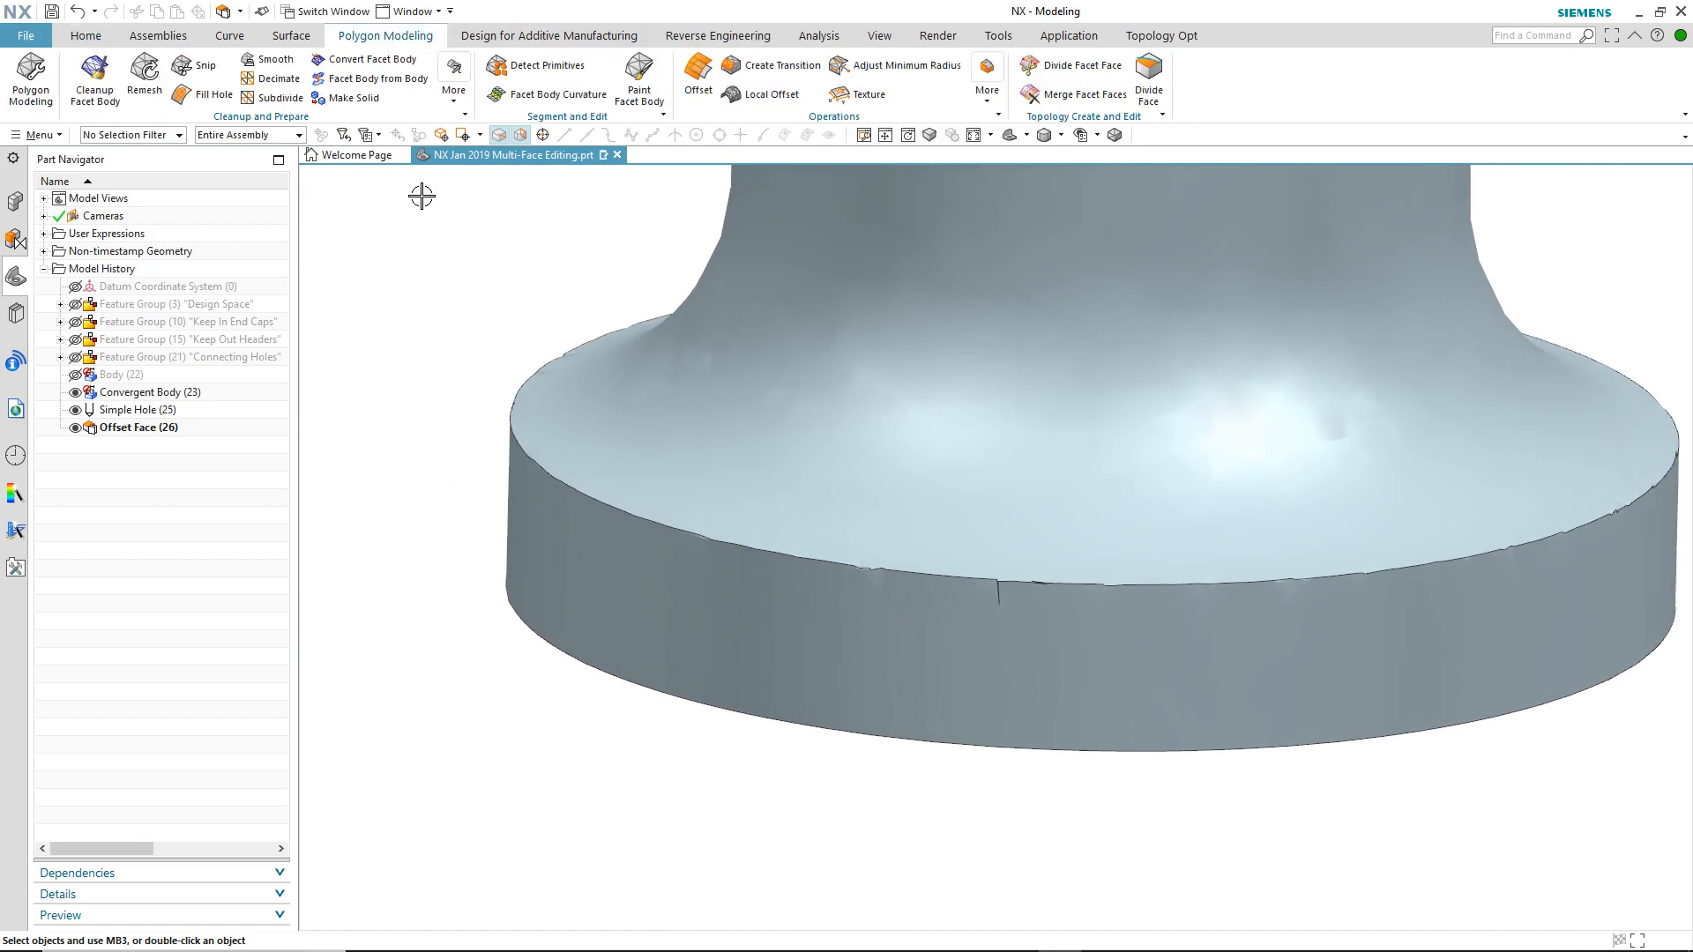
{"action": "mouse_move", "coordinate": [412, 204]}
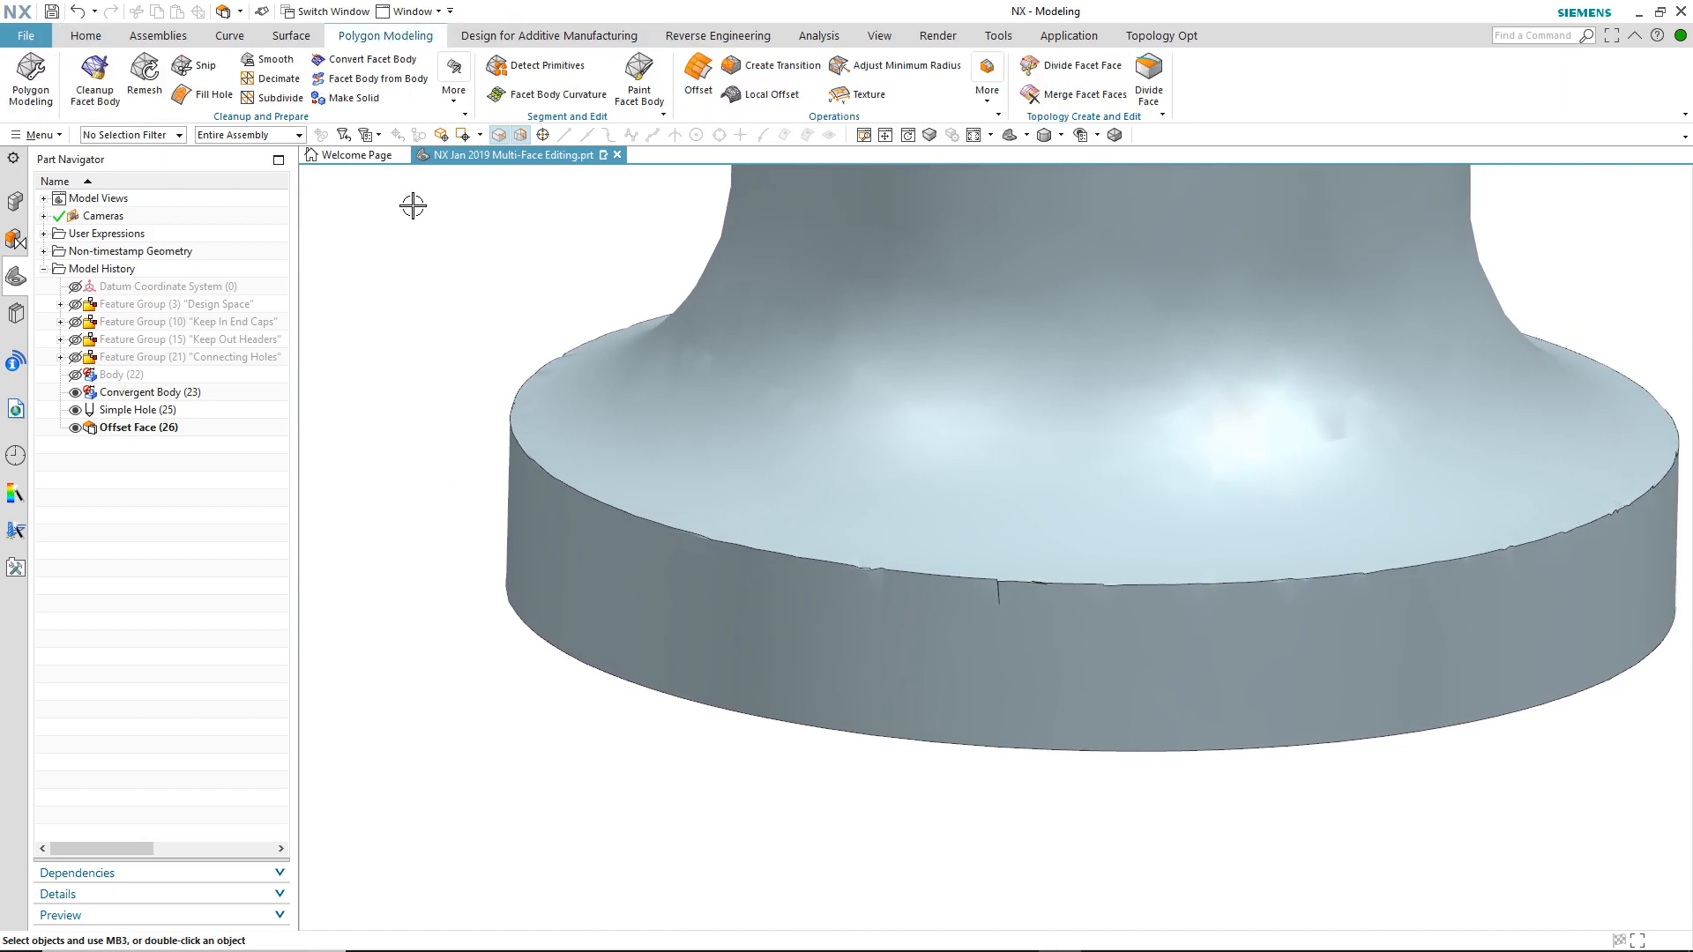
{"action": "left_click", "coordinate": [275, 58]}
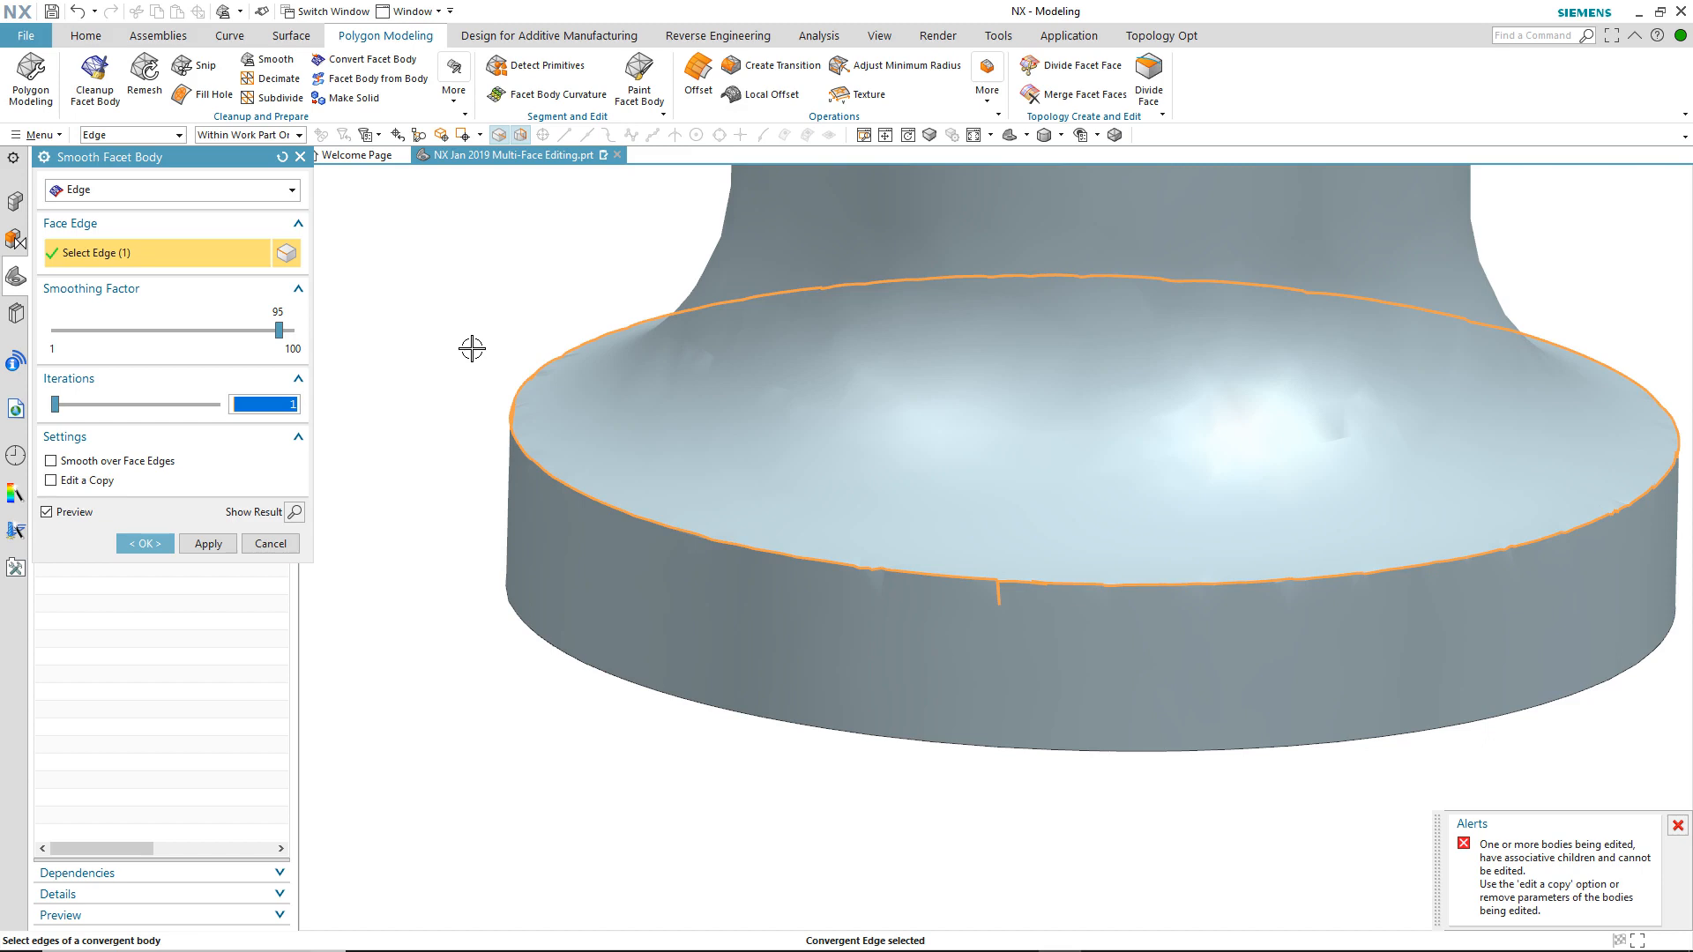
{"action": "mouse_move", "coordinate": [462, 353]}
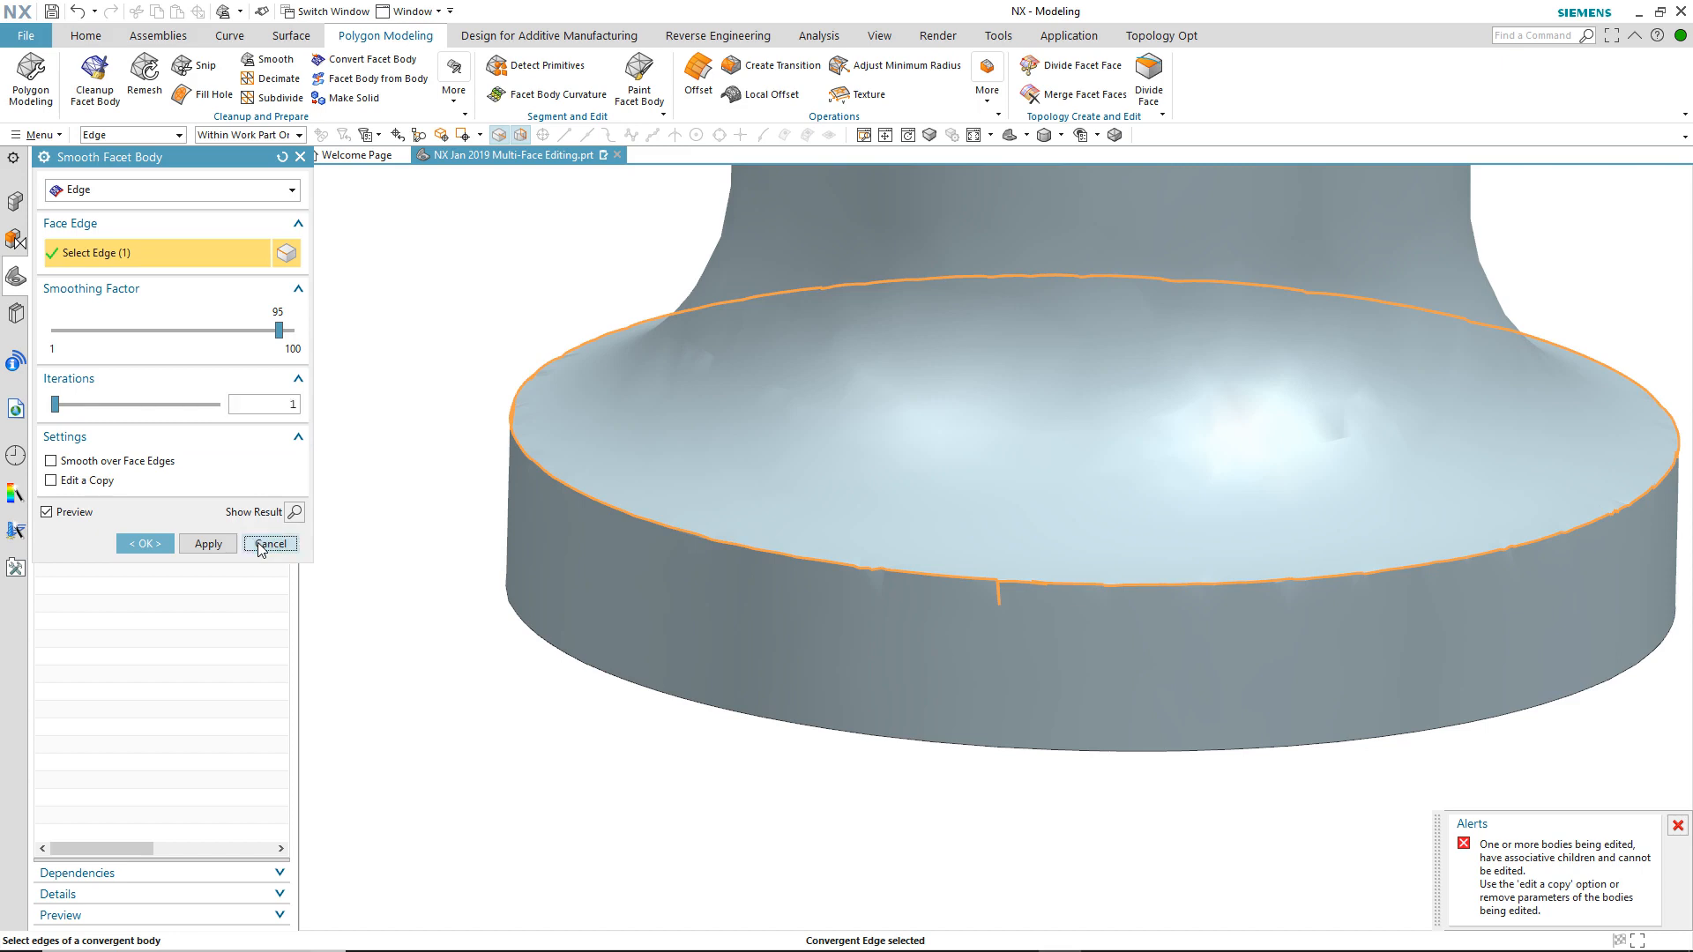
{"action": "left_click", "coordinate": [270, 543]}
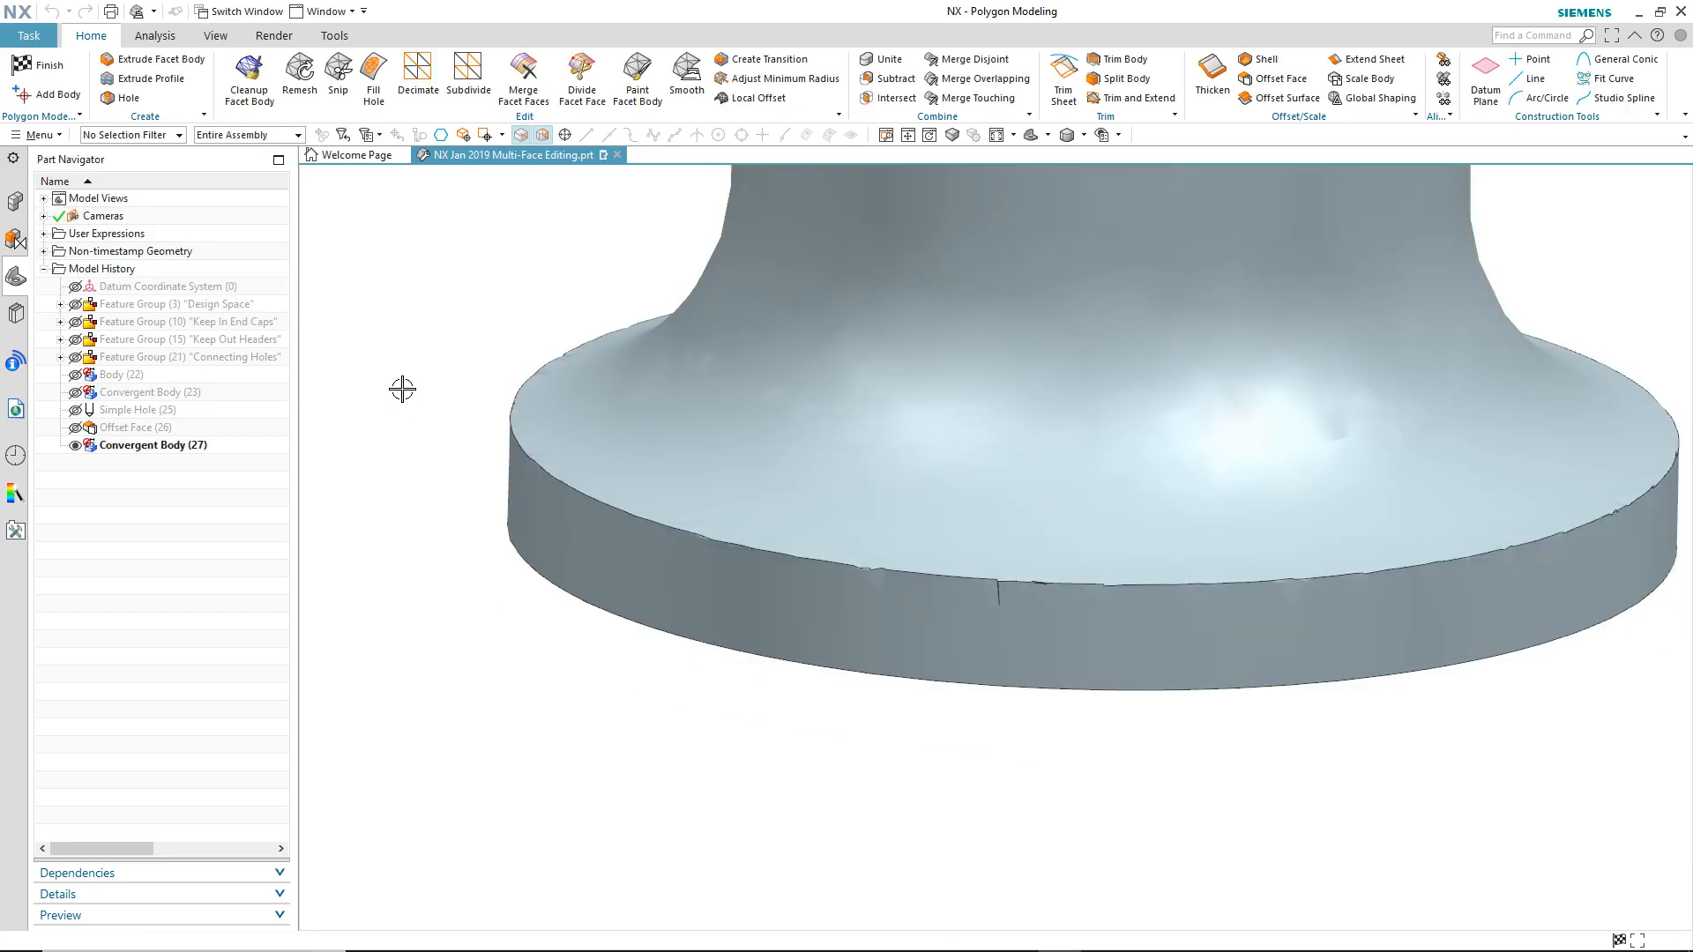
Step: Smooth the base flange's top edge with smoothing factor 95 and 10 iterations
{"action": "left_click", "coordinate": [687, 78]}
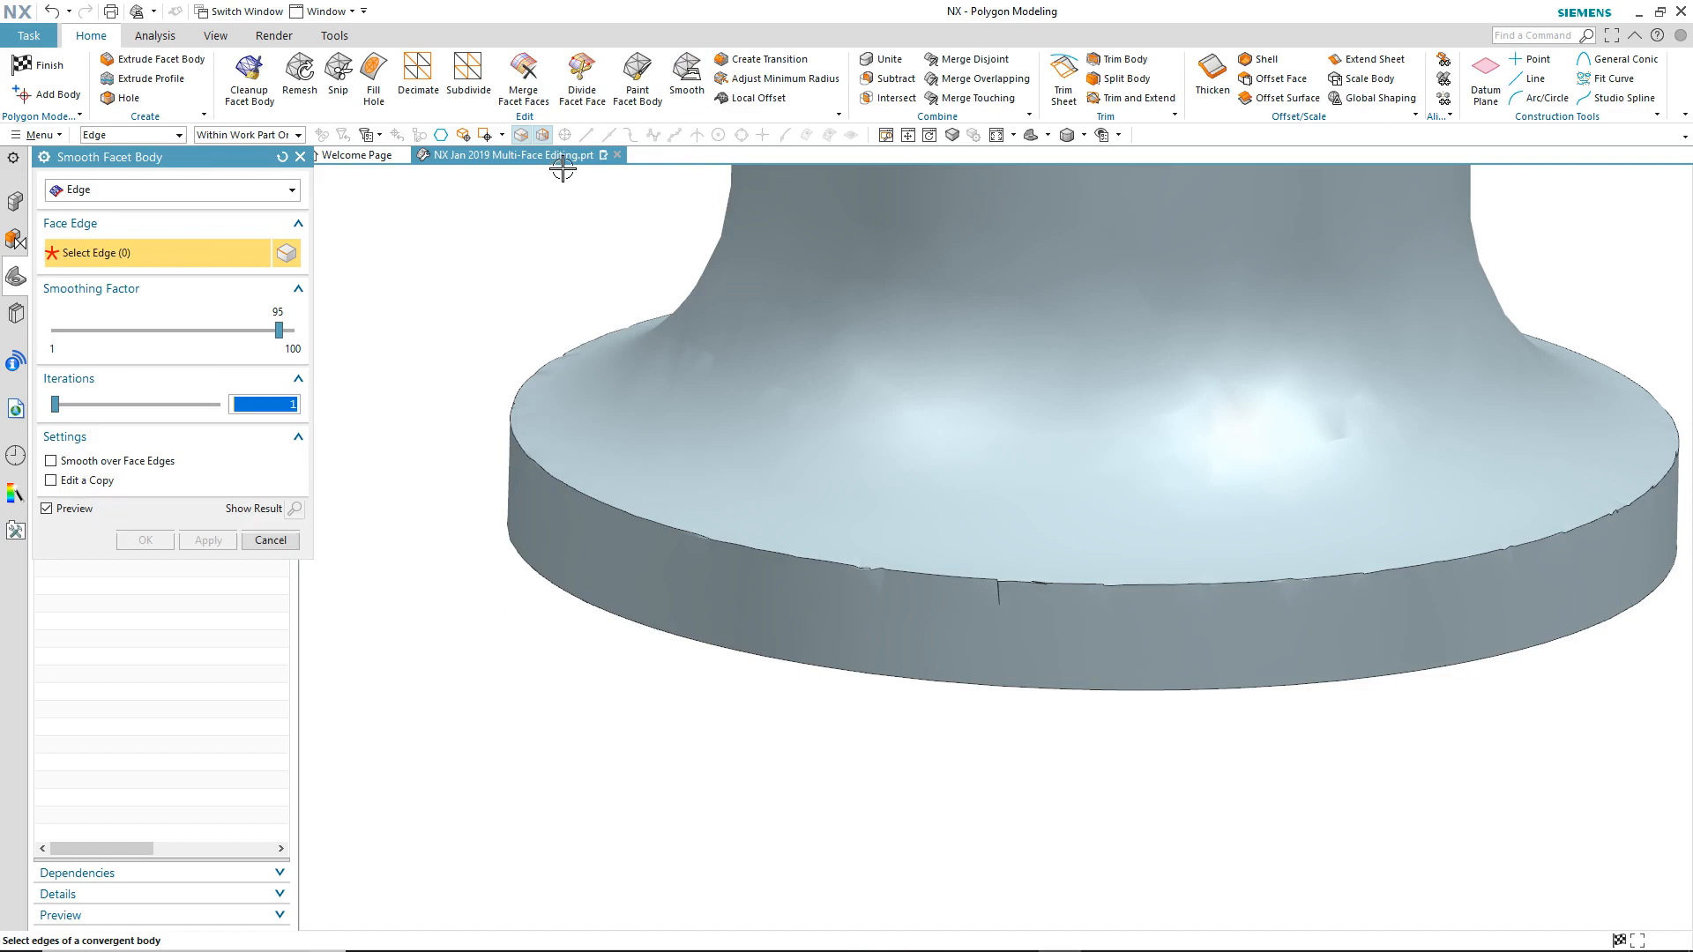
{"action": "mouse_move", "coordinate": [360, 242]}
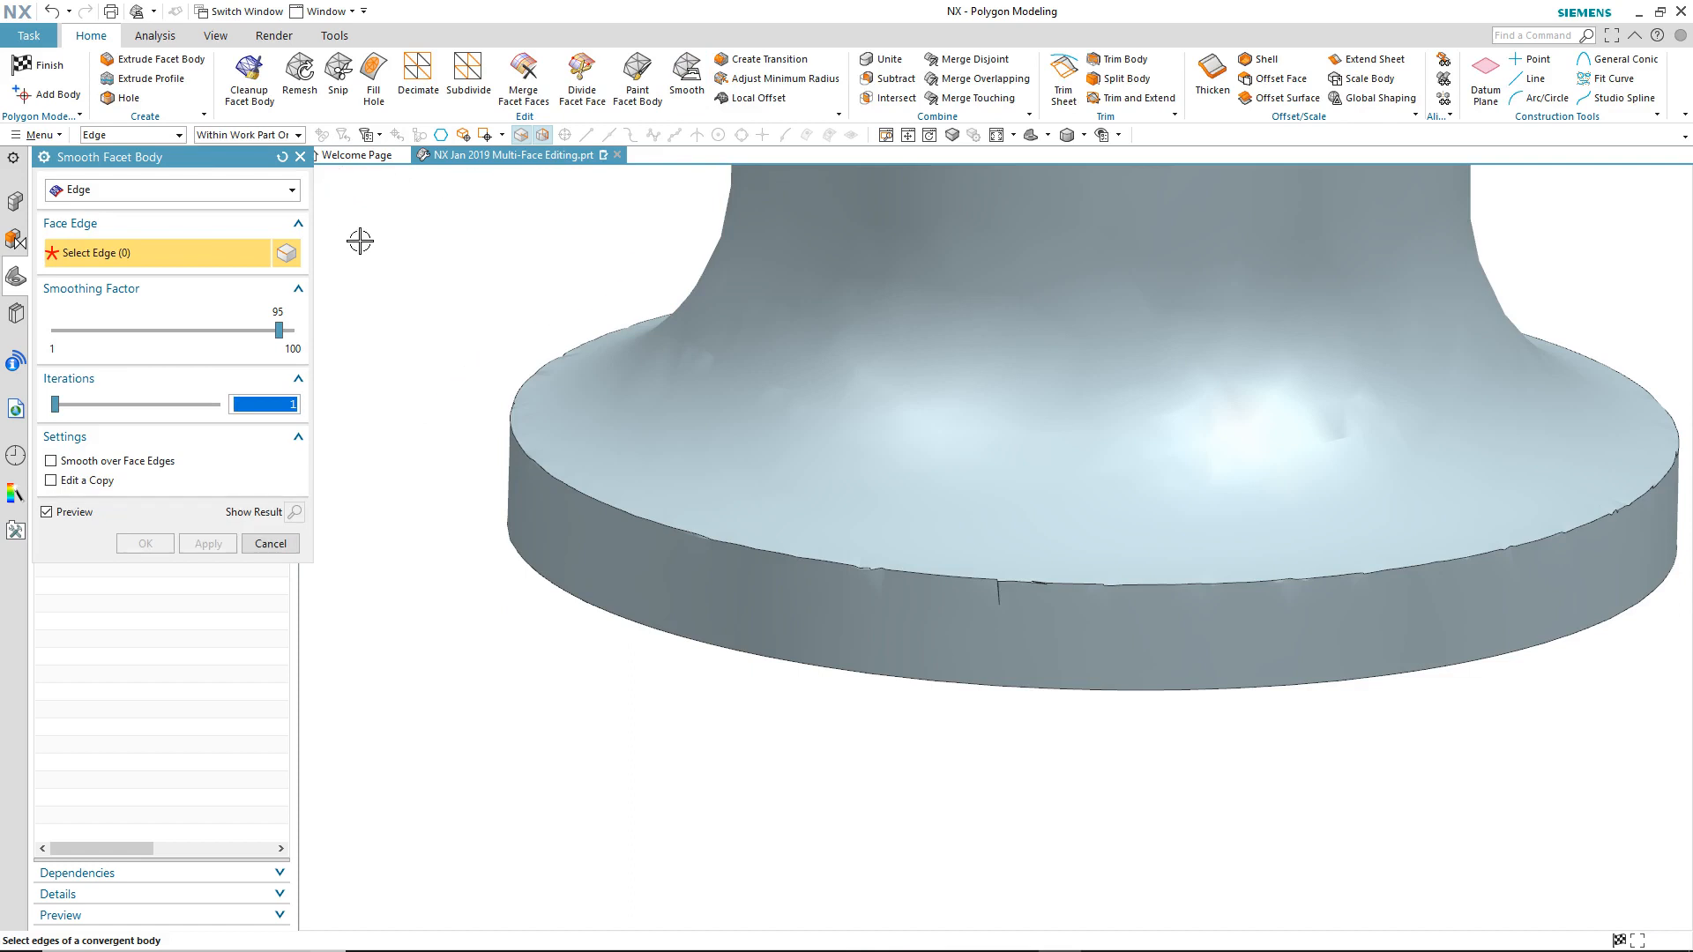
{"action": "mouse_move", "coordinate": [472, 360]}
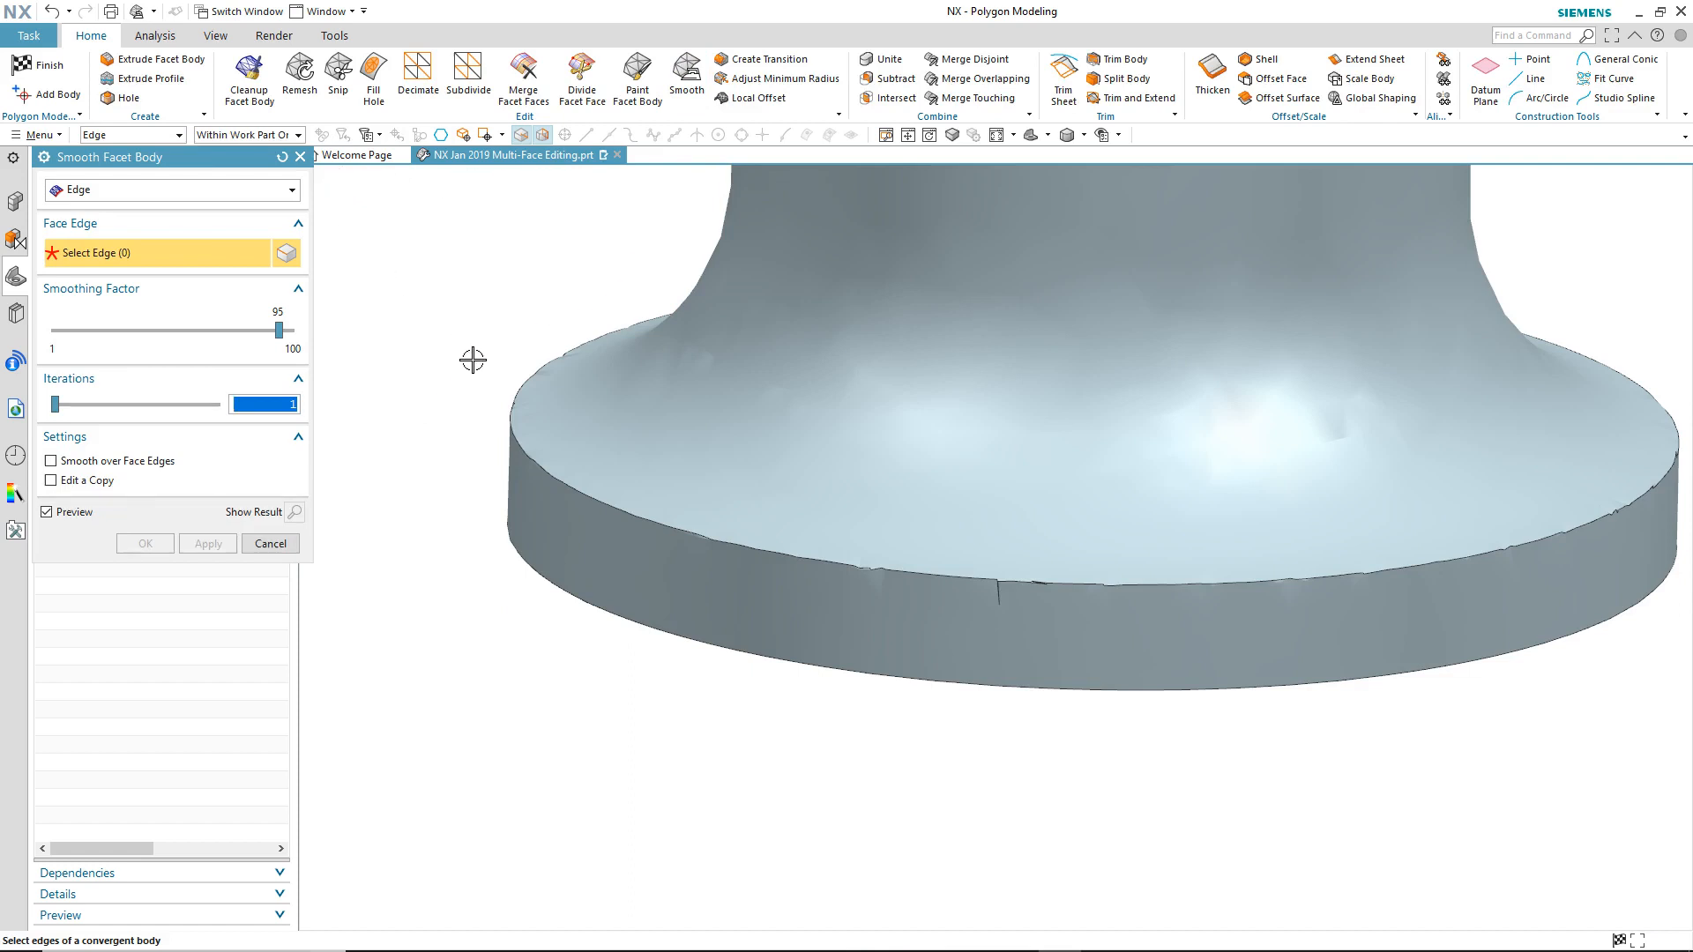
{"action": "left_click_drag", "start_coordinate": [284, 330], "coordinate": [85, 330]}
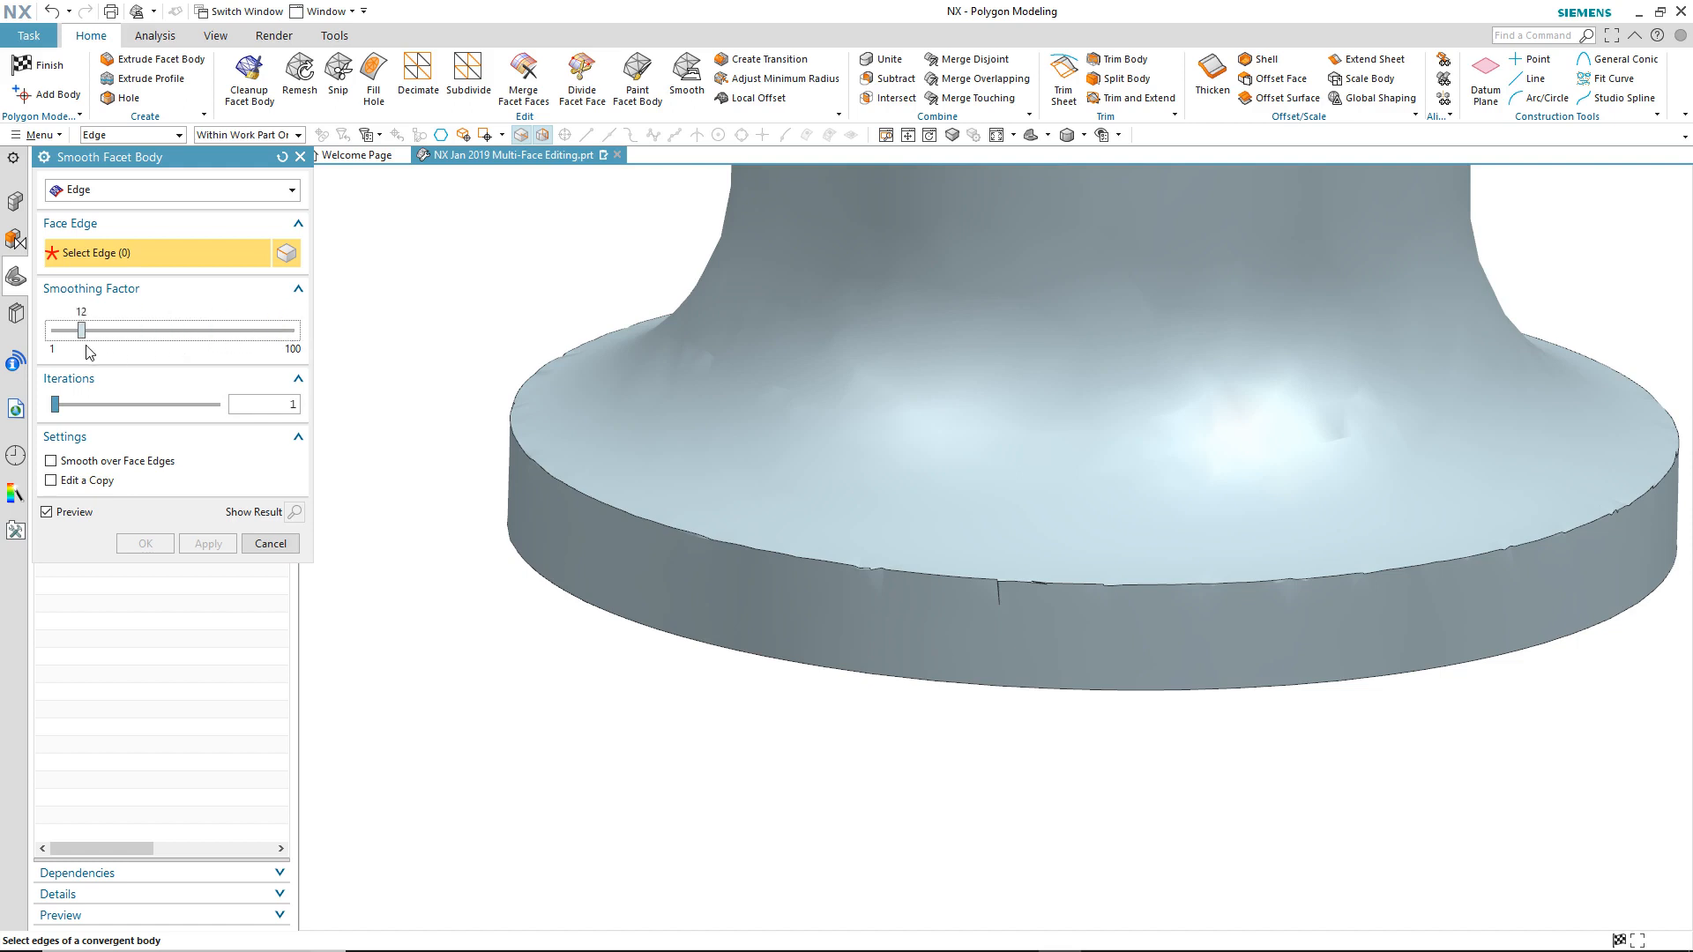
{"action": "left_click_drag", "start_coordinate": [84, 330], "coordinate": [70, 330]}
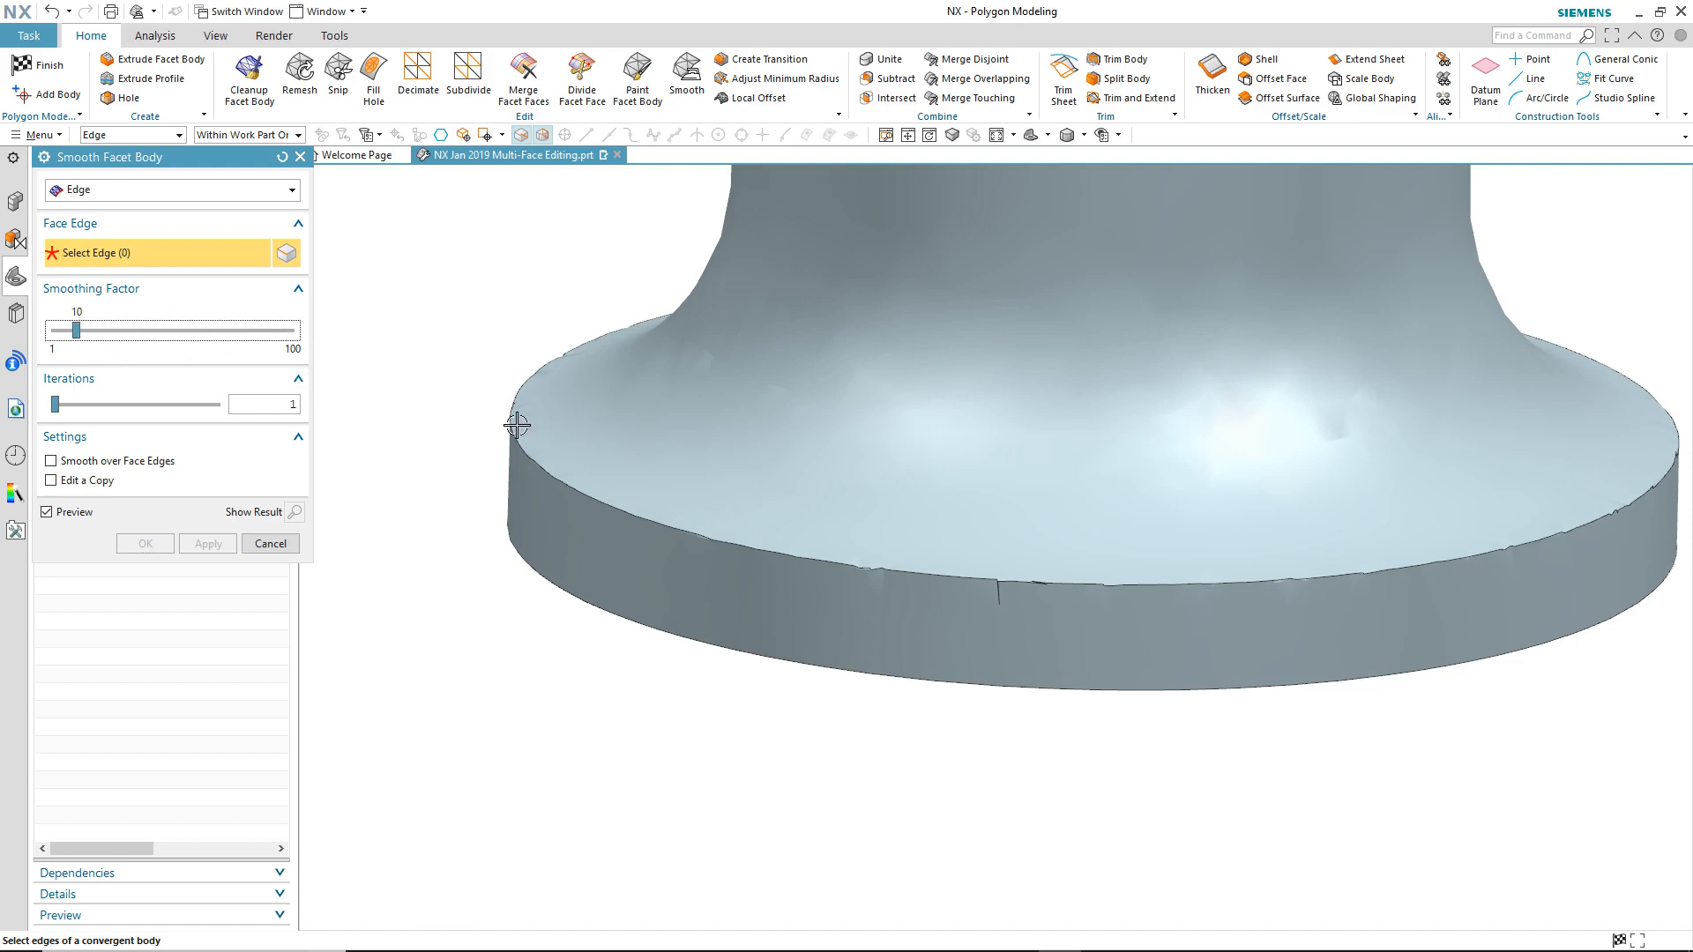
{"action": "left_click", "coordinate": [518, 425]}
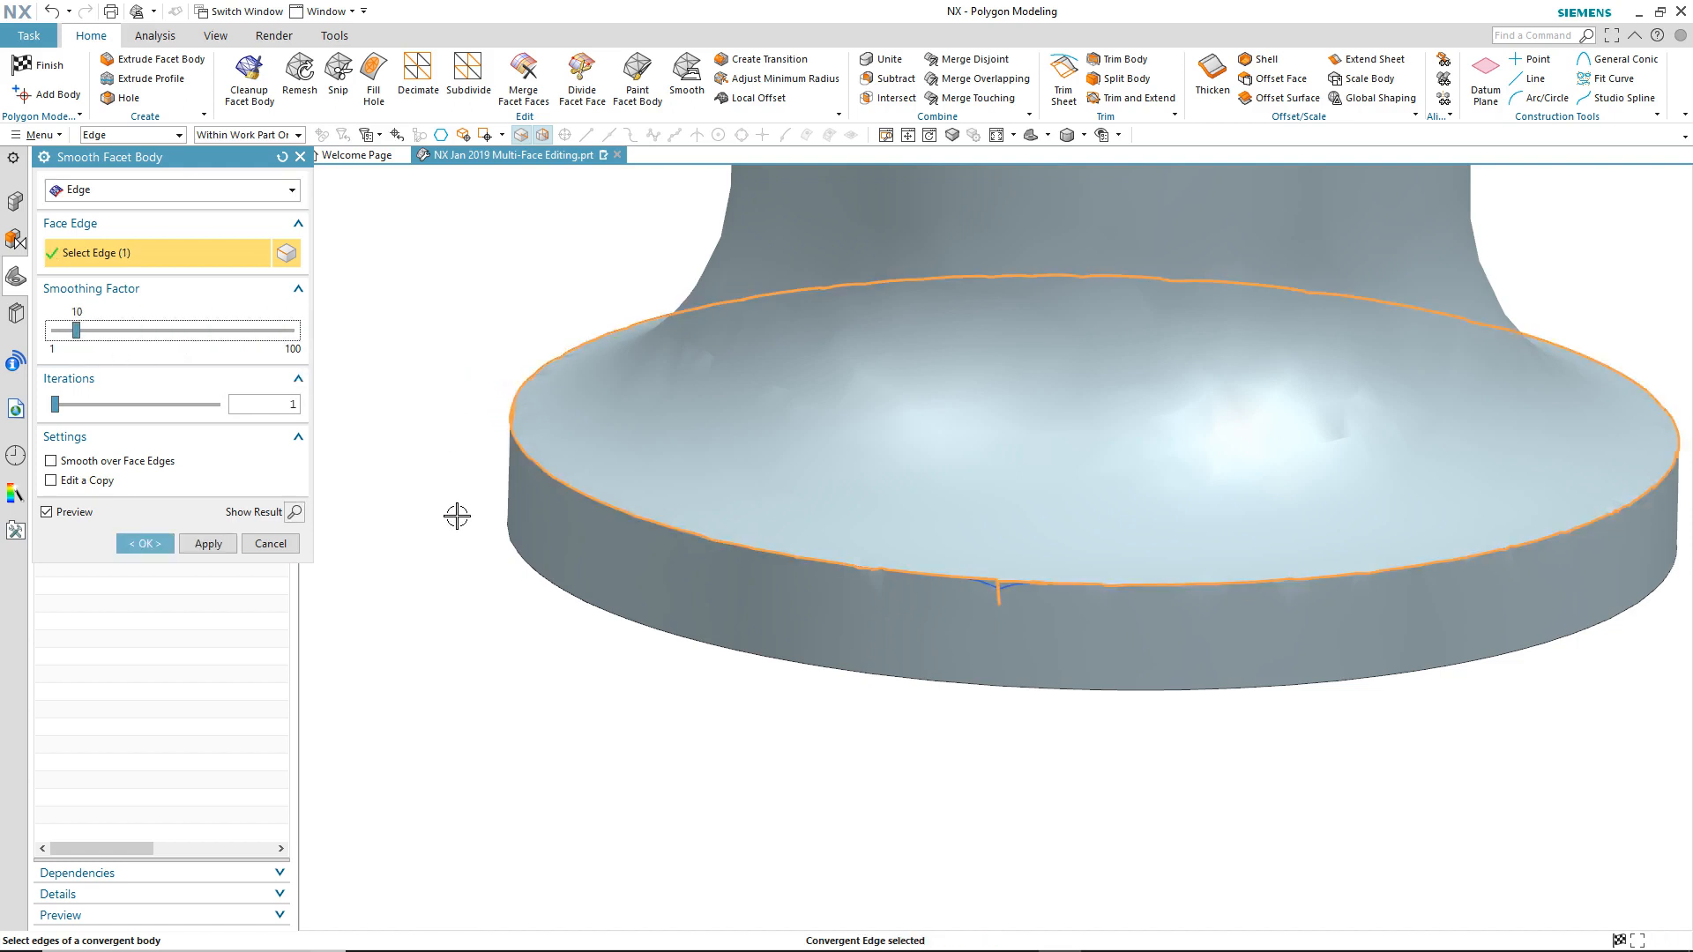
{"action": "scroll", "scroll_direction": "down", "scroll_amount": 3}
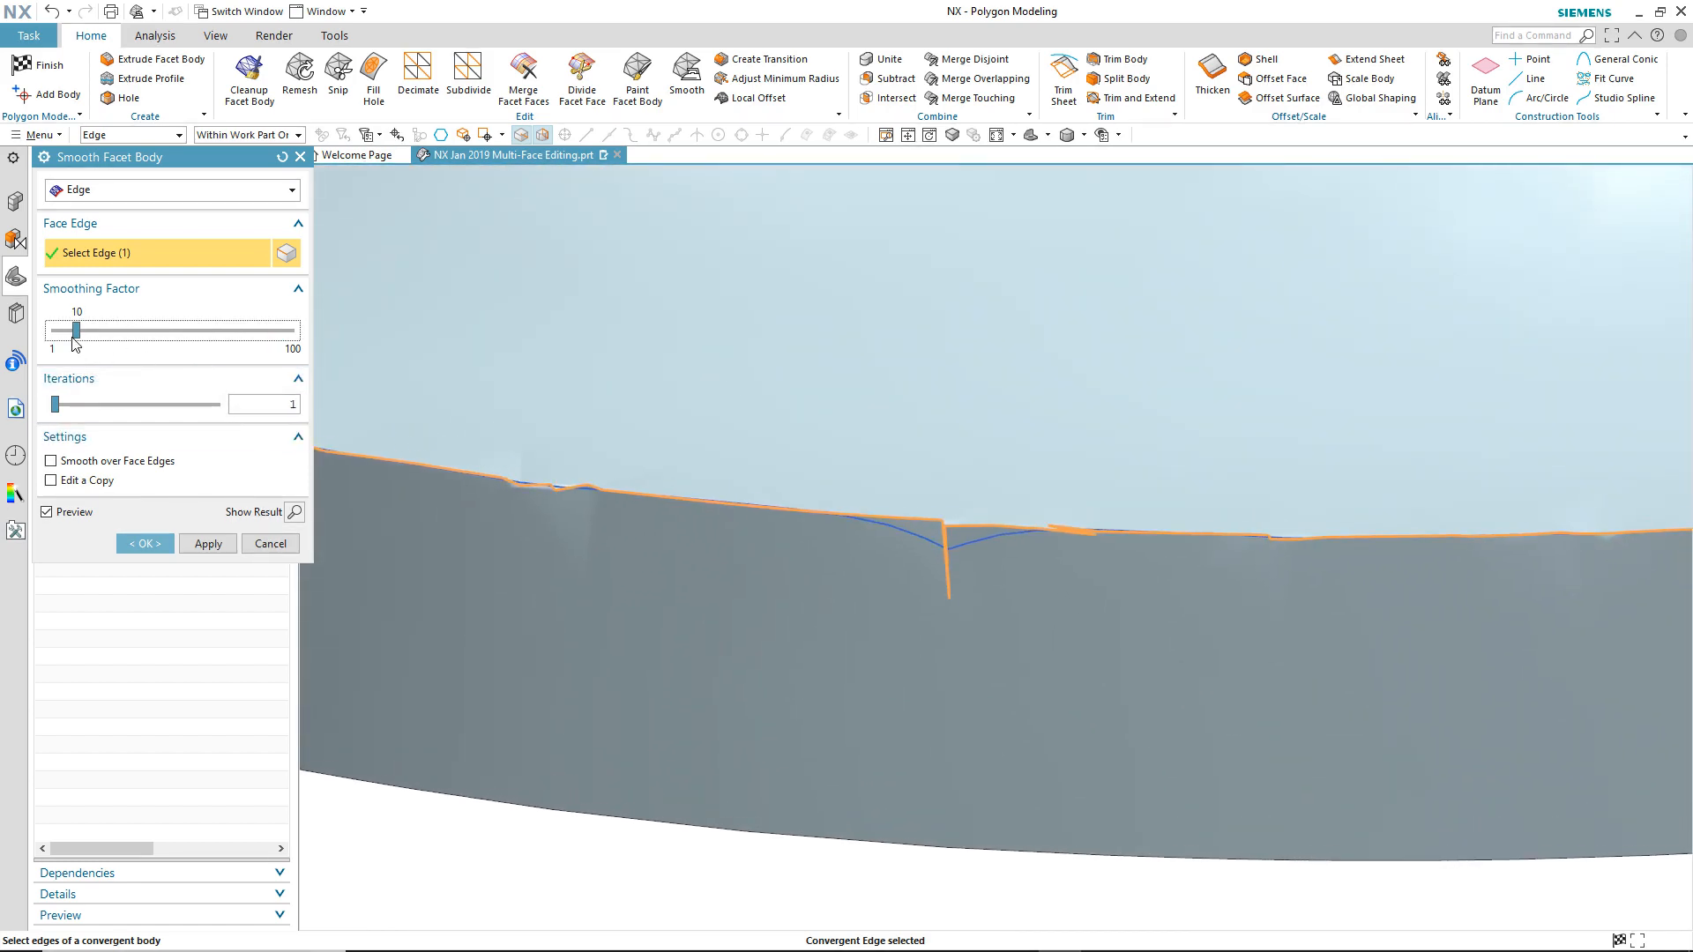
{"action": "left_click_drag", "start_coordinate": [76, 330], "coordinate": [208, 330]}
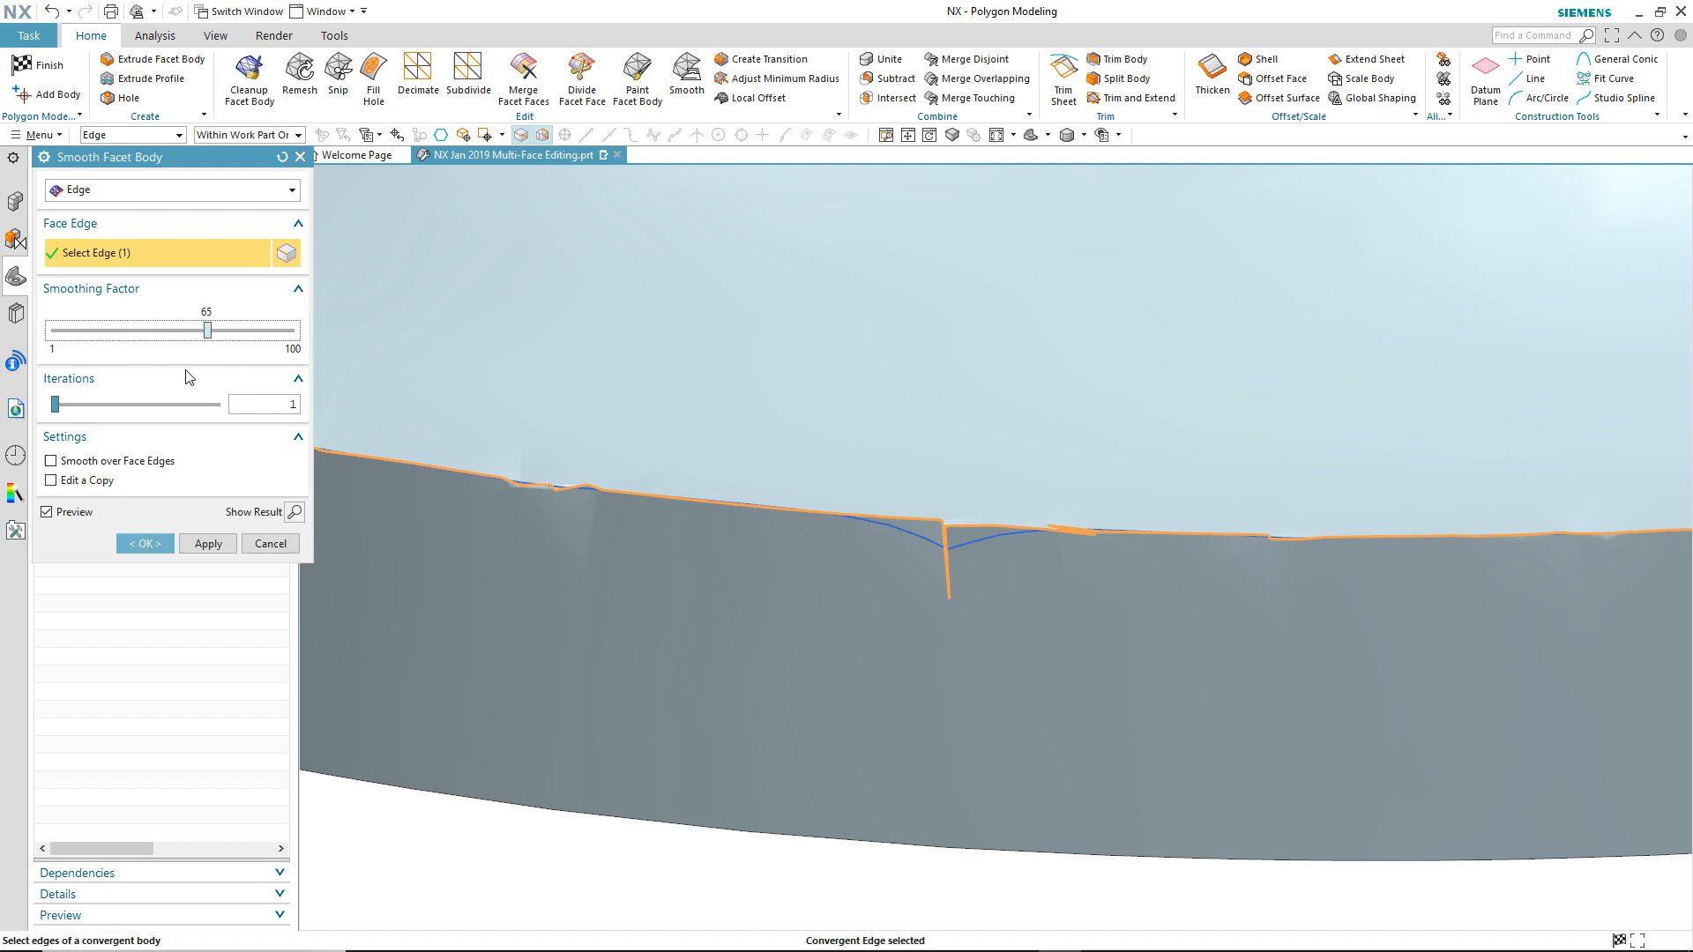
{"action": "left_click_drag", "start_coordinate": [208, 330], "coordinate": [267, 330]}
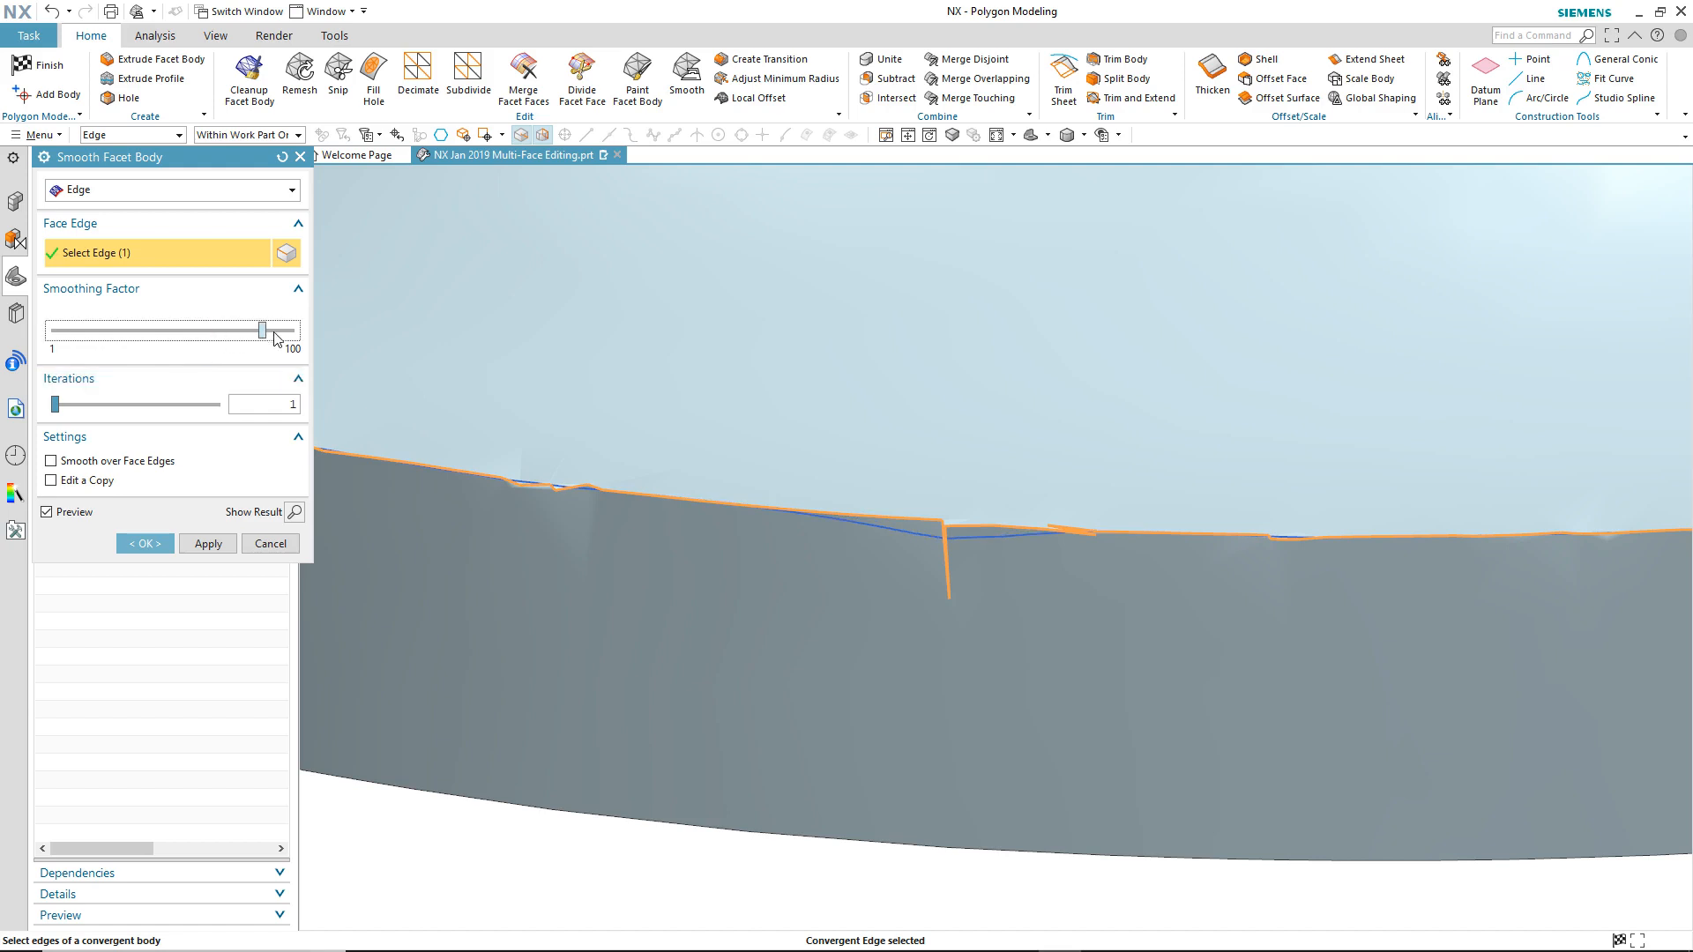
{"action": "left_click_drag", "start_coordinate": [268, 330], "coordinate": [282, 330]}
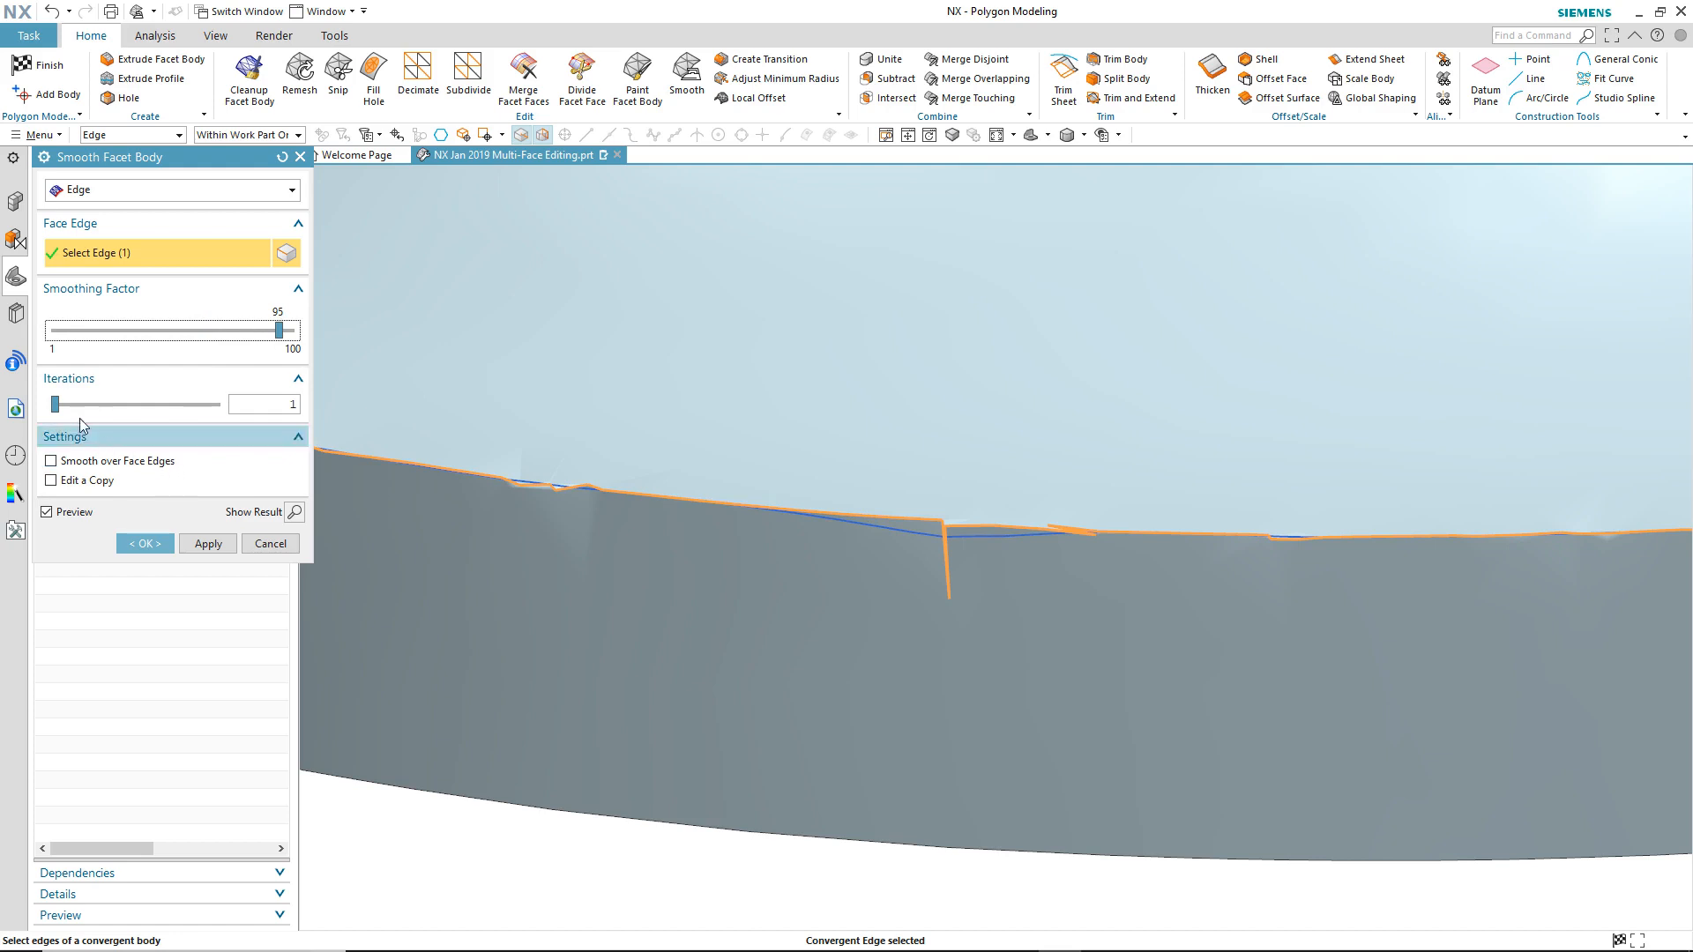
{"action": "left_click_drag", "start_coordinate": [55, 402], "coordinate": [210, 402]}
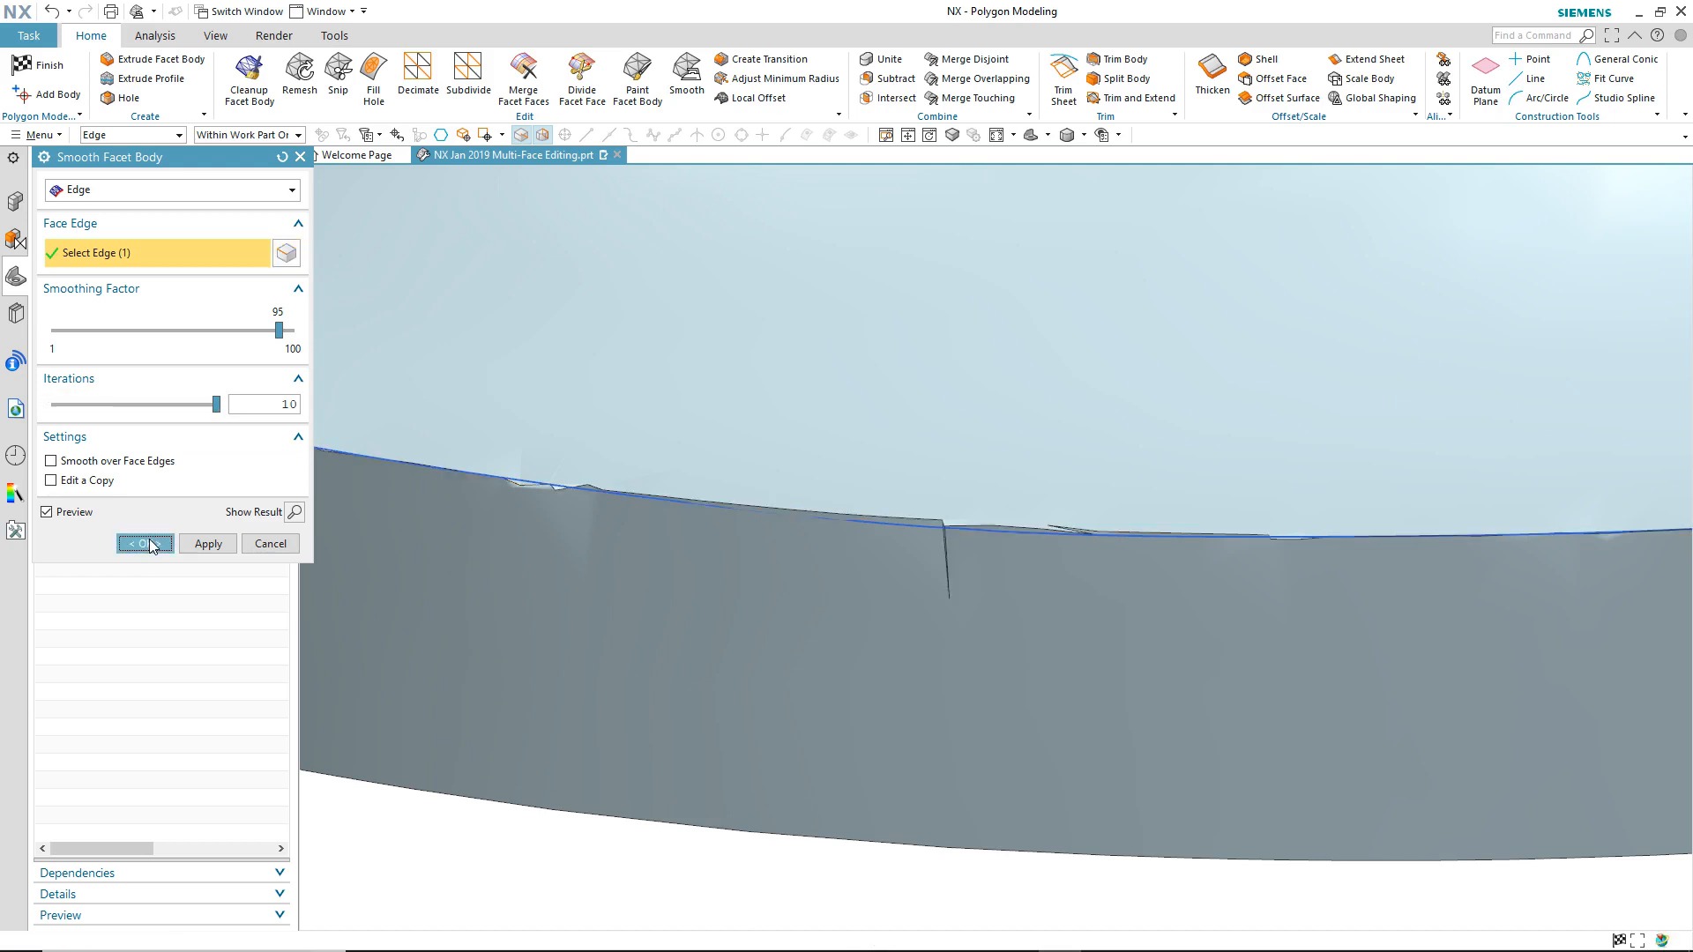
{"action": "left_click", "coordinate": [142, 543]}
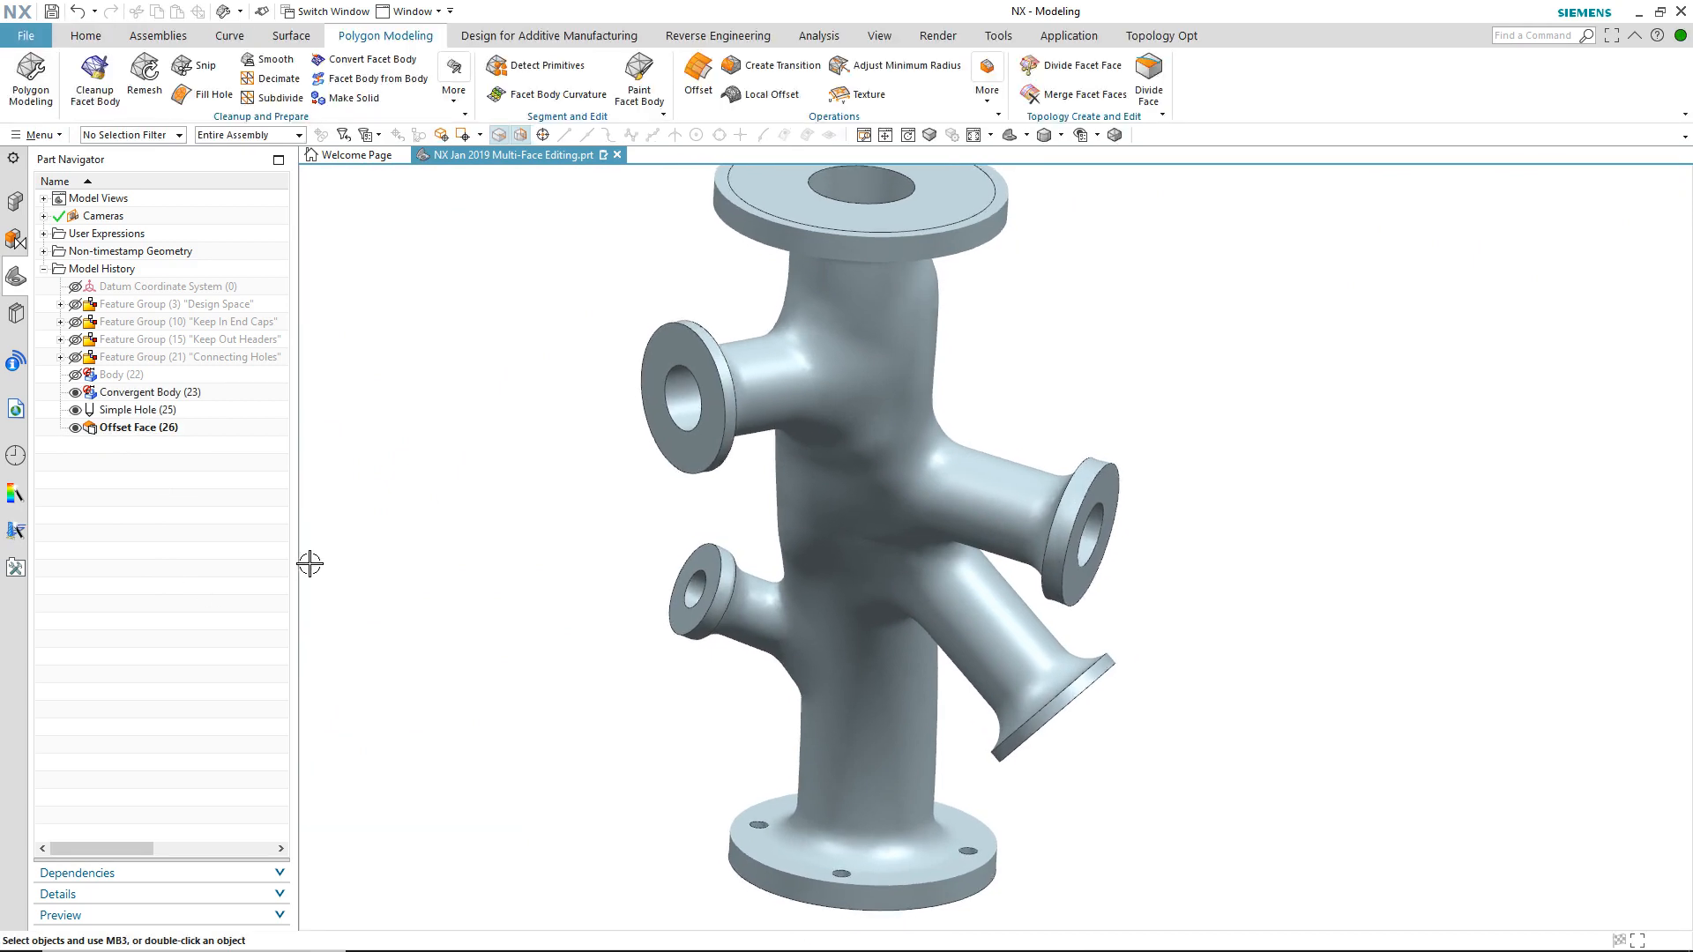
Step: Highlight the Convergent Body and Offset Face features in the Part Navigator
{"action": "left_click", "coordinate": [148, 392]}
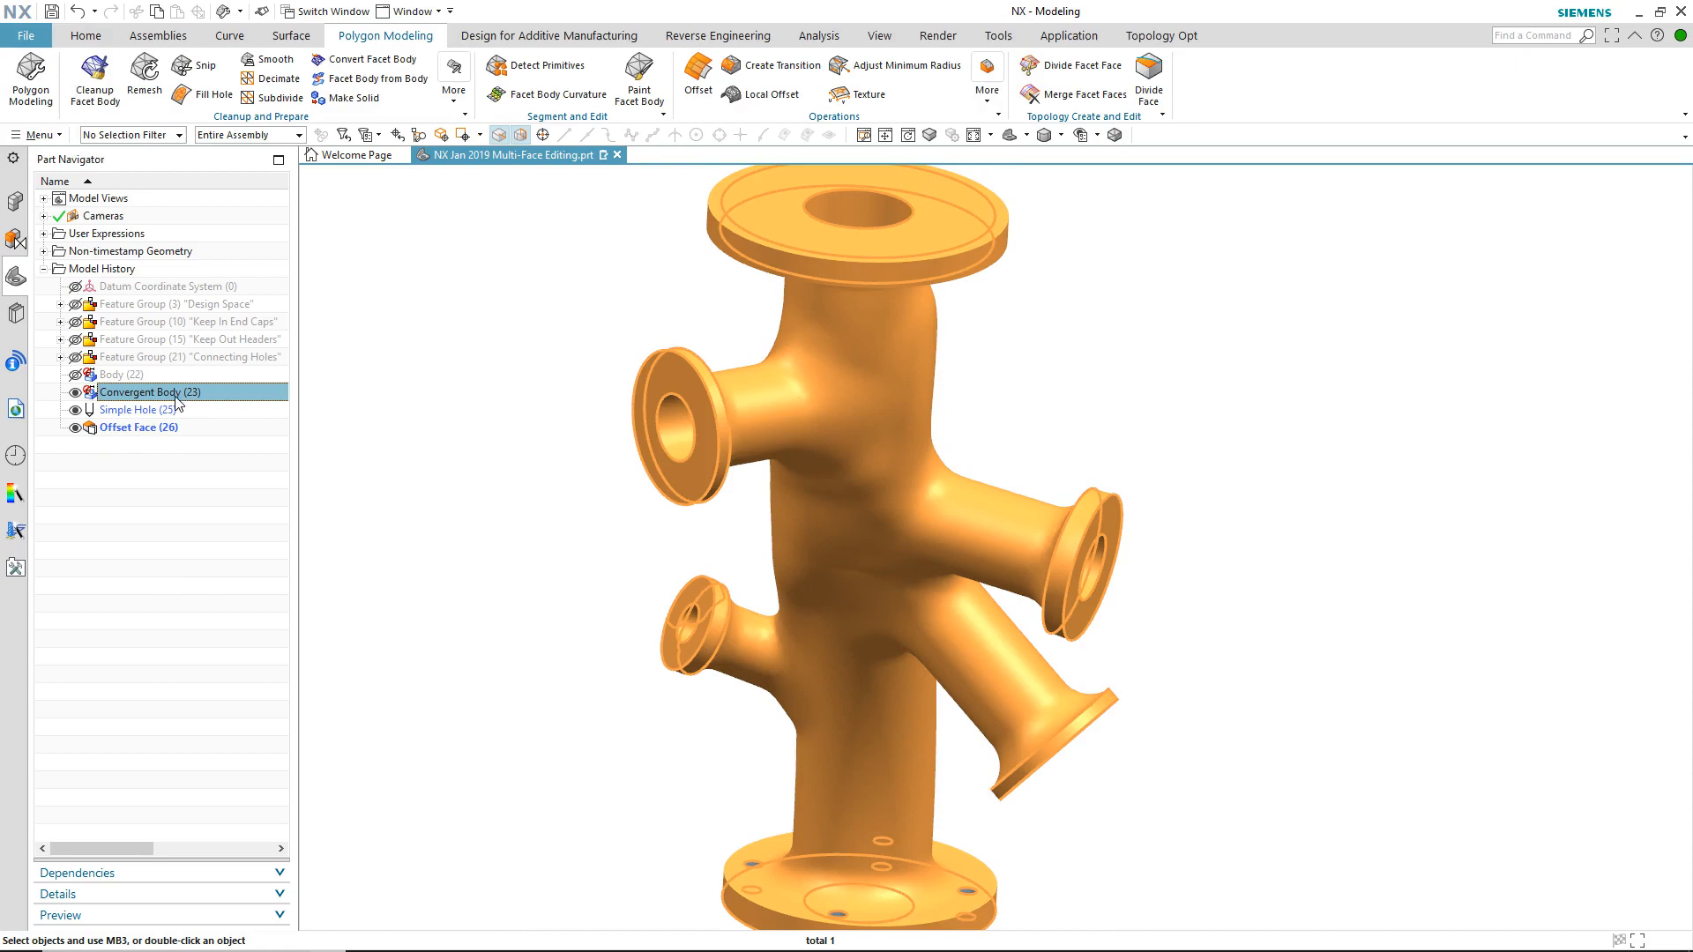
{"action": "left_click", "coordinate": [137, 427]}
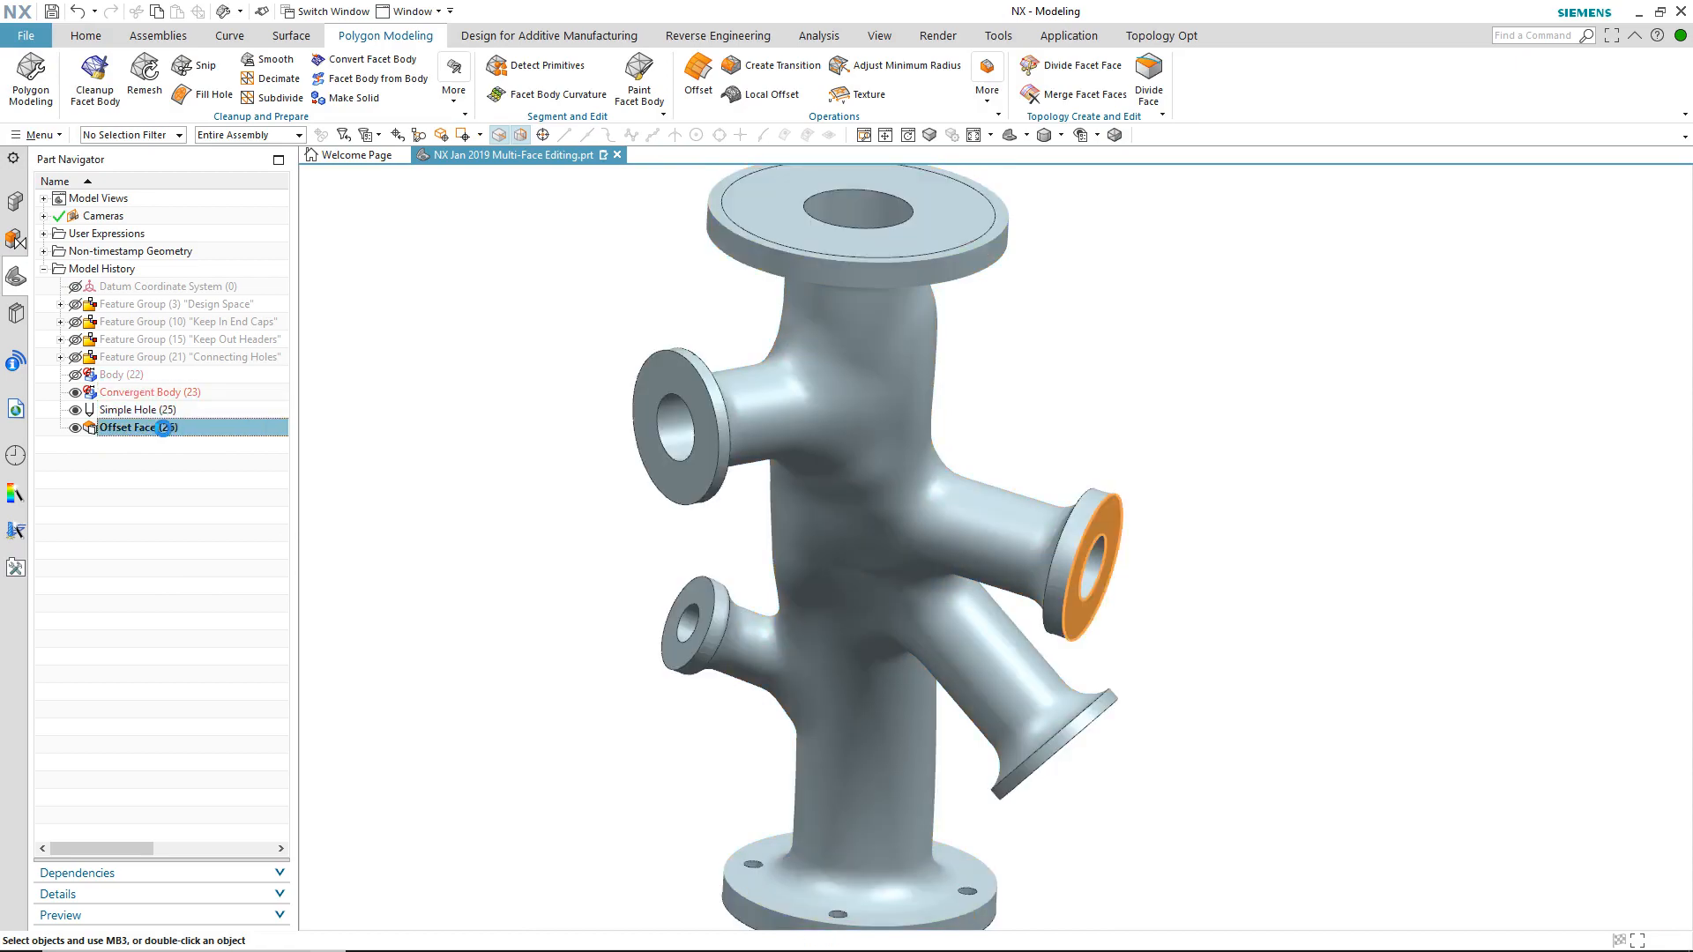